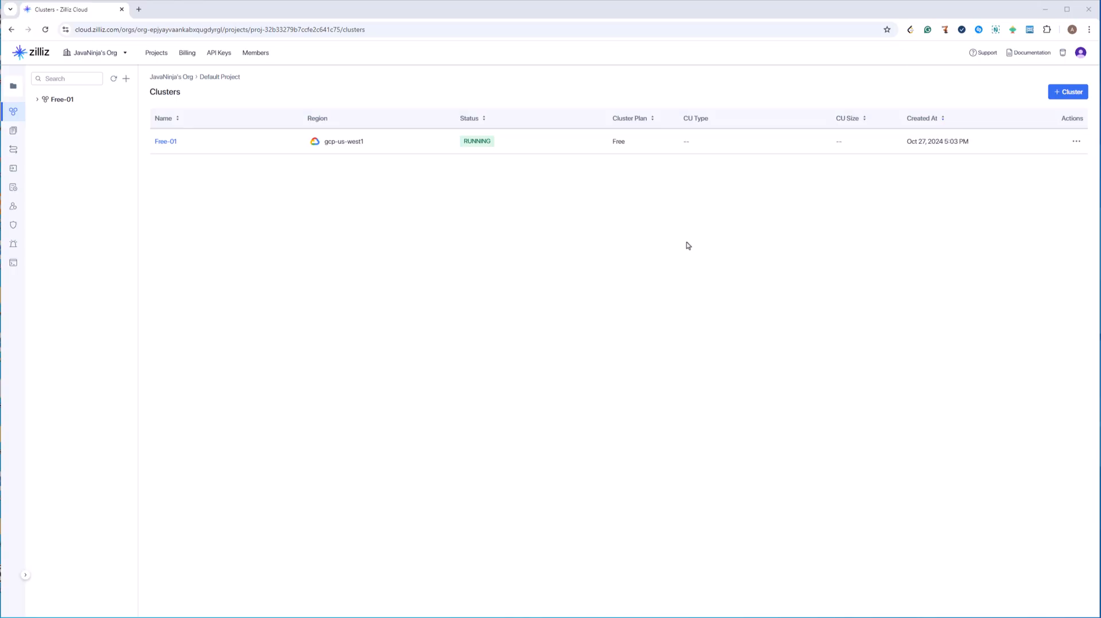
{"action": "mouse_move", "coordinate": [616, 253]}
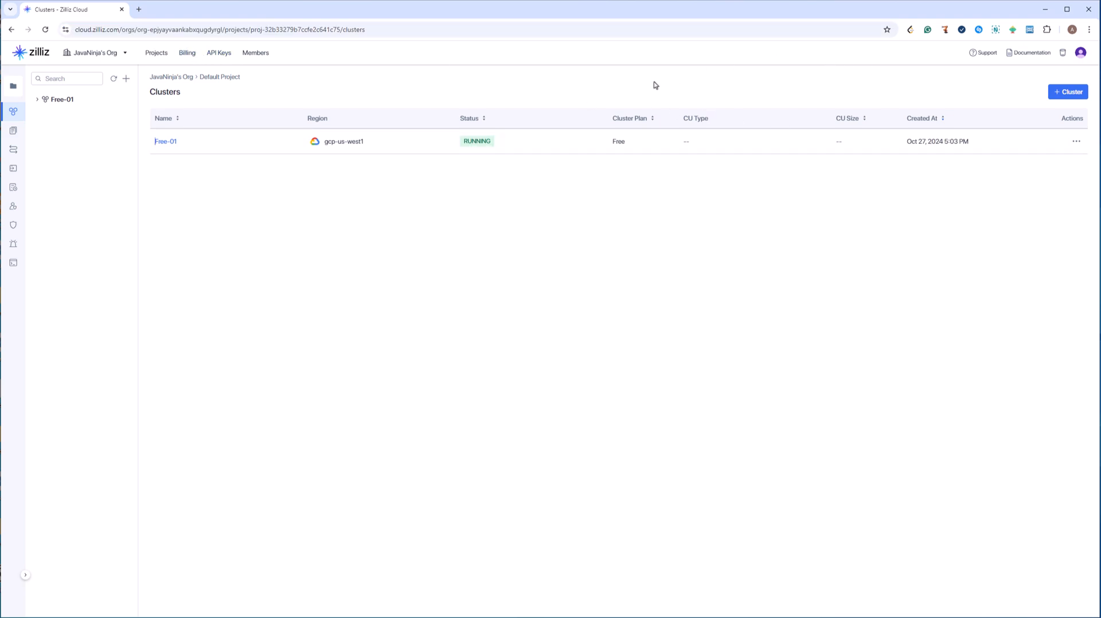
{"action": "mouse_move", "coordinate": [394, 82]}
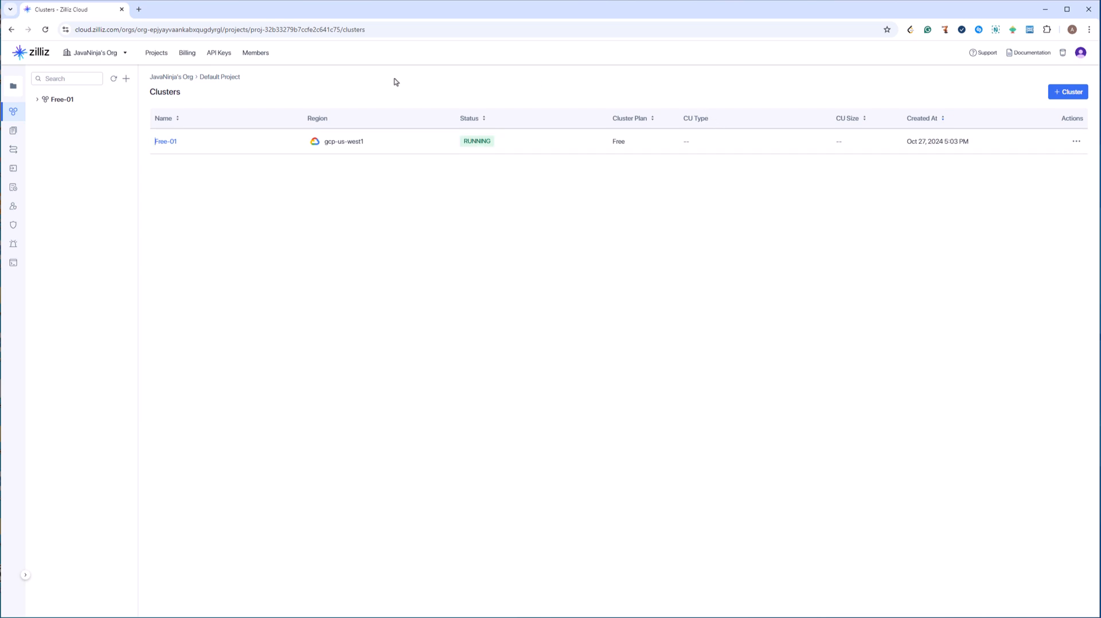
{"action": "mouse_move", "coordinate": [547, 254]}
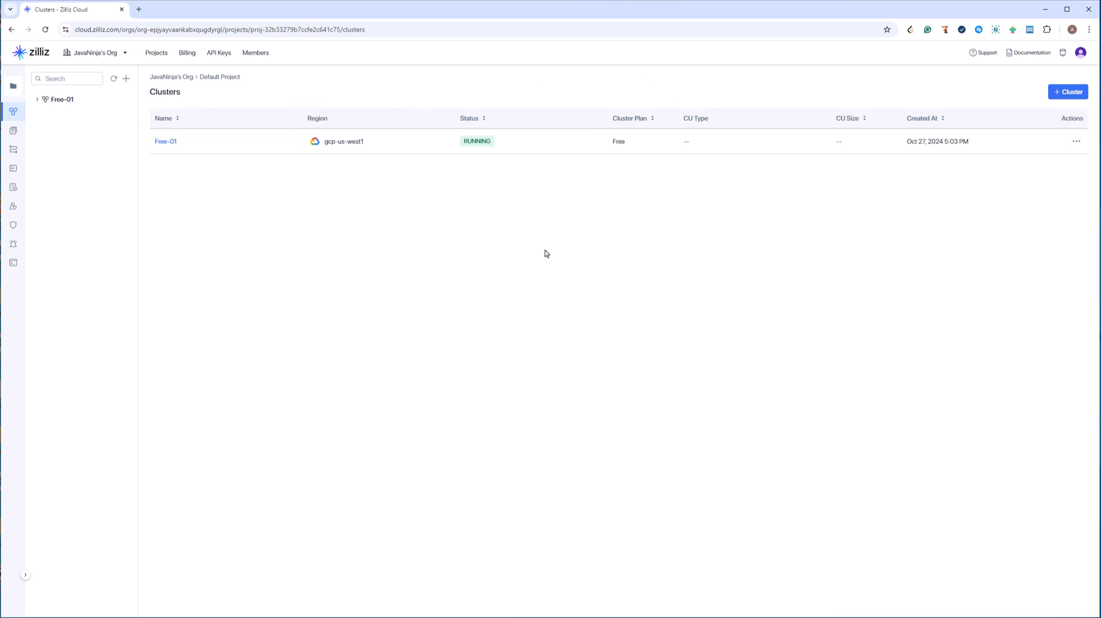
{"action": "mouse_move", "coordinate": [194, 152]}
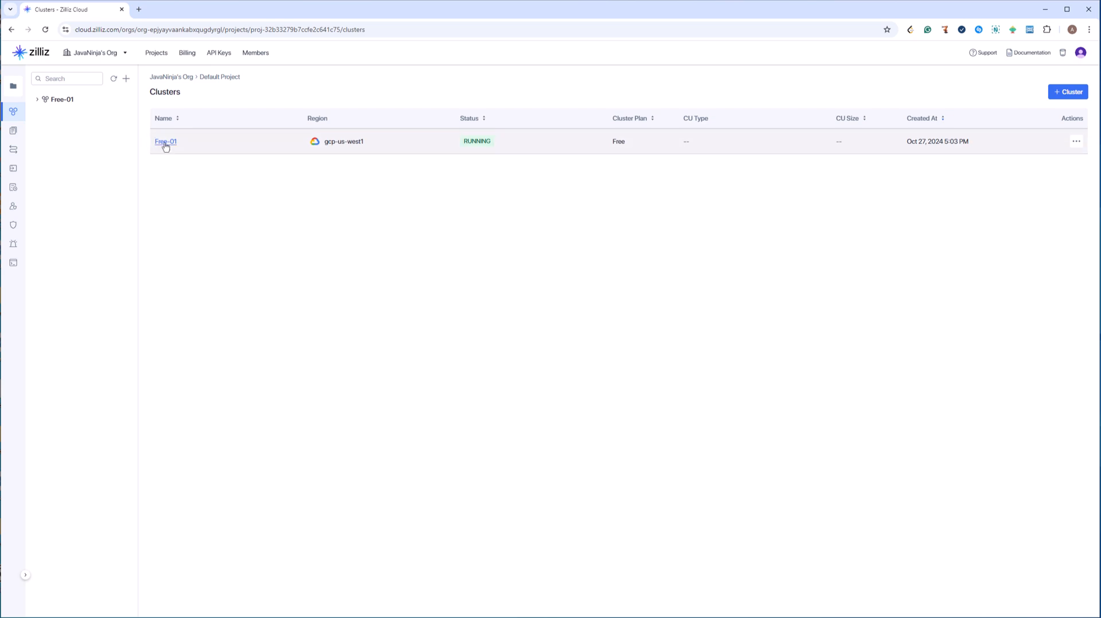
{"action": "mouse_move", "coordinate": [670, 250]}
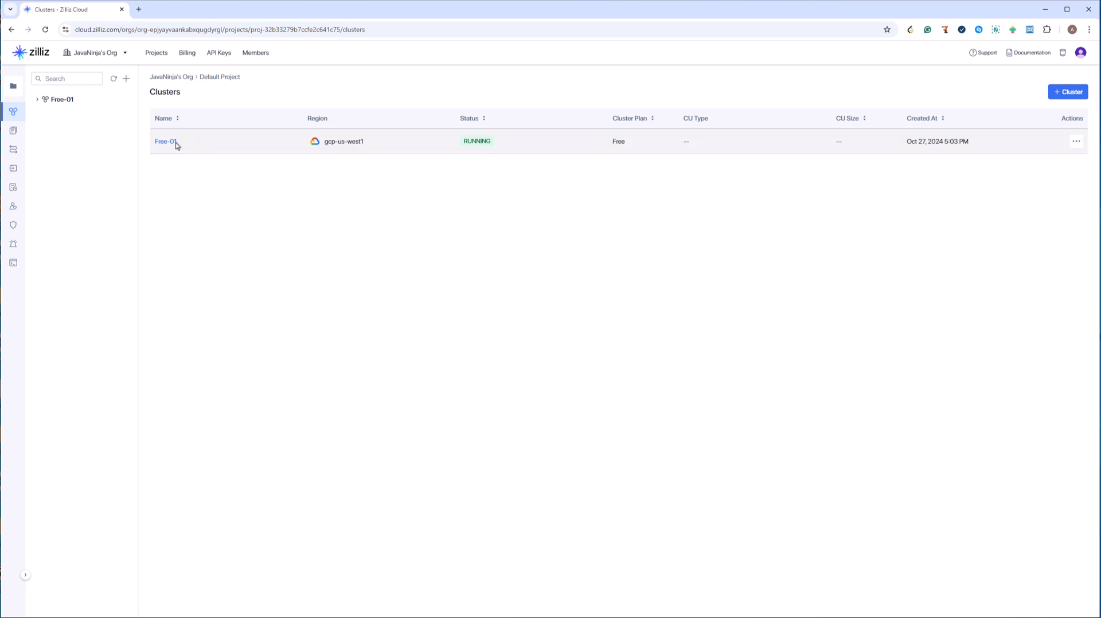
Open the Free-01 cluster's details and start a new collection form
{"action": "left_click", "coordinate": [165, 142]}
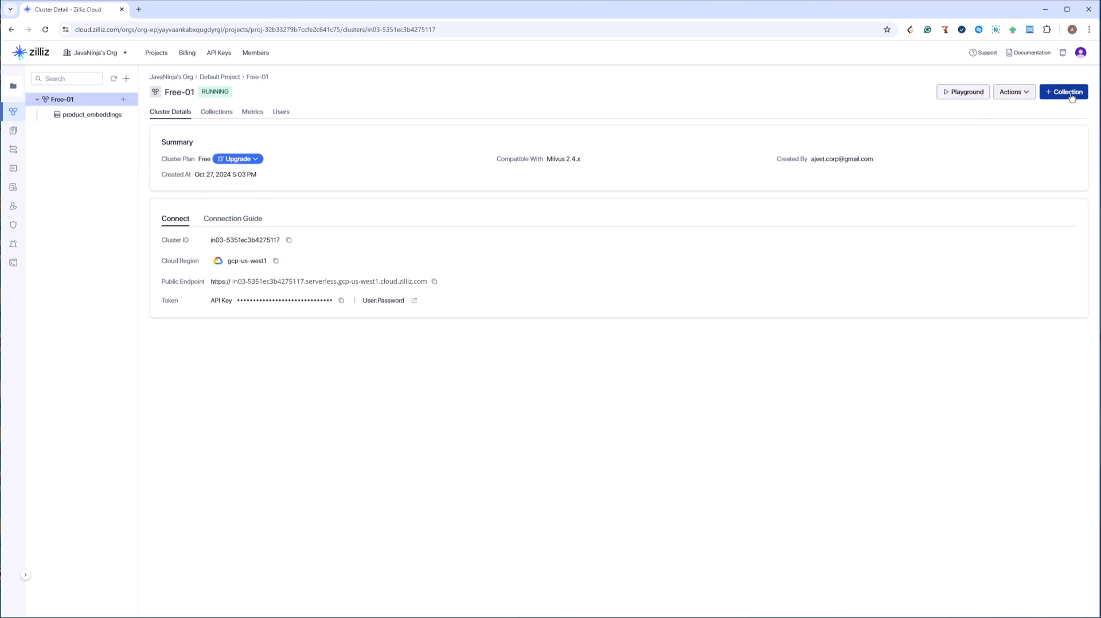
{"action": "left_click", "coordinate": [1064, 92]}
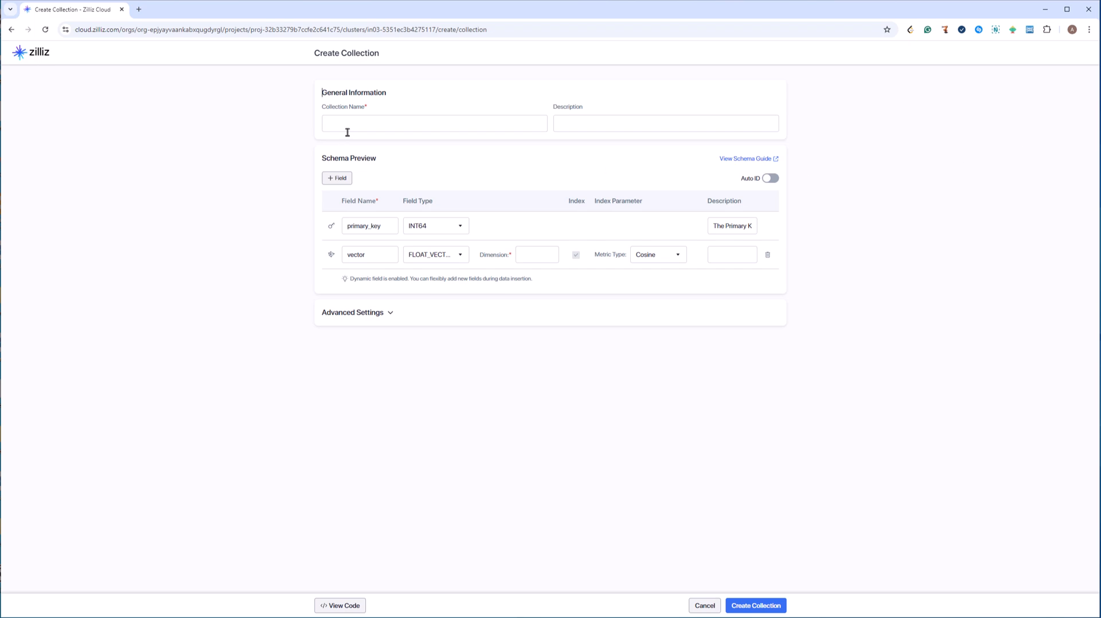
Name the collection product_embeddings and rename its fields to product_id and description_vector
{"action": "type", "text": "product_embeddings"}
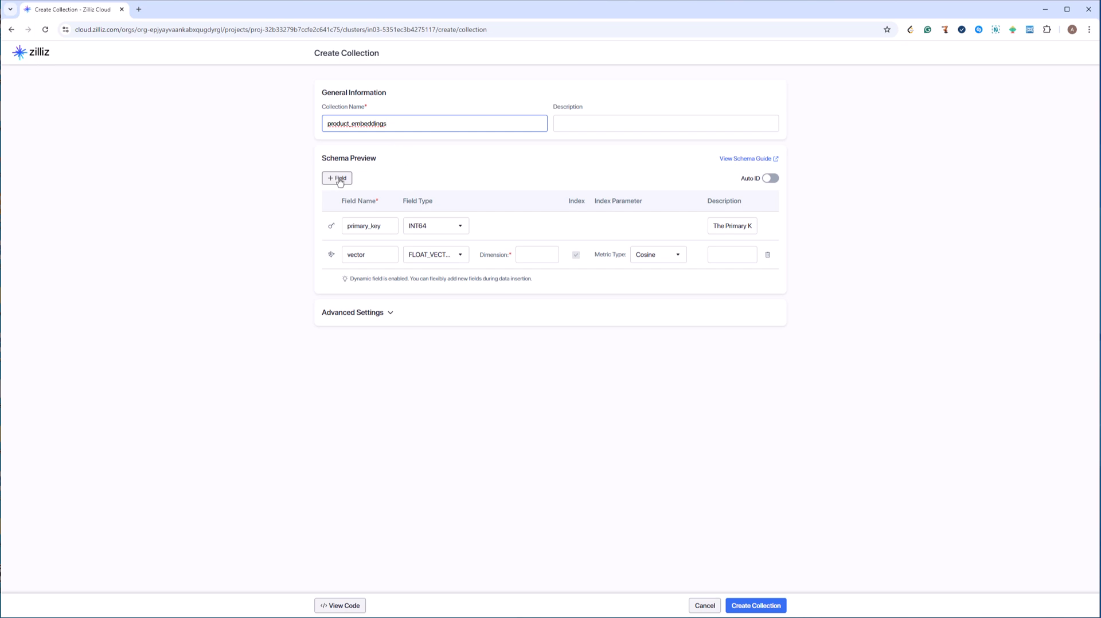
{"action": "left_click", "coordinate": [377, 226]}
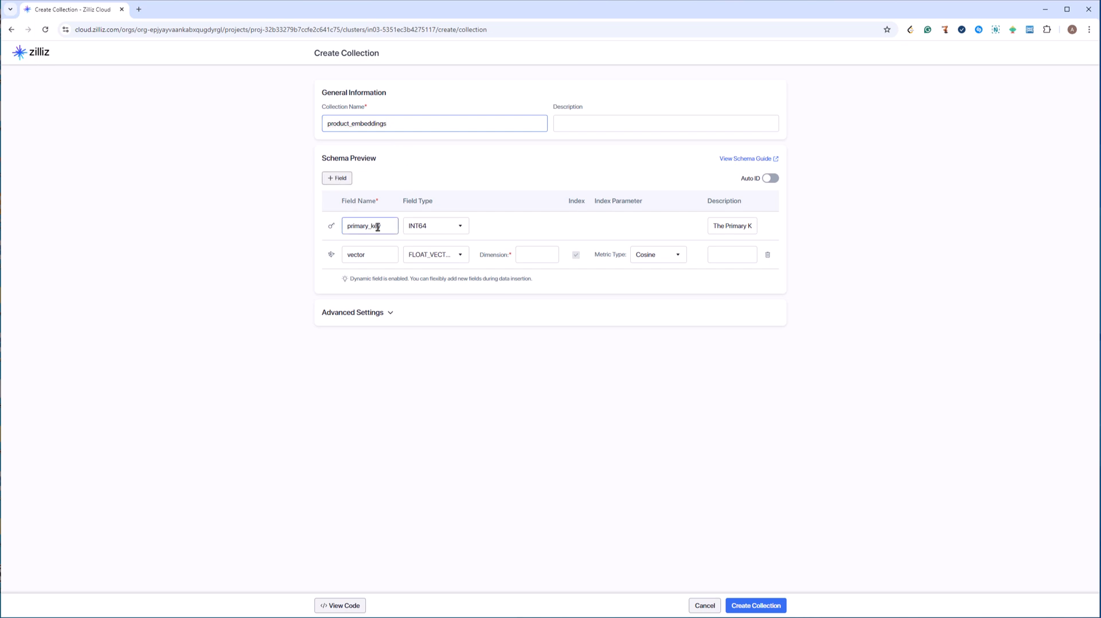
{"action": "double_click", "coordinate": [369, 225]}
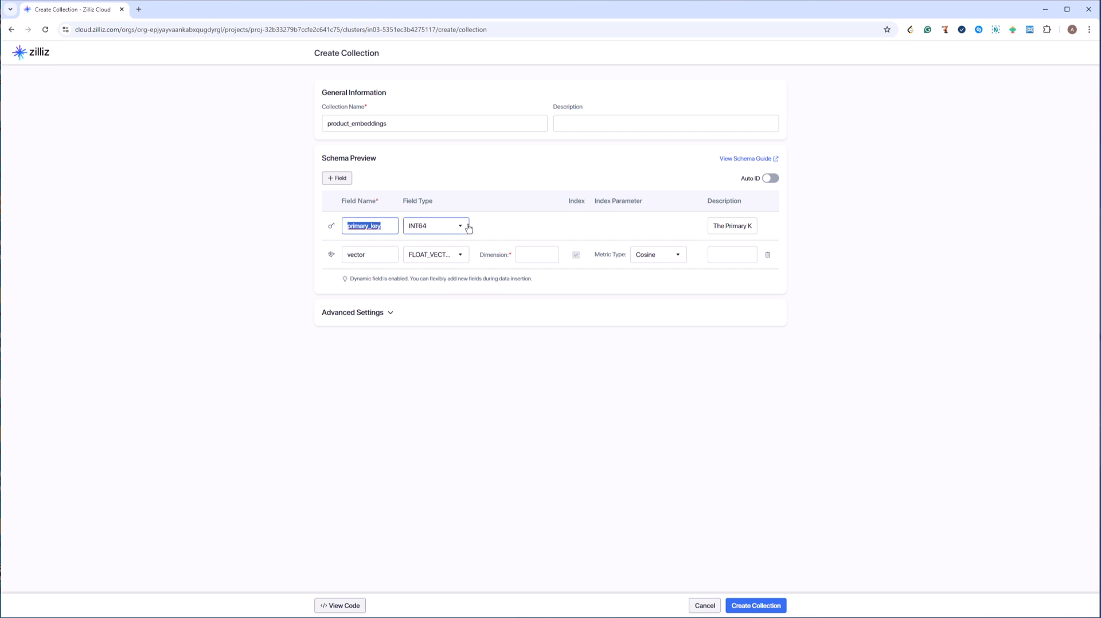
{"action": "type", "text": "prod"}
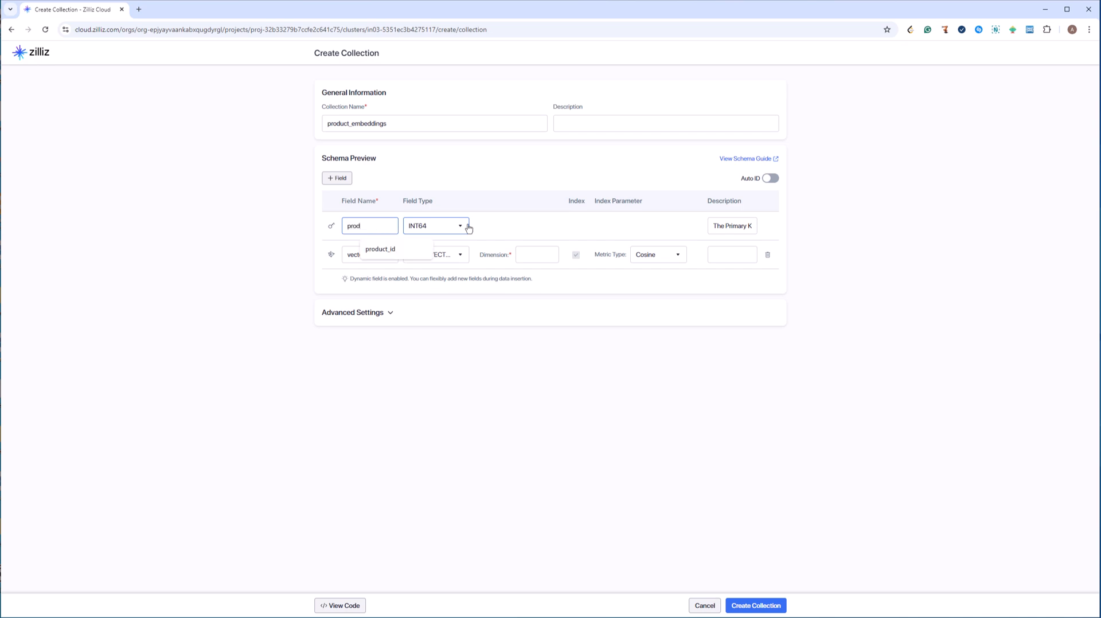
{"action": "type", "text": "uct_i"}
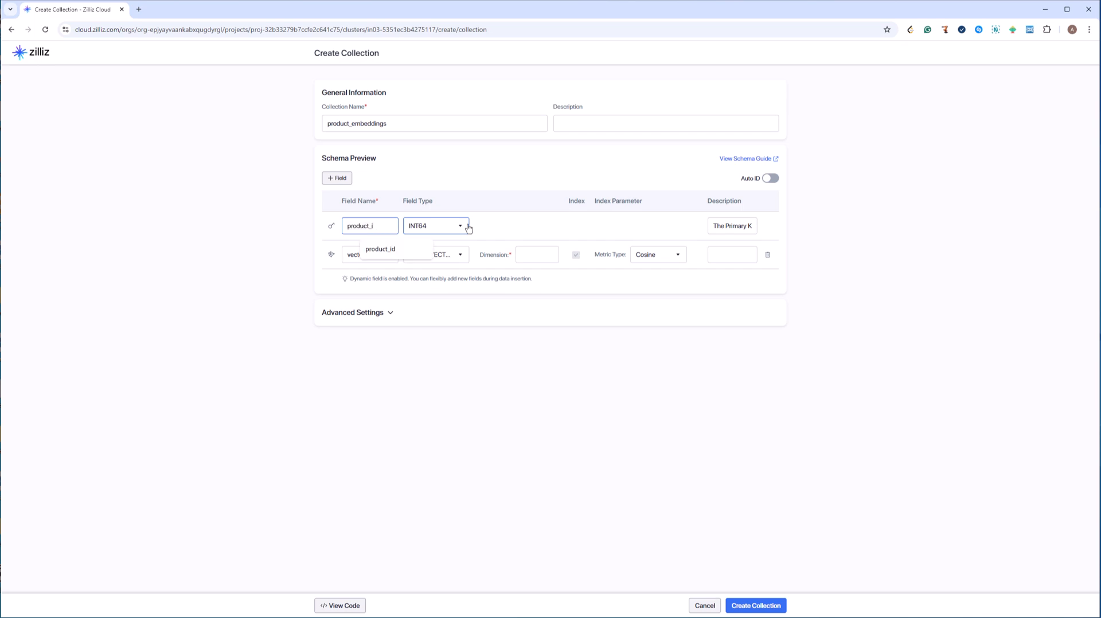
{"action": "left_click", "coordinate": [380, 249]}
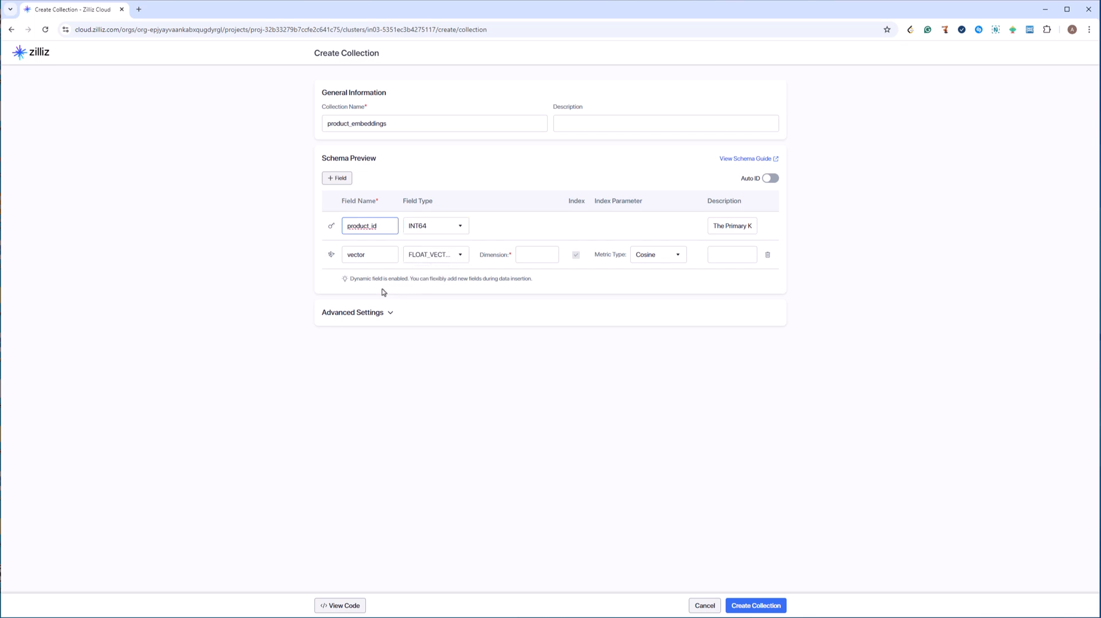
{"action": "mouse_move", "coordinate": [332, 226]}
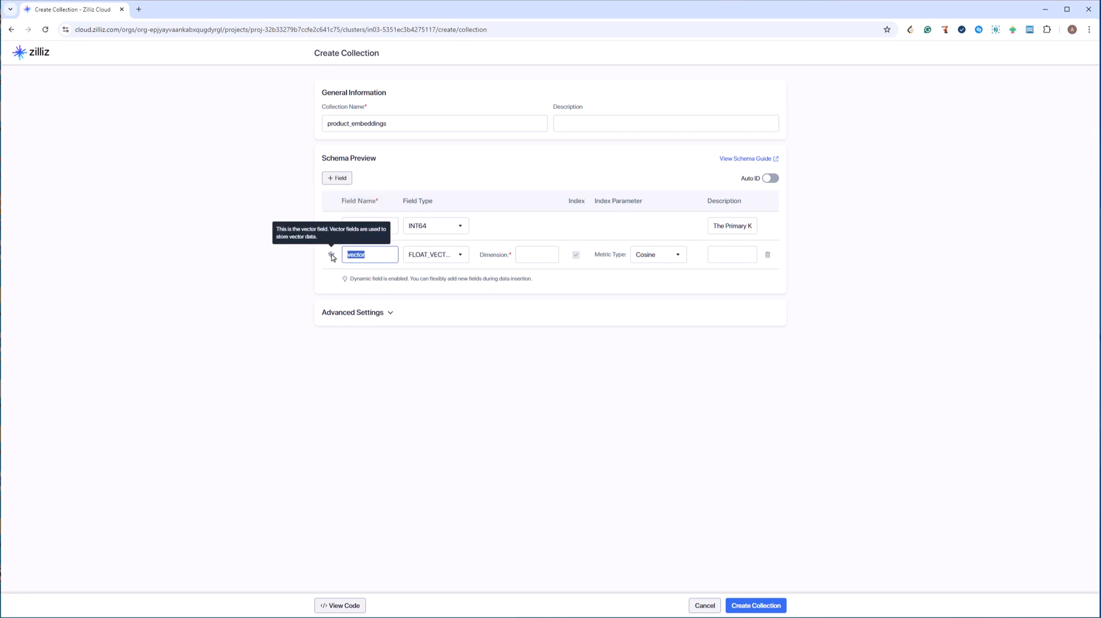
{"action": "type", "text": "dec"}
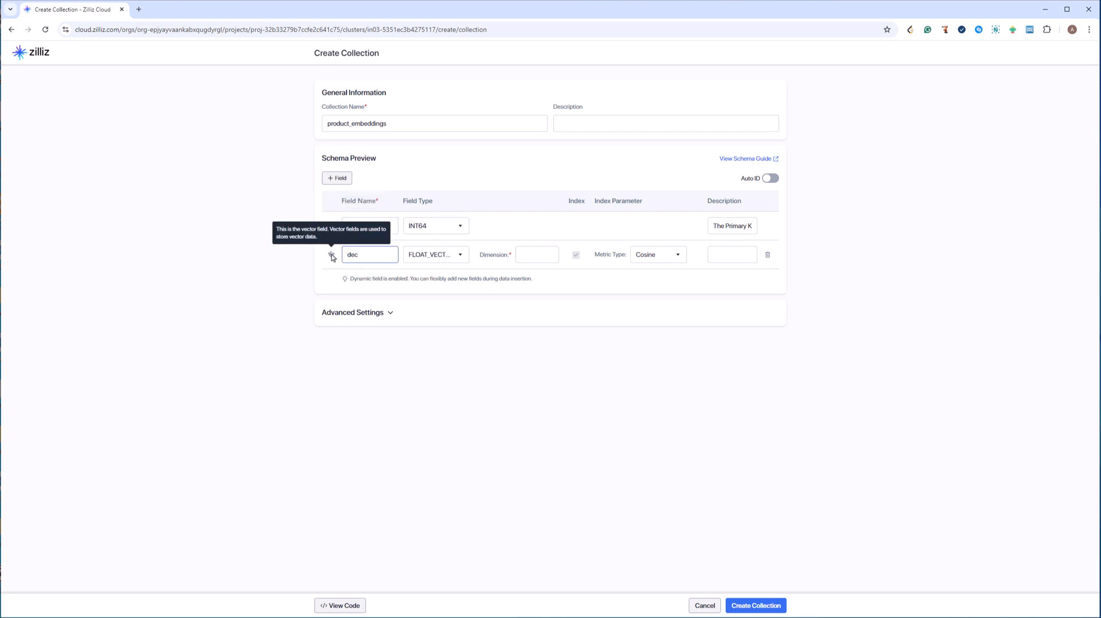
{"action": "type", "text": "description_vect"}
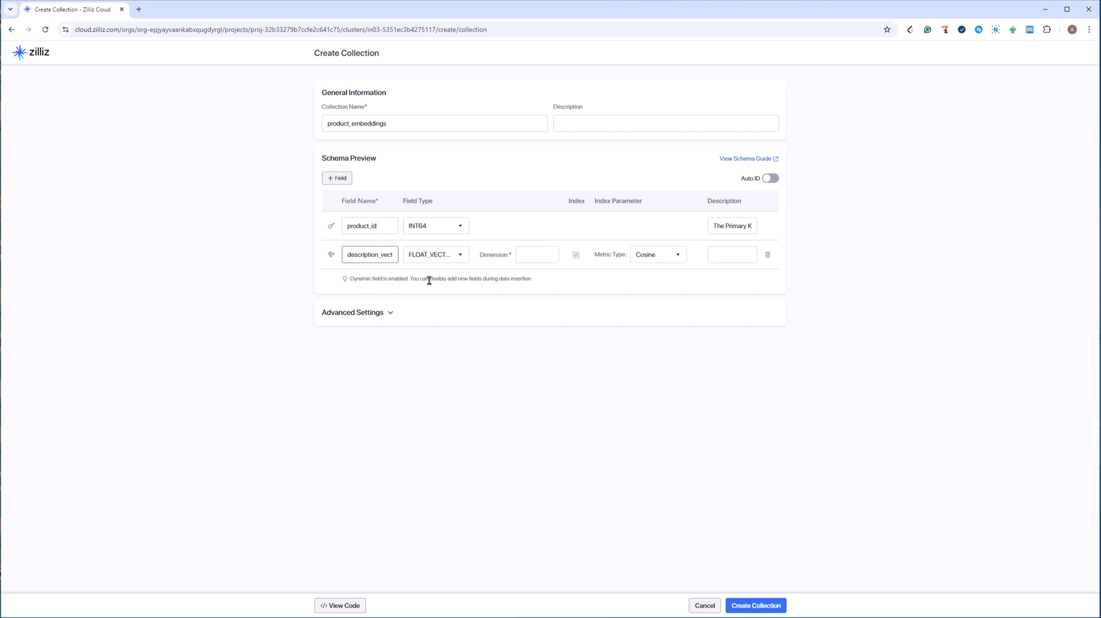
Add description, category, brand and price fields to the collection schema
{"action": "left_click", "coordinate": [336, 178]}
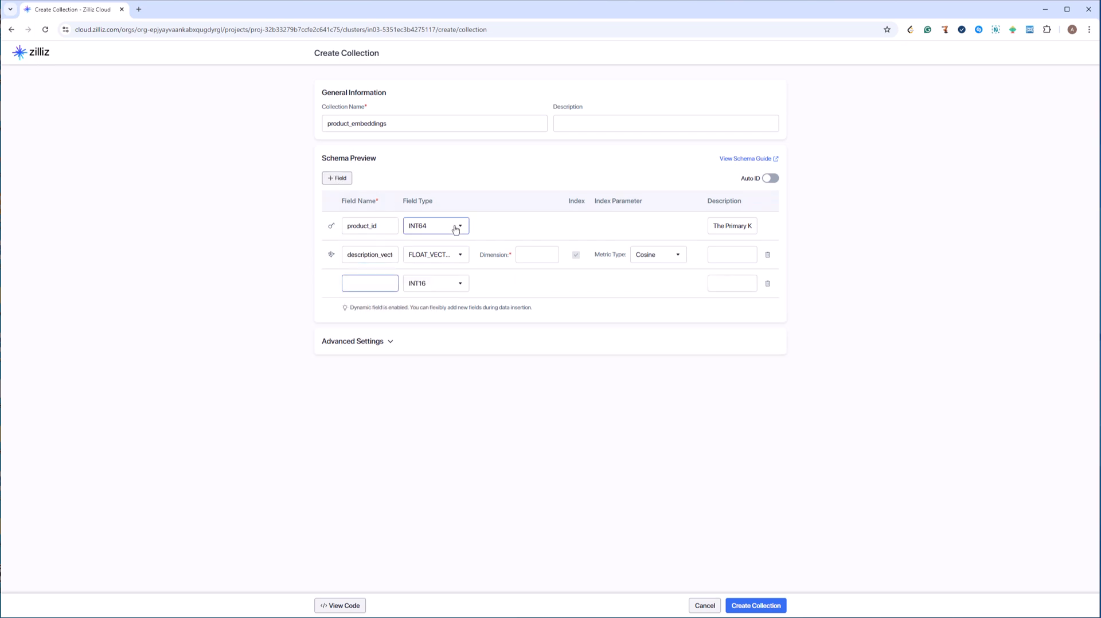
{"action": "left_click", "coordinate": [369, 284]}
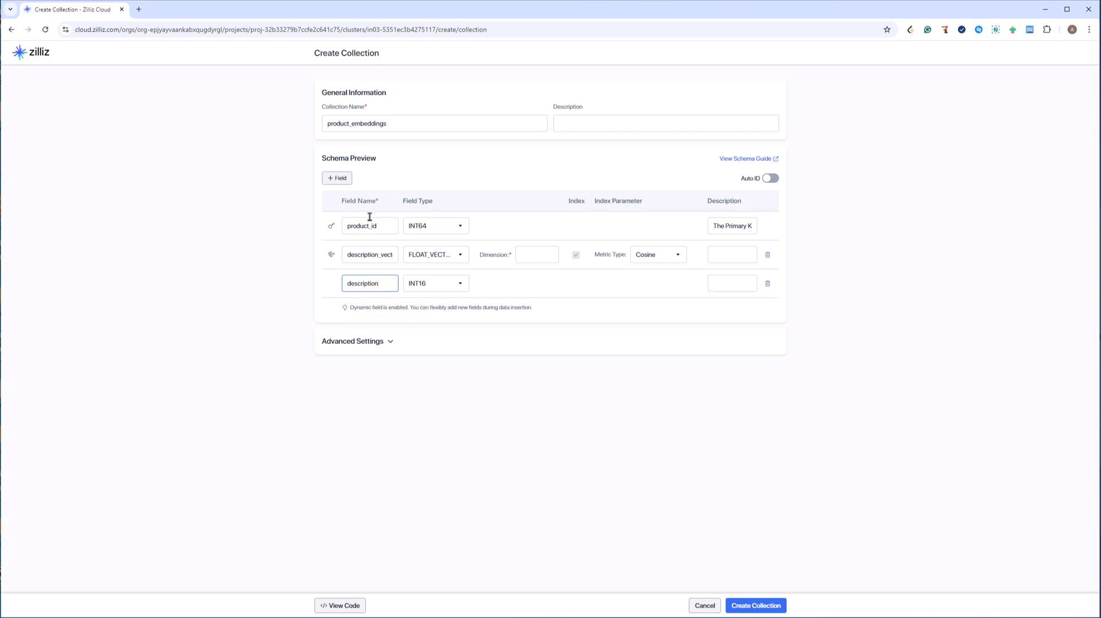
{"action": "left_click", "coordinate": [337, 178]}
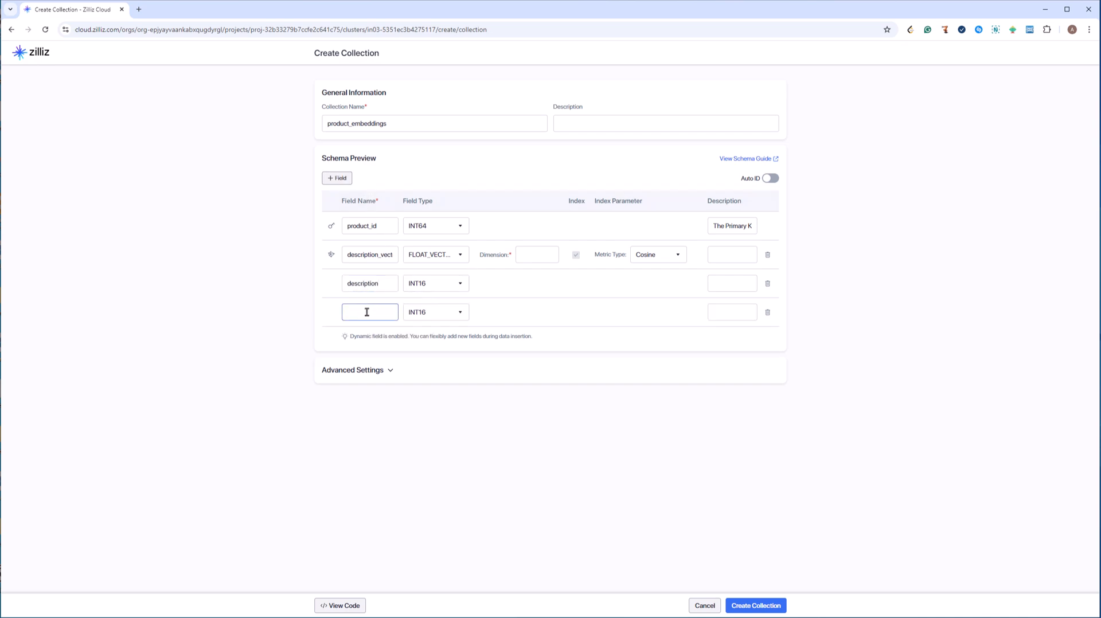
{"action": "type", "text": "category"}
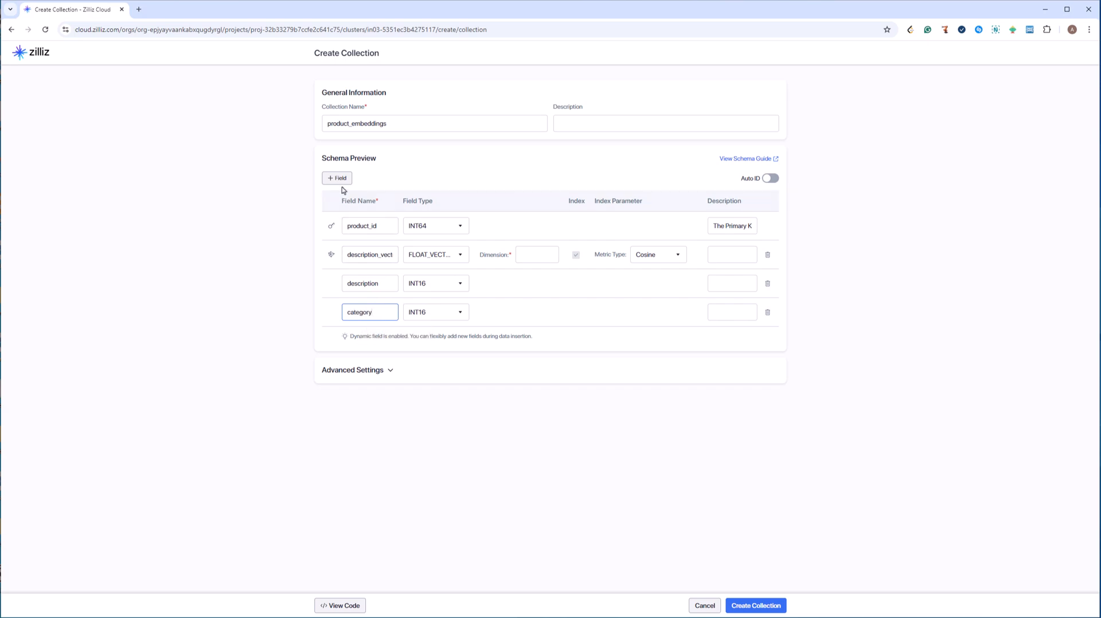
{"action": "left_click", "coordinate": [337, 177]}
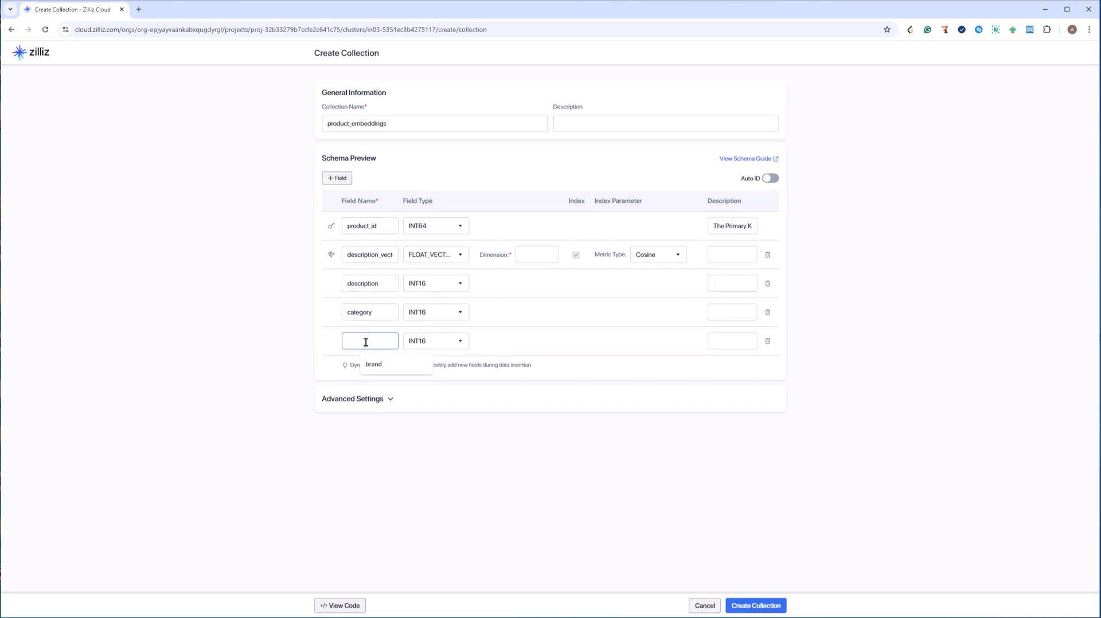
{"action": "type", "text": "brand"}
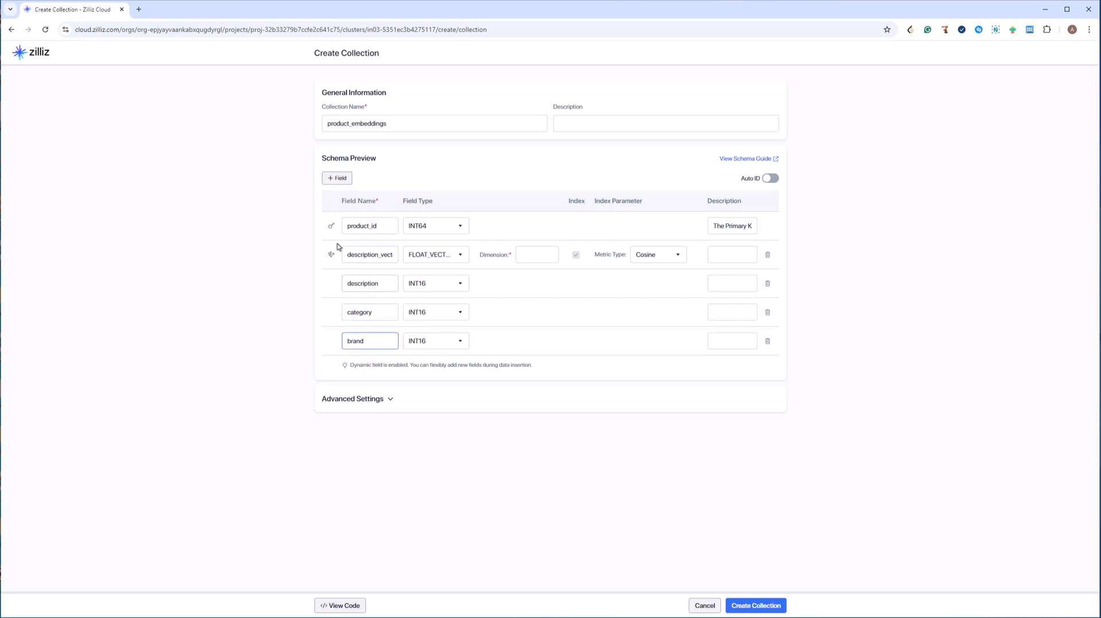
{"action": "left_click", "coordinate": [337, 178]}
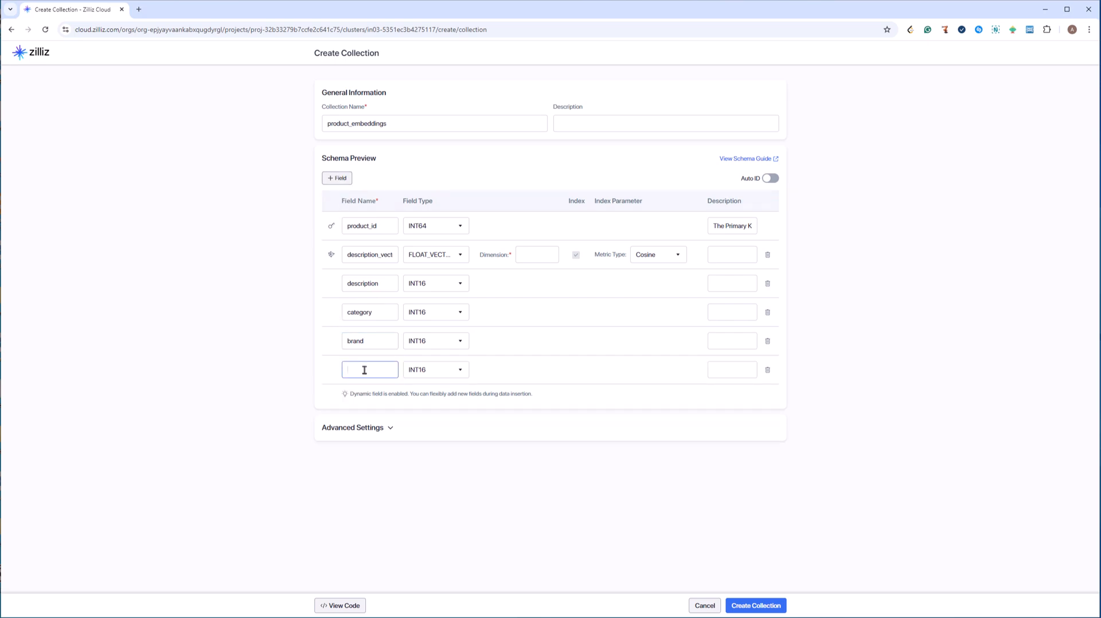
{"action": "type", "text": "price"}
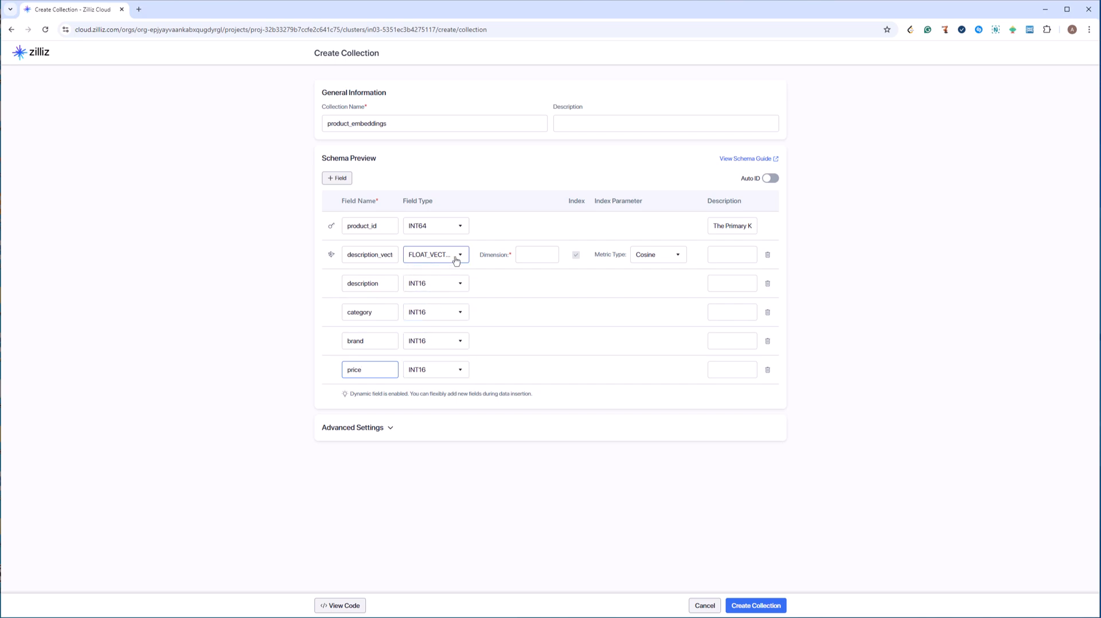
Set the description_vector field's dimension to 384
{"action": "left_click", "coordinate": [537, 255]}
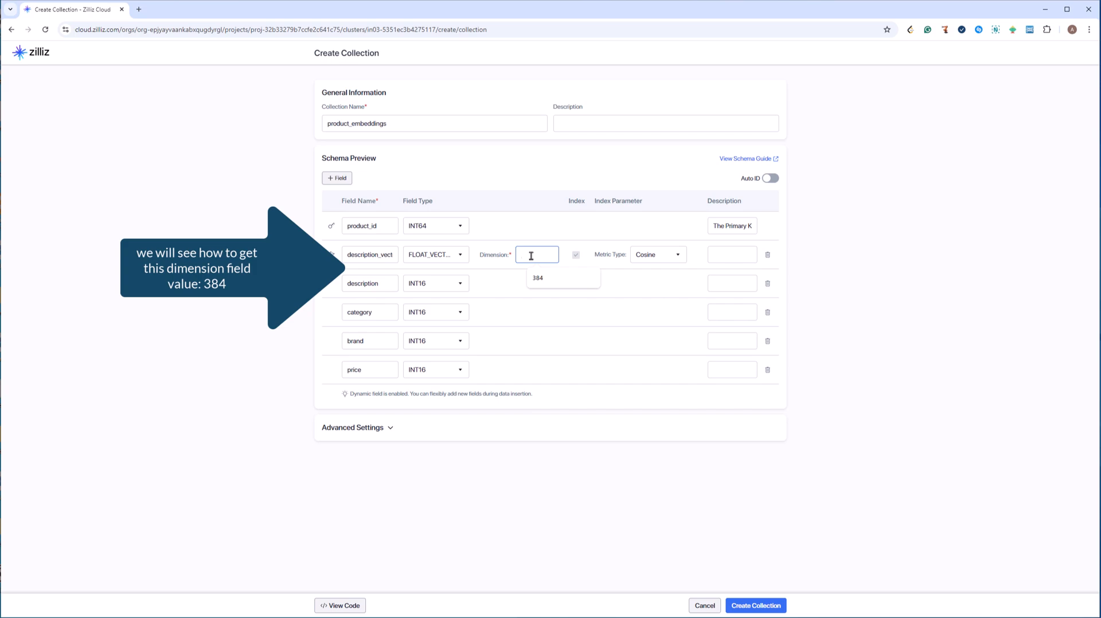
{"action": "left_click", "coordinate": [842, 265]}
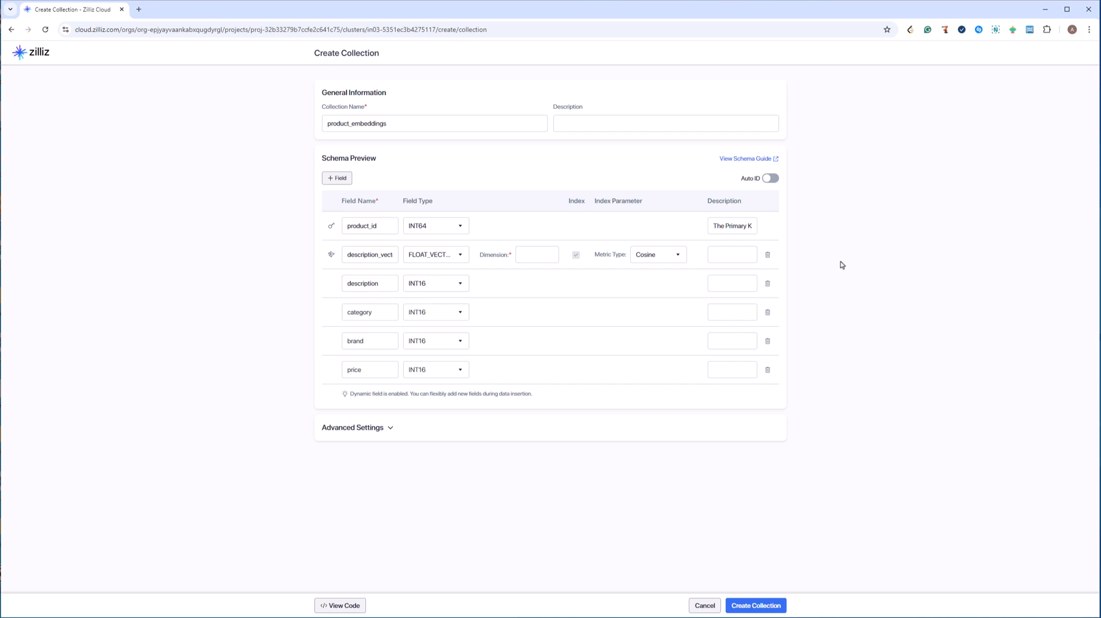
{"action": "left_click", "coordinate": [537, 255]}
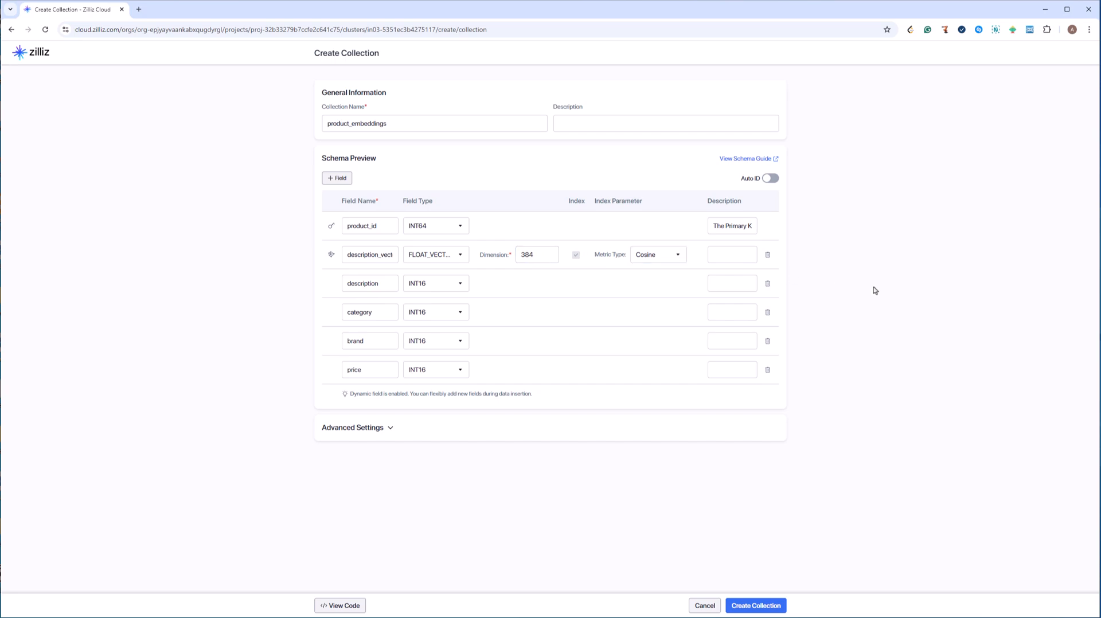
{"action": "left_click", "coordinate": [369, 312]}
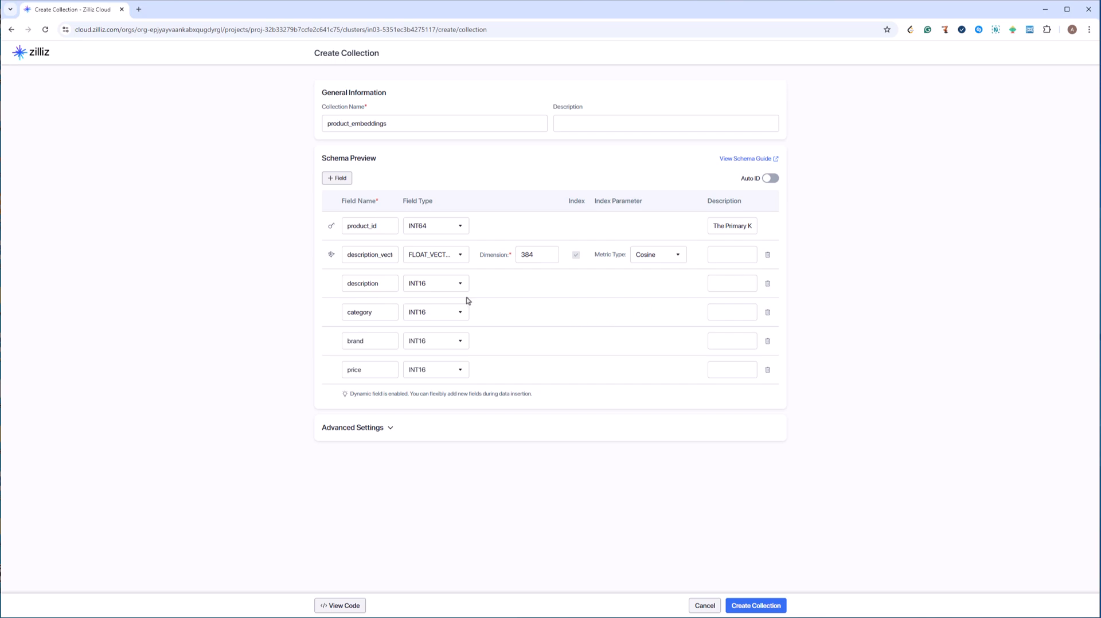
Make description a VARCHAR of max length 500 and category a VARCHAR of length 100
{"action": "left_click", "coordinate": [436, 283]}
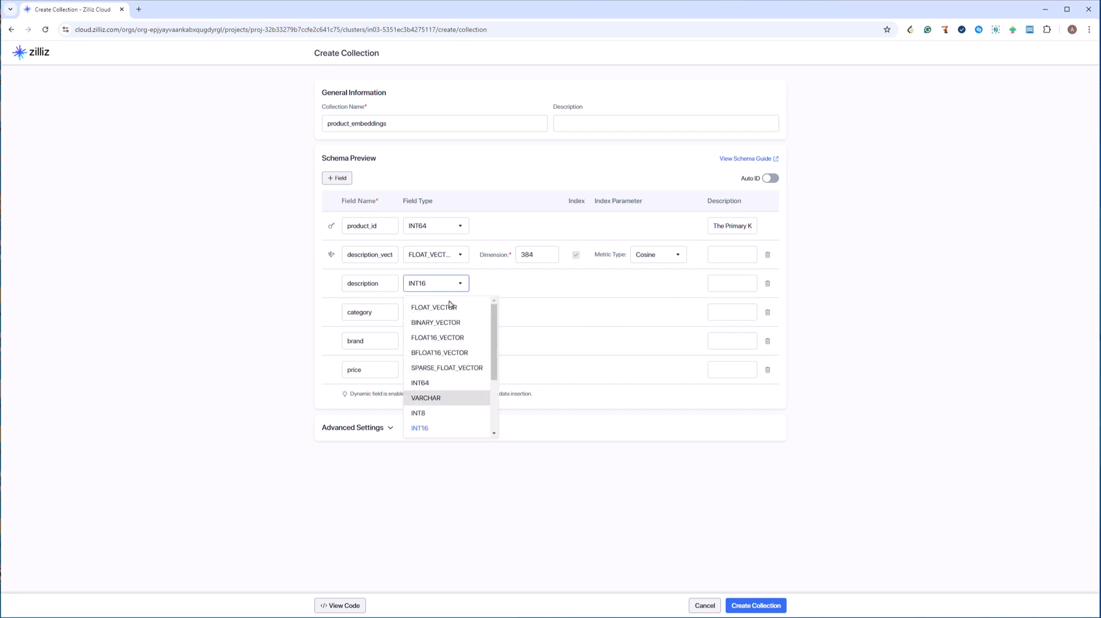
{"action": "left_click", "coordinate": [425, 398]}
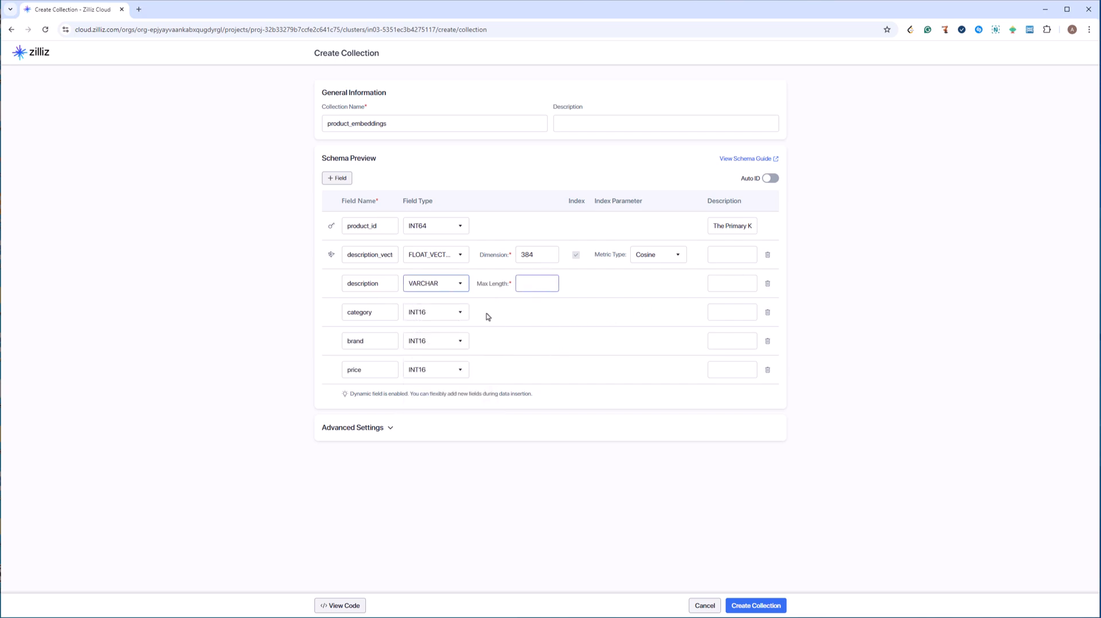
{"action": "left_click", "coordinate": [537, 283]}
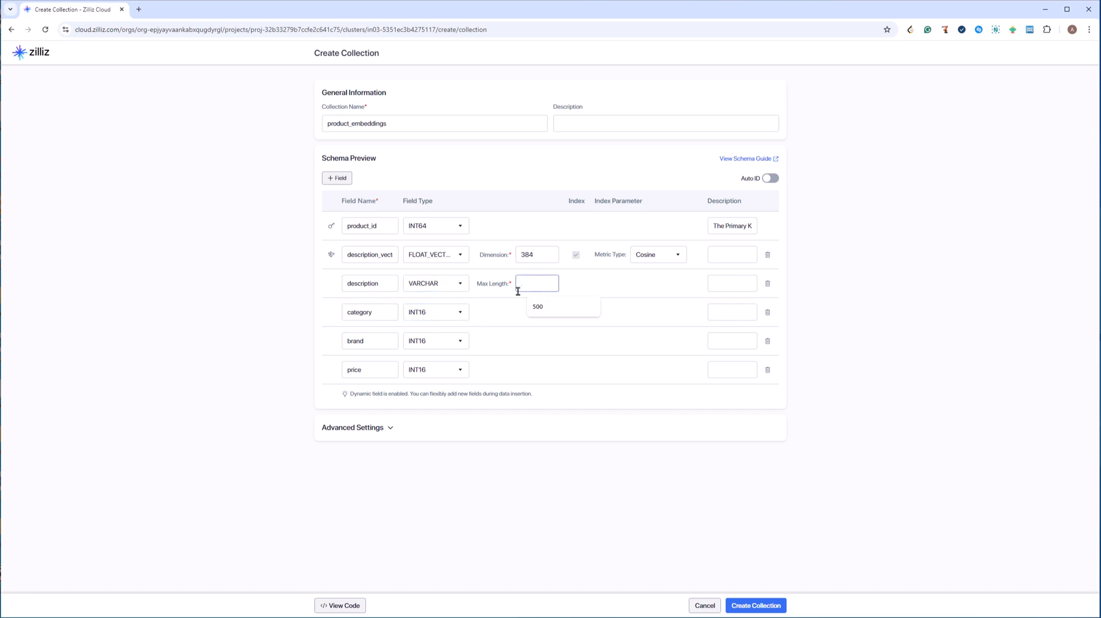
{"action": "left_click", "coordinate": [436, 312]}
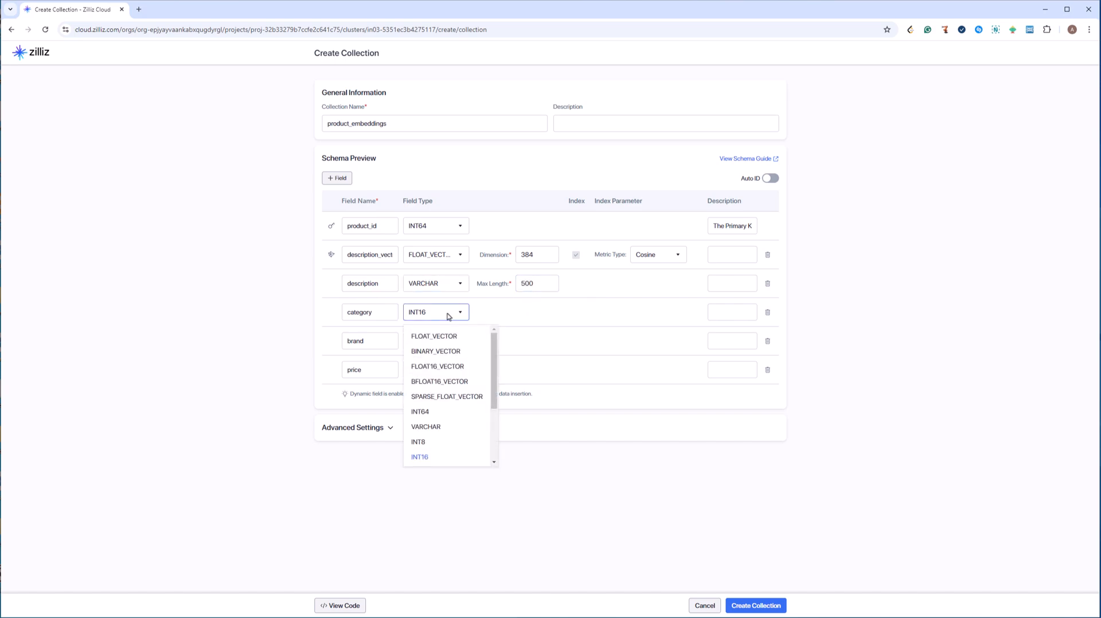
{"action": "left_click", "coordinate": [426, 427]}
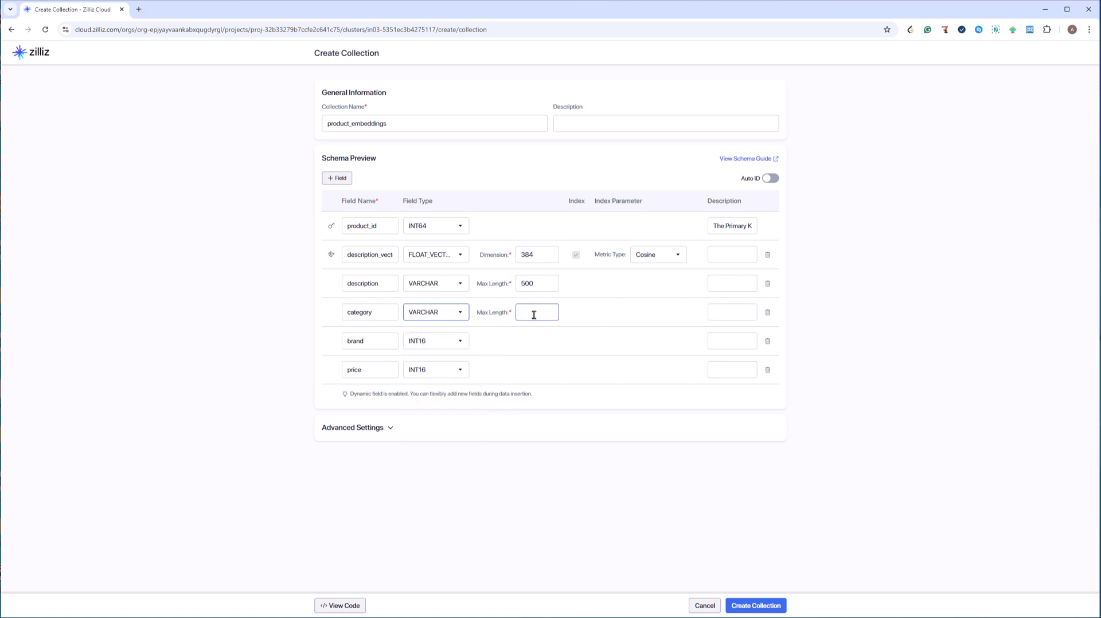
{"action": "type", "text": "100"}
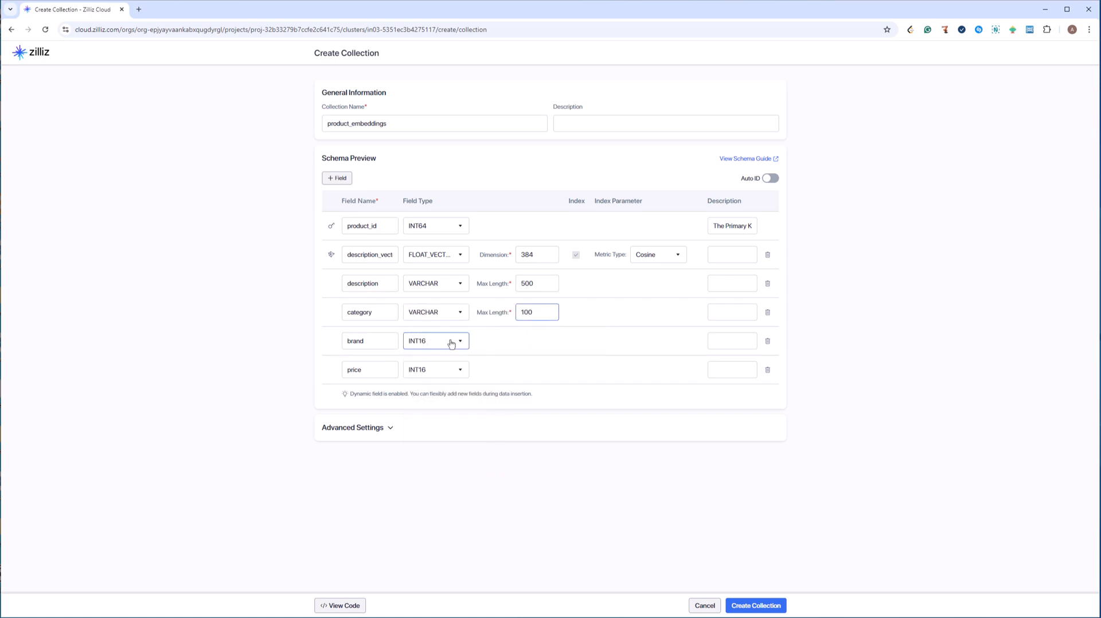
Make brand a VARCHAR with max length 100 and price a DOUBLE
{"action": "left_click", "coordinate": [452, 341]}
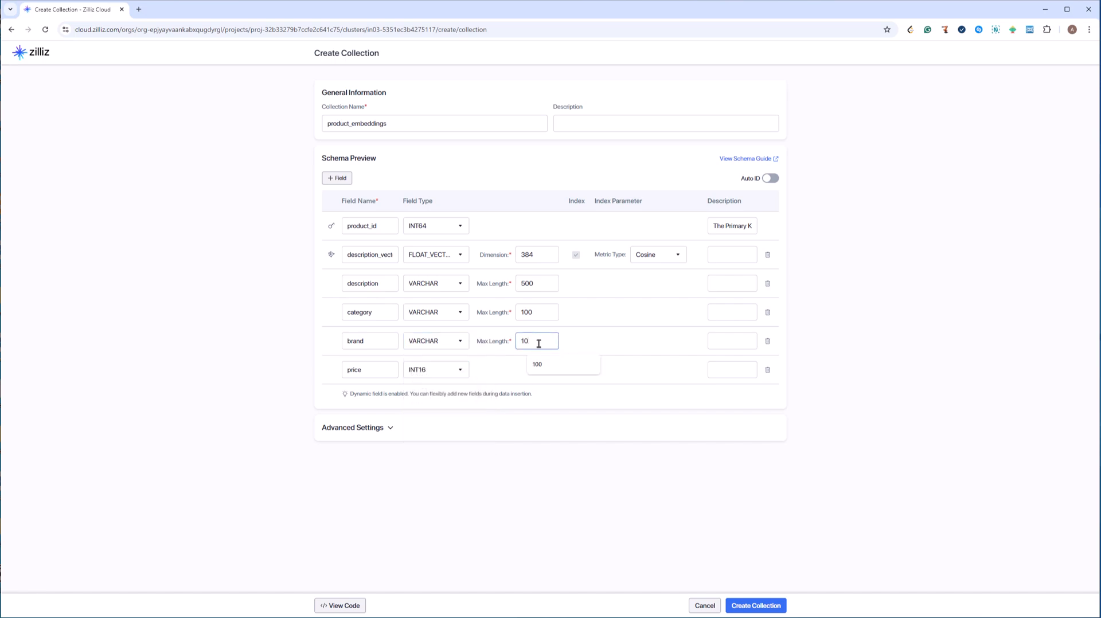
{"action": "left_click", "coordinate": [537, 364]}
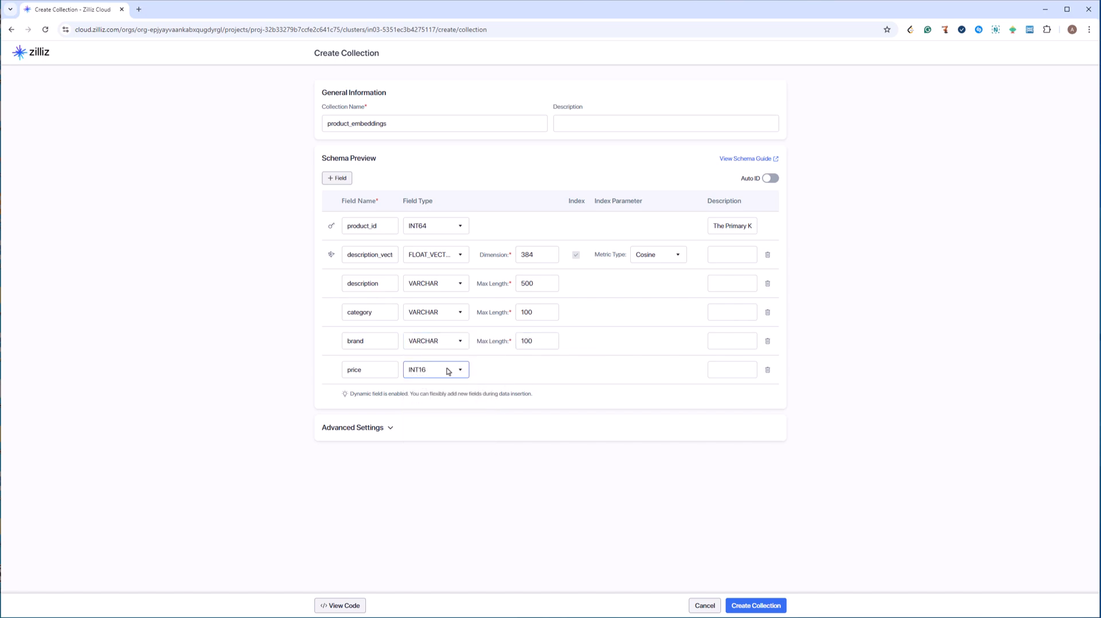
{"action": "left_click", "coordinate": [435, 370]}
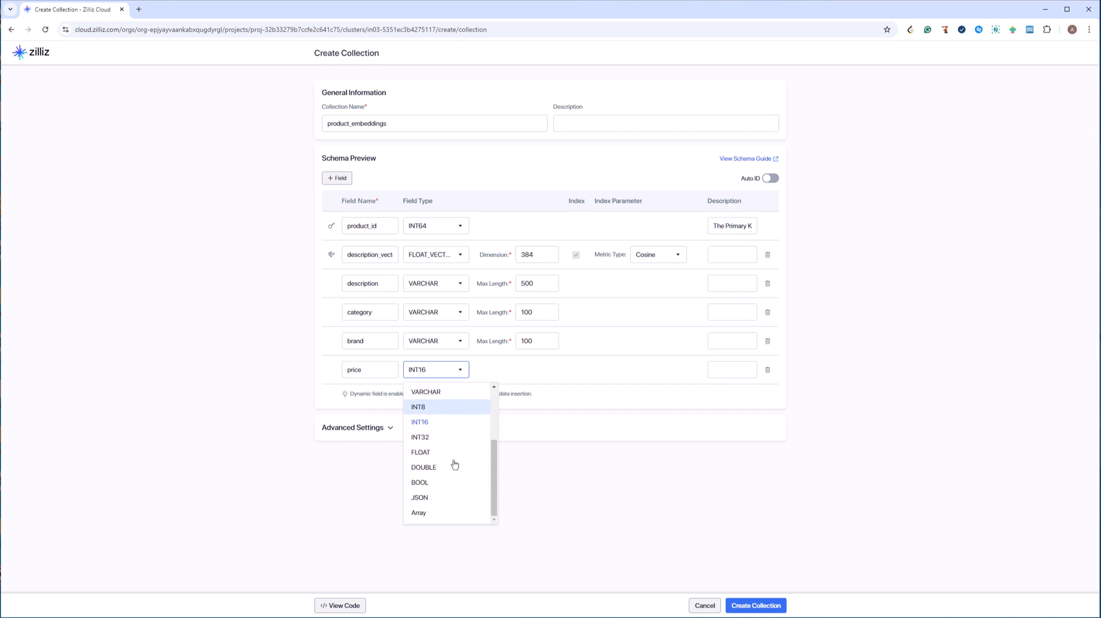
{"action": "left_click", "coordinate": [423, 468]}
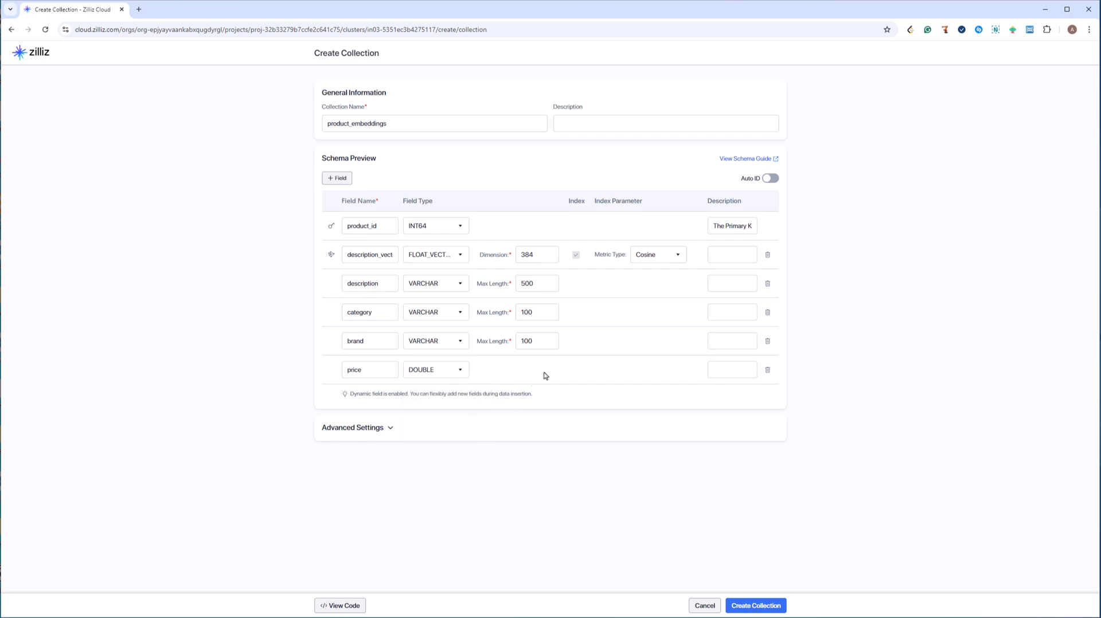
{"action": "mouse_move", "coordinate": [830, 558]}
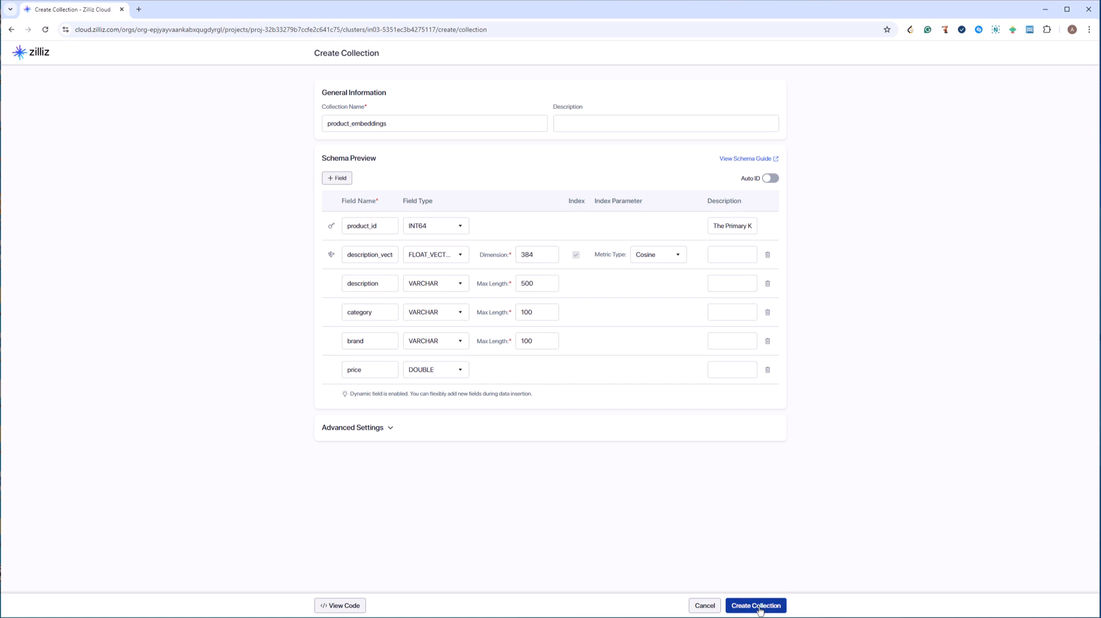
Create the product_embeddings collection, then select and copy Free-01's public endpoint
{"action": "left_click", "coordinate": [756, 606]}
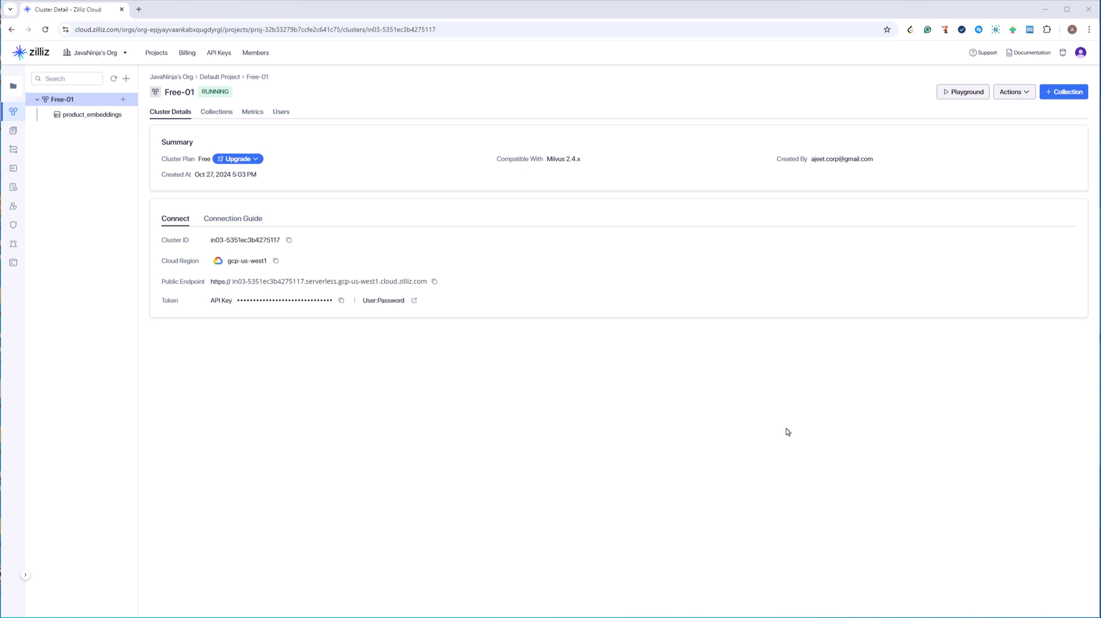
{"action": "mouse_move", "coordinate": [785, 437]}
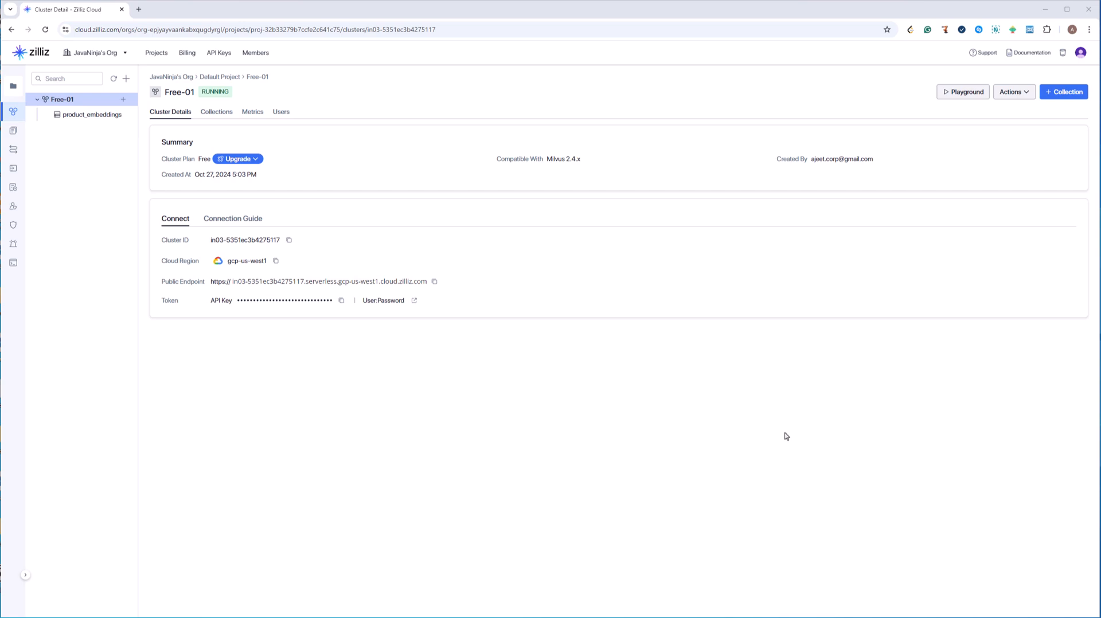
{"action": "mouse_move", "coordinate": [784, 441]}
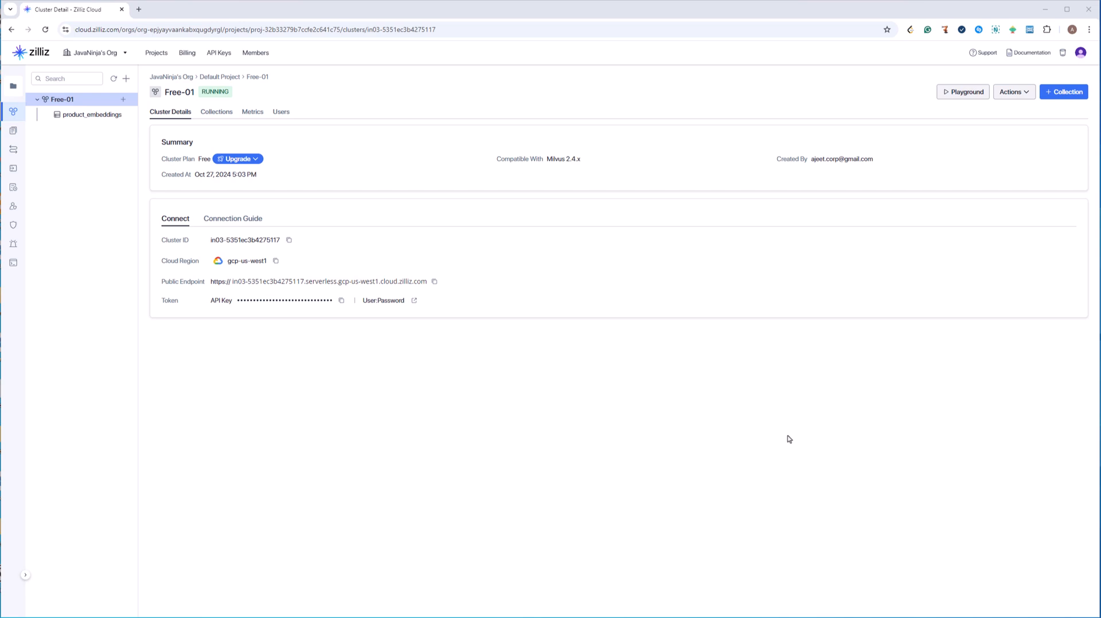
{"action": "mouse_move", "coordinate": [258, 306]}
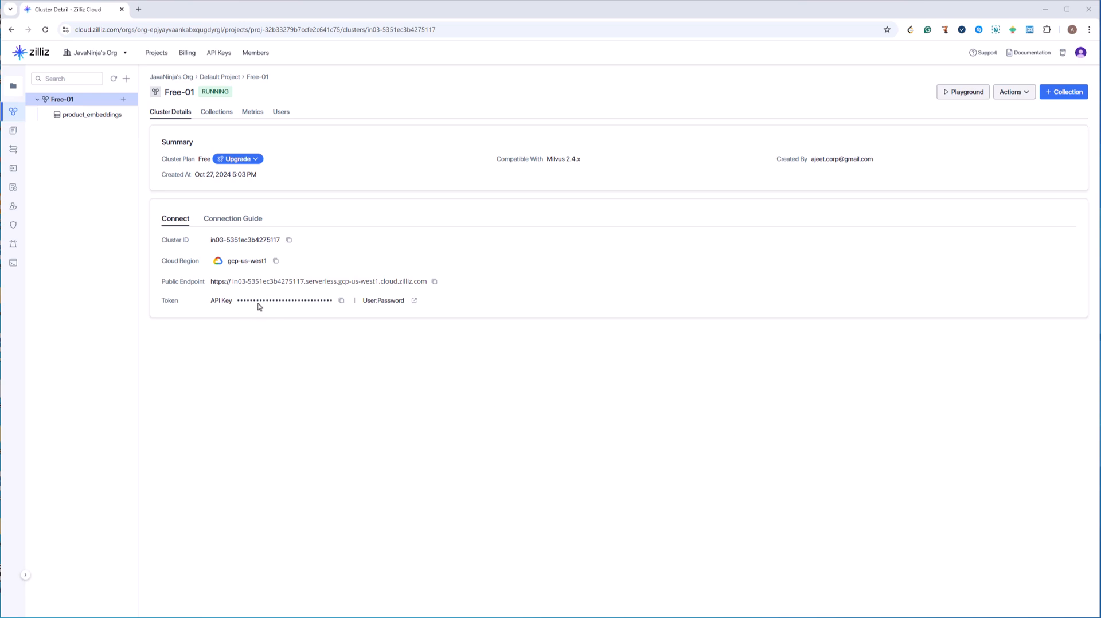
{"action": "mouse_move", "coordinate": [435, 401]}
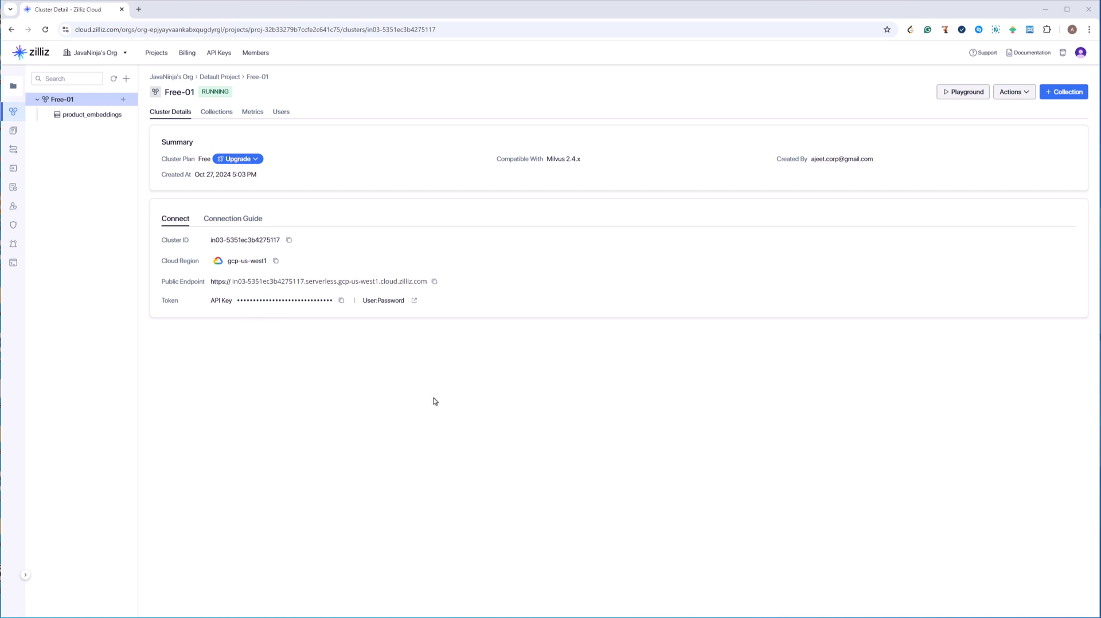
{"action": "mouse_move", "coordinate": [228, 281]}
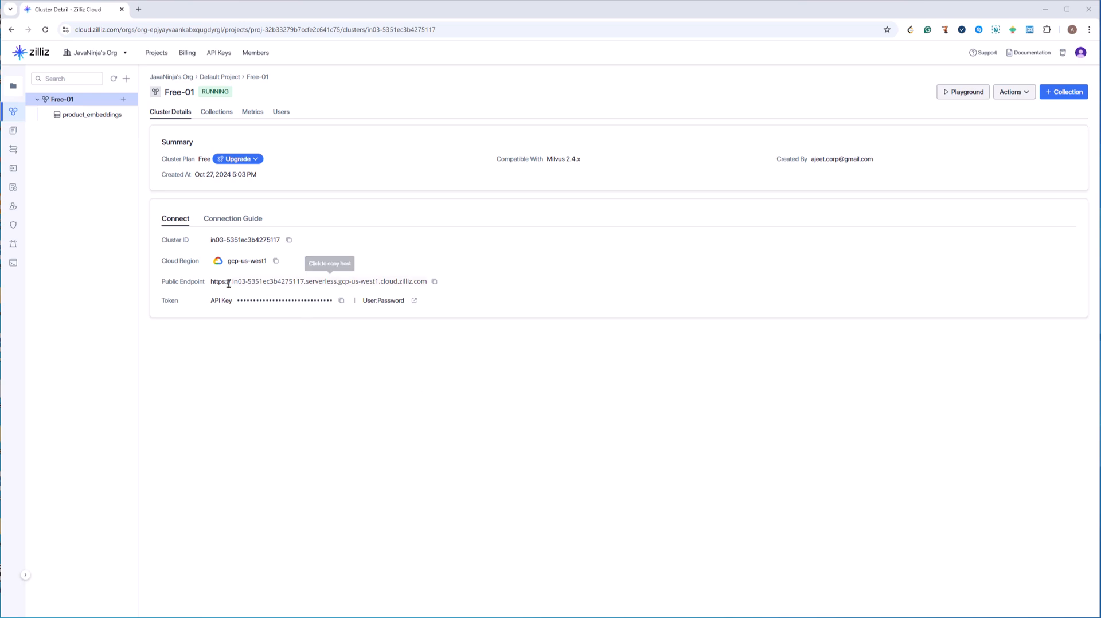
{"action": "double_click", "coordinate": [220, 281]}
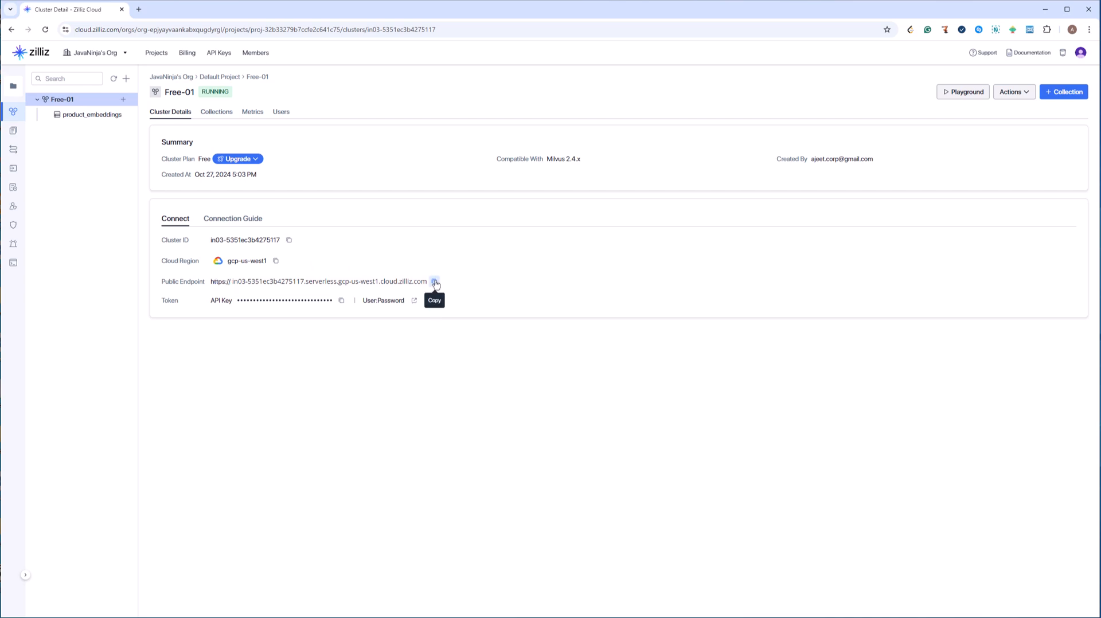
{"action": "left_click", "coordinate": [434, 281]}
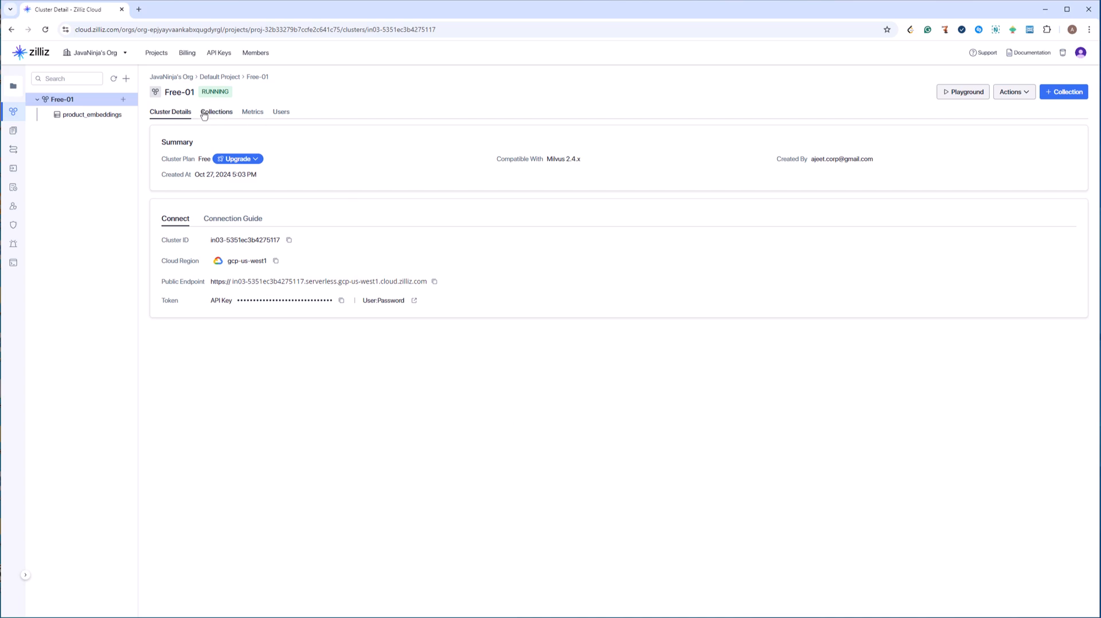
{"action": "mouse_move", "coordinate": [223, 118]}
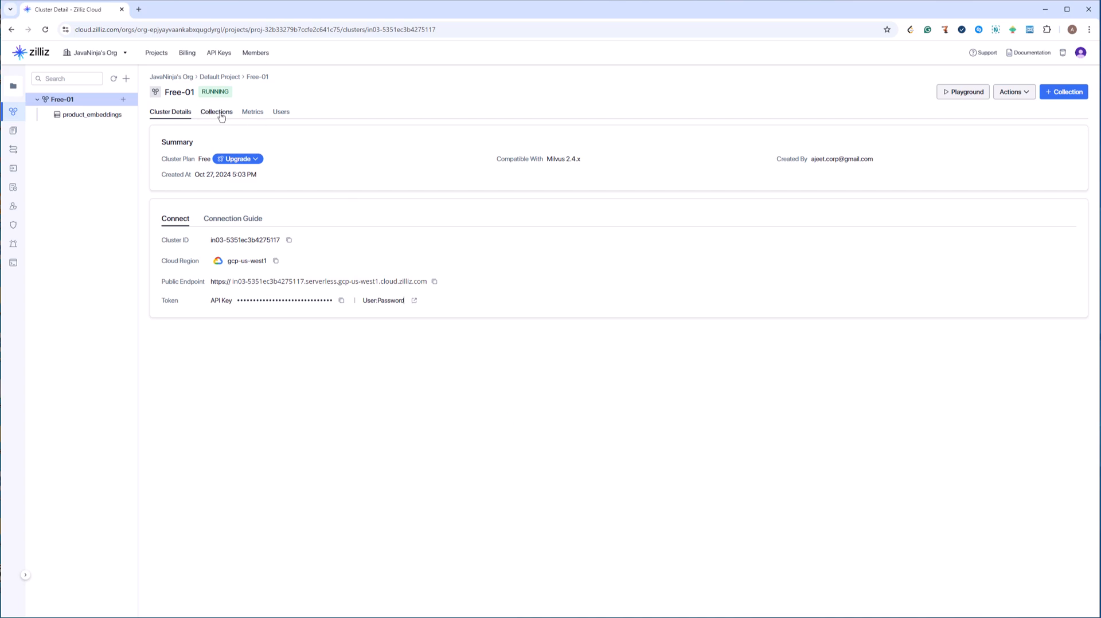
{"action": "left_click", "coordinate": [217, 112]}
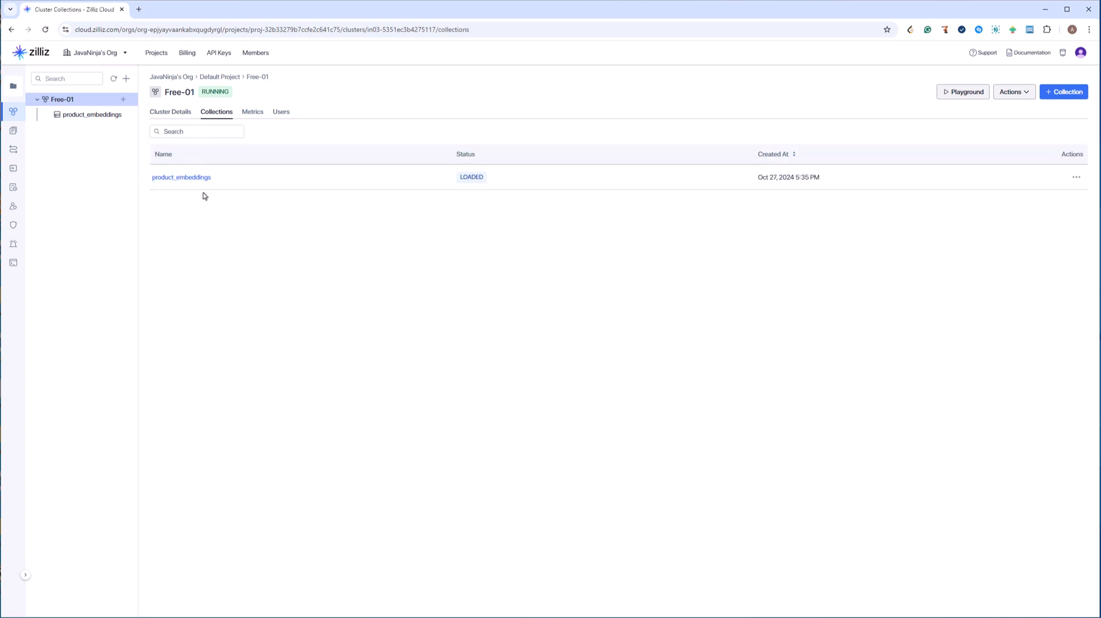
{"action": "left_click", "coordinate": [182, 177]}
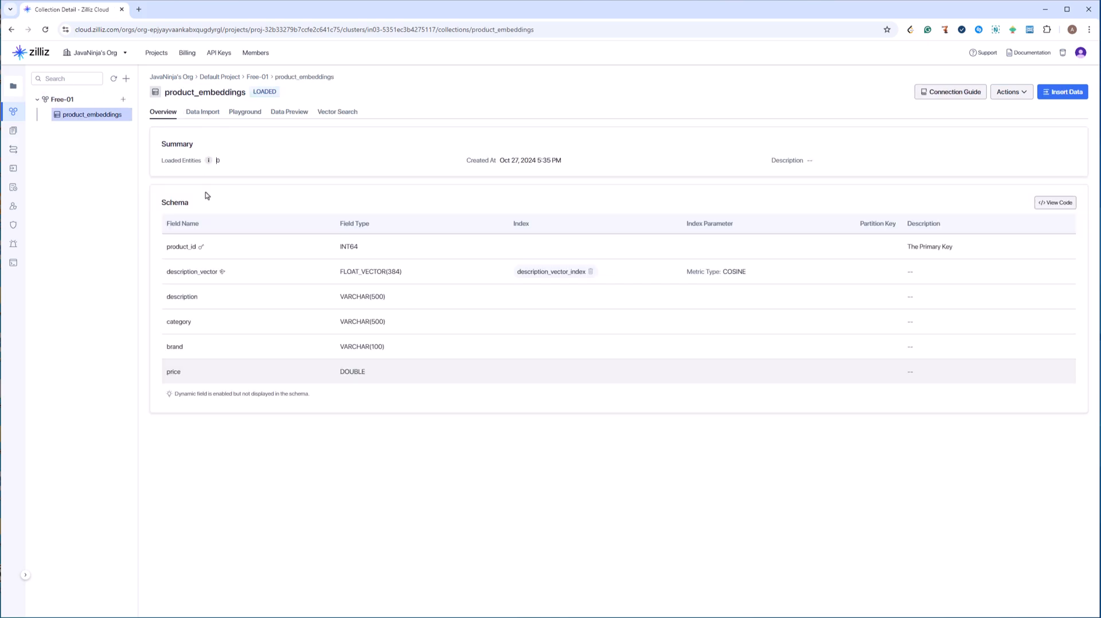
{"action": "mouse_move", "coordinate": [171, 289]}
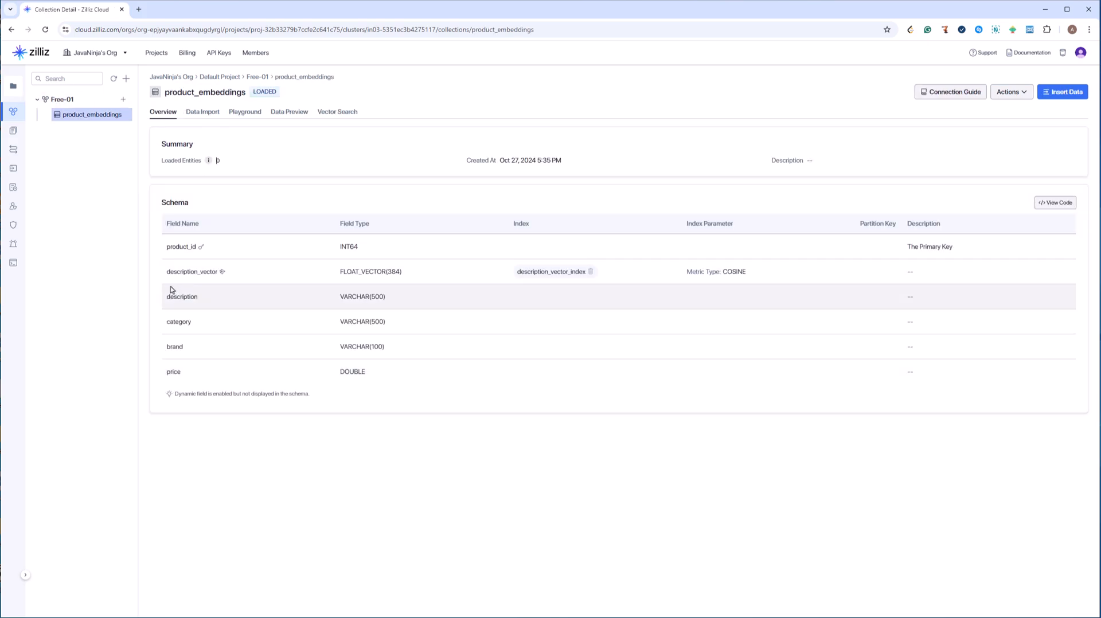
{"action": "mouse_move", "coordinate": [250, 153]}
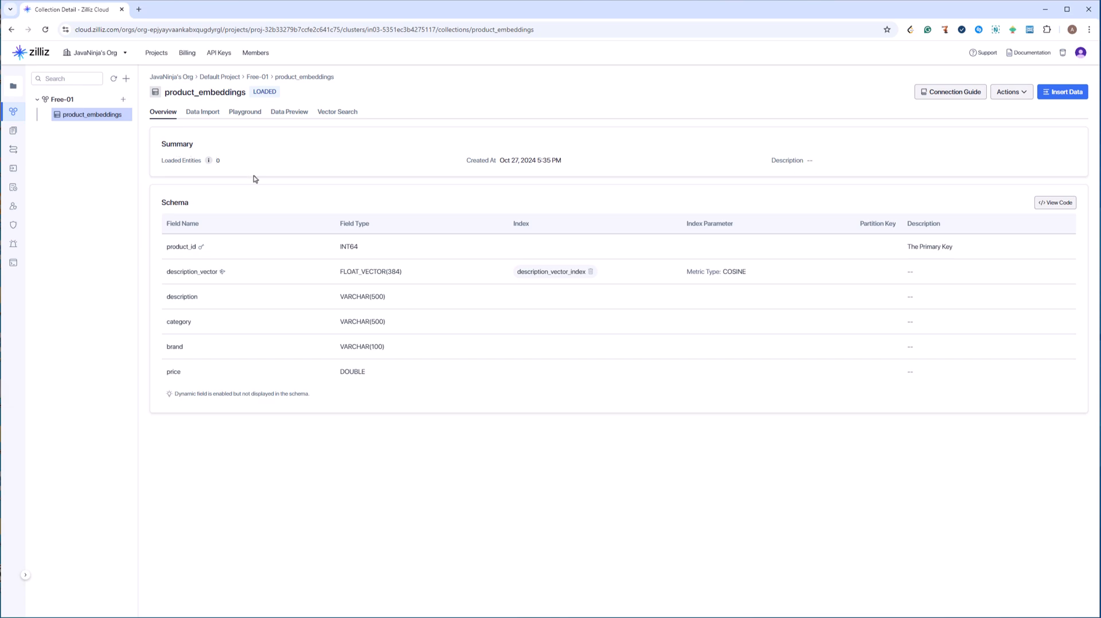
{"action": "mouse_move", "coordinate": [190, 217]}
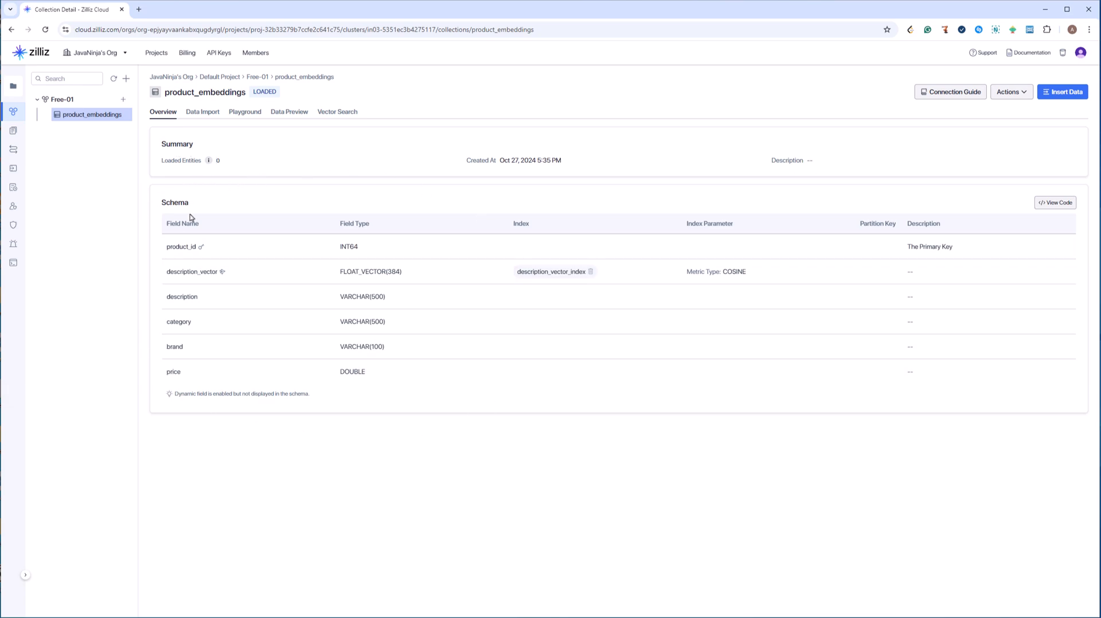
{"action": "mouse_move", "coordinate": [156, 255]}
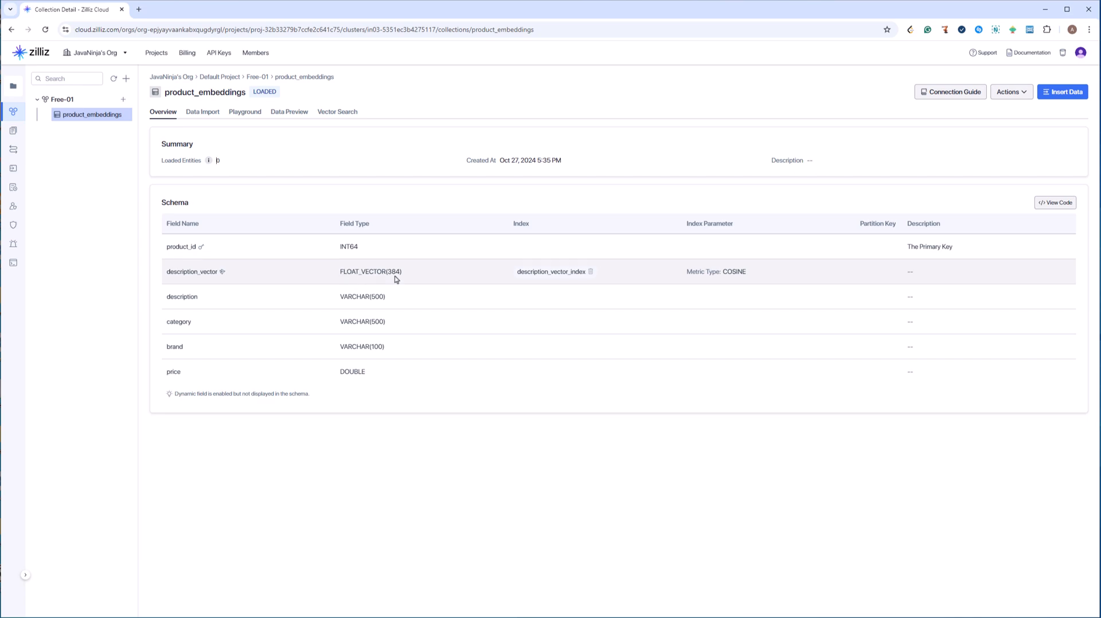
{"action": "mouse_move", "coordinate": [397, 279]}
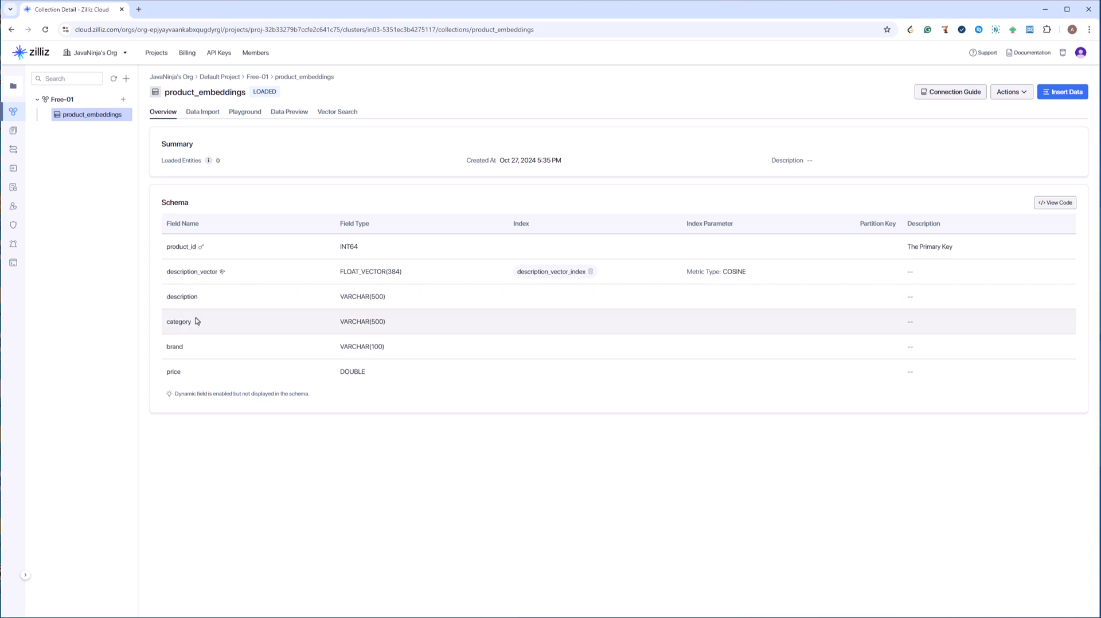
{"action": "mouse_move", "coordinate": [181, 379]}
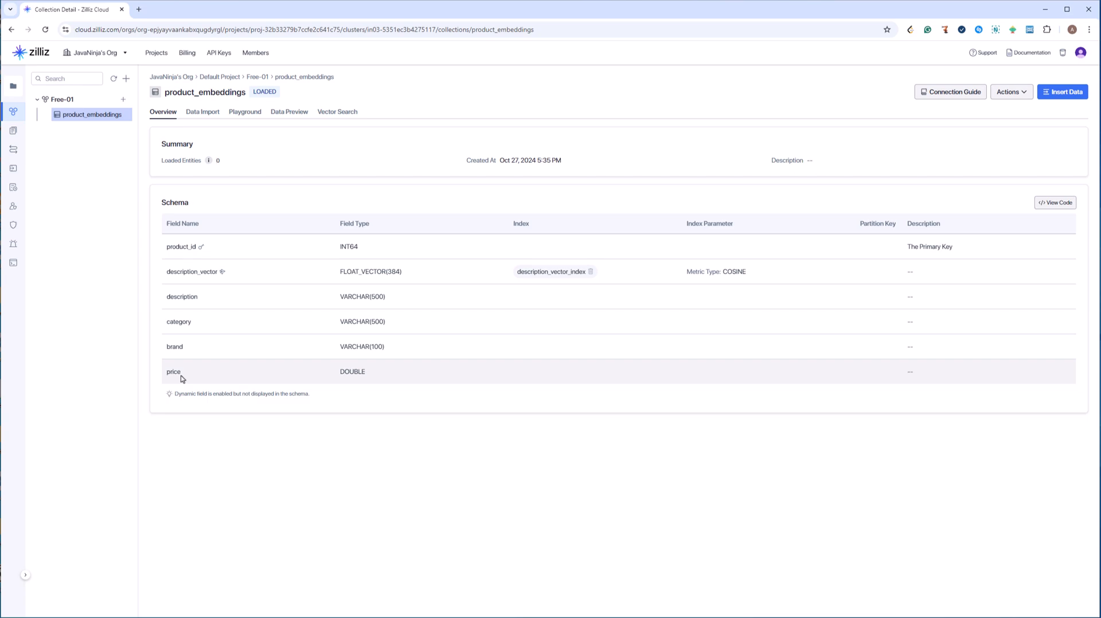
{"action": "mouse_move", "coordinate": [184, 376]}
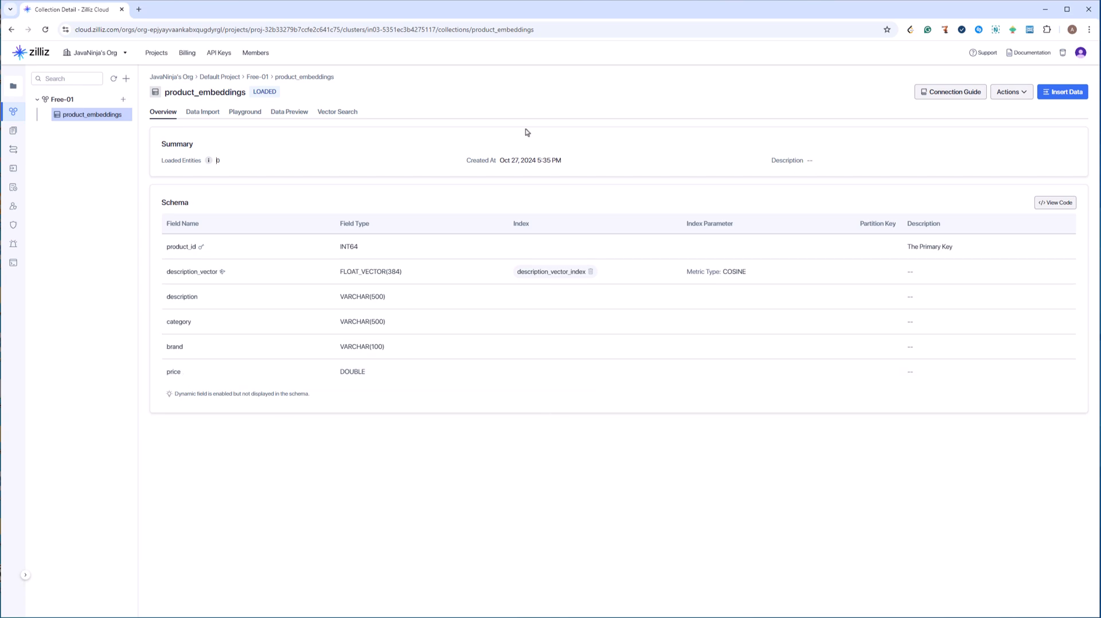
{"action": "mouse_move", "coordinate": [372, 237]}
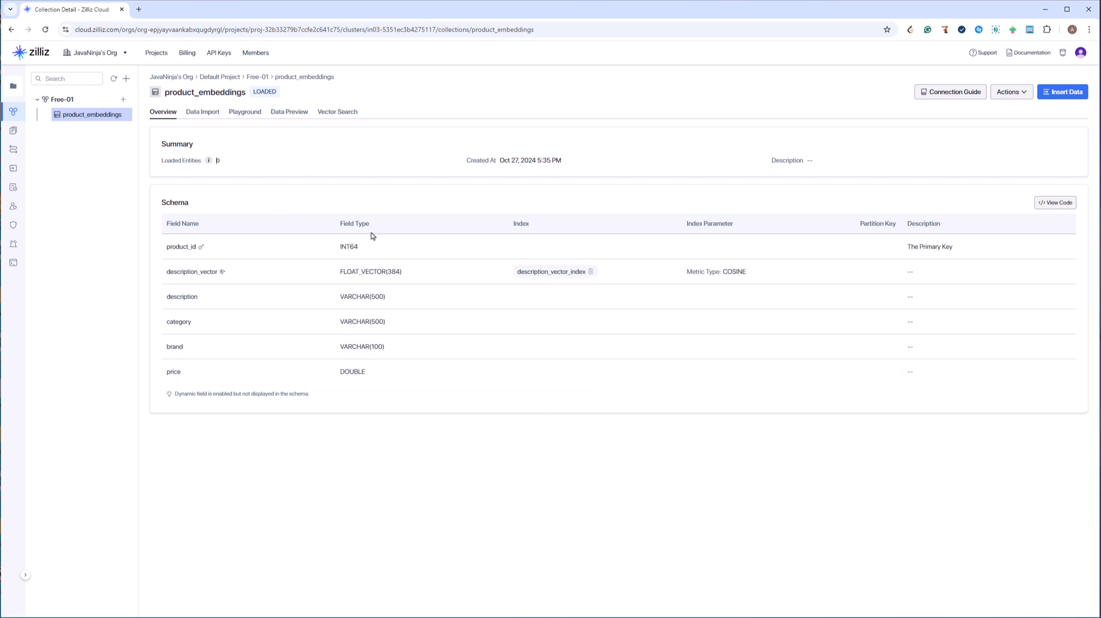
{"action": "mouse_move", "coordinate": [374, 236]}
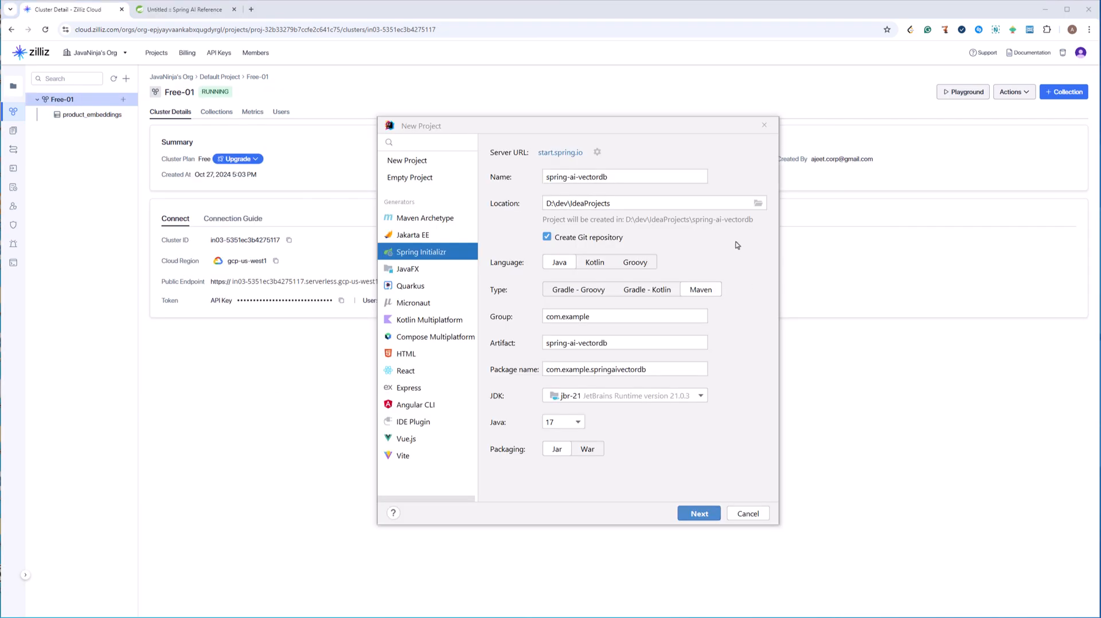
{"action": "mouse_move", "coordinate": [729, 250]}
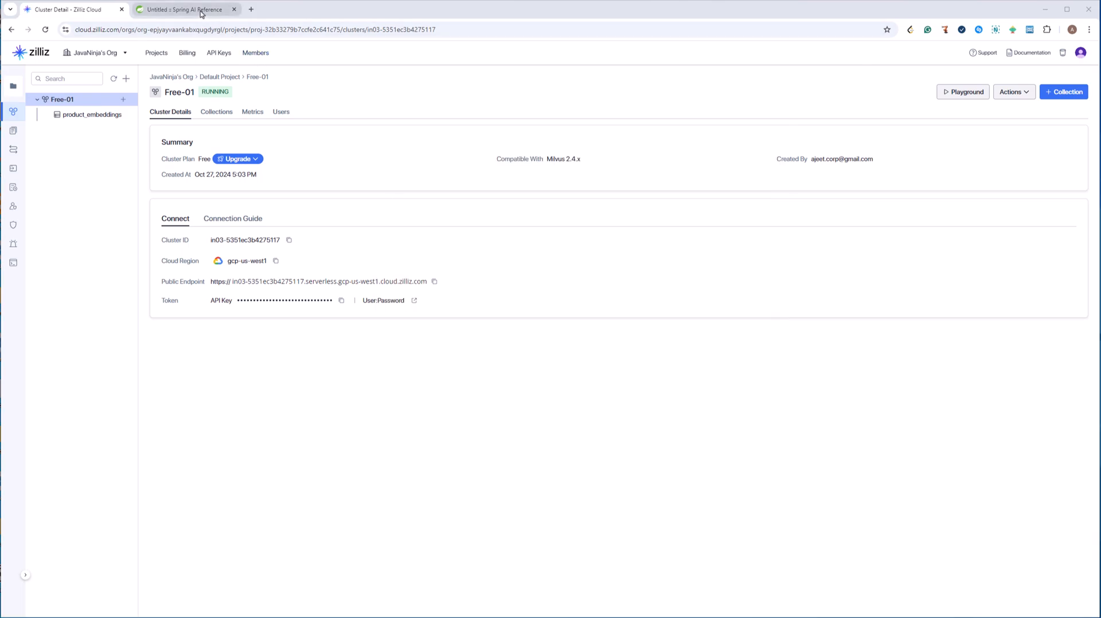
Switch to the Spring AI reference docs and scroll through the Vector Databases list
{"action": "left_click", "coordinate": [183, 10]}
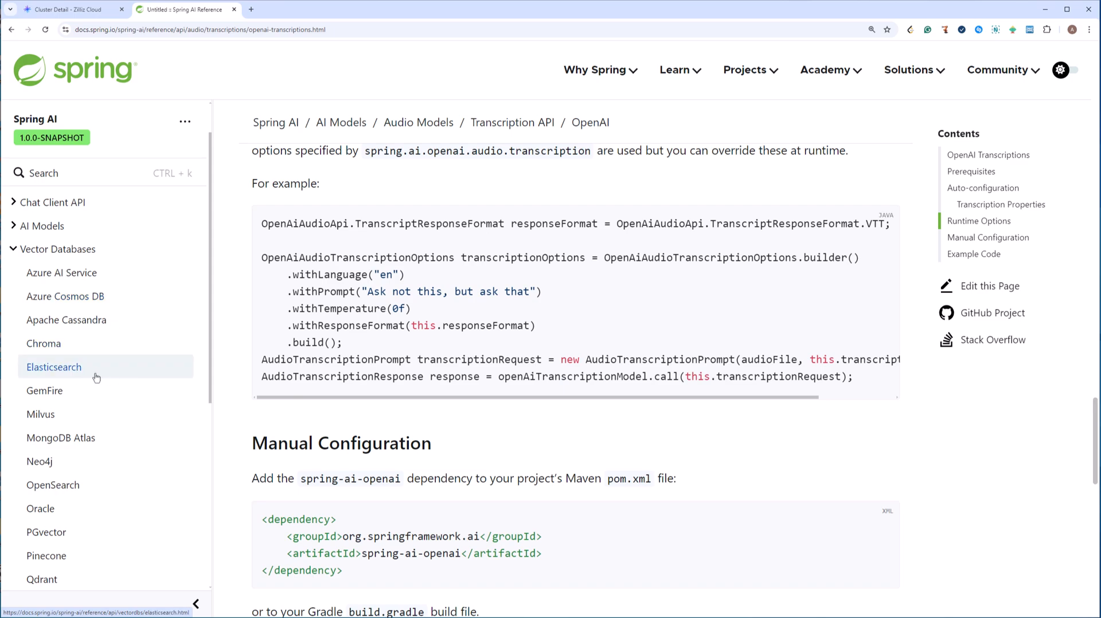
{"action": "scroll", "scroll_direction": "down", "scroll_amount": 3}
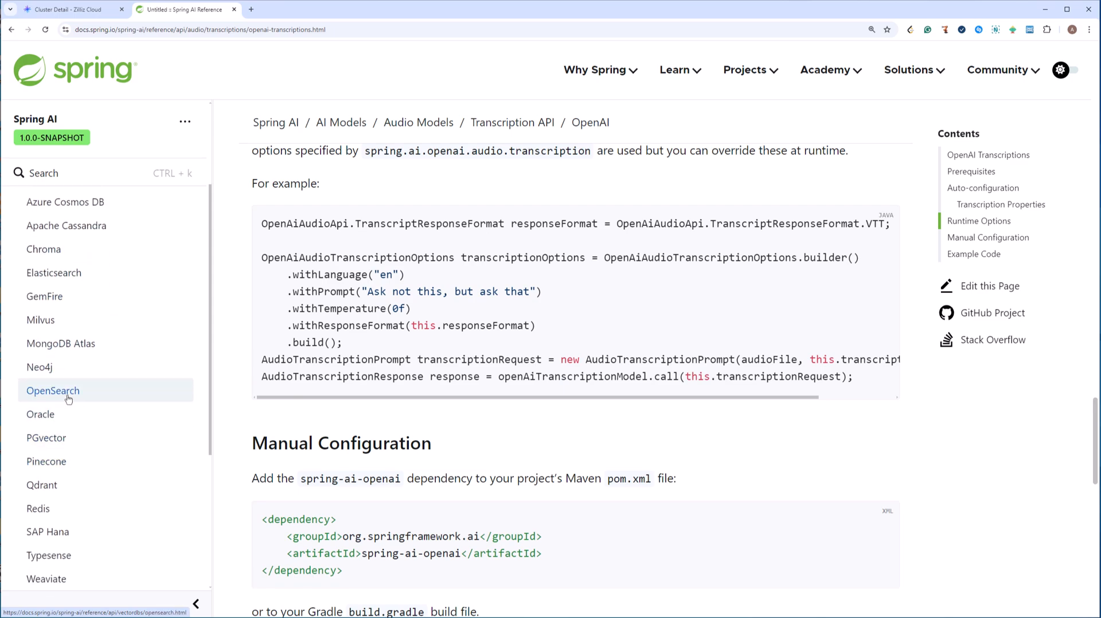
{"action": "mouse_move", "coordinate": [130, 326]}
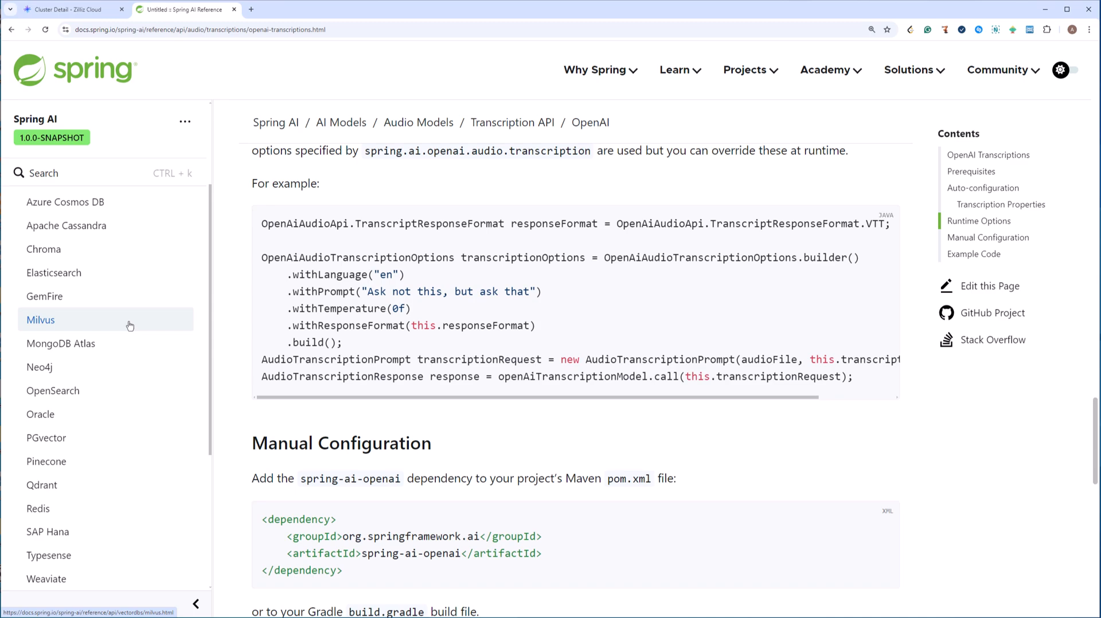
{"action": "mouse_move", "coordinate": [73, 372]}
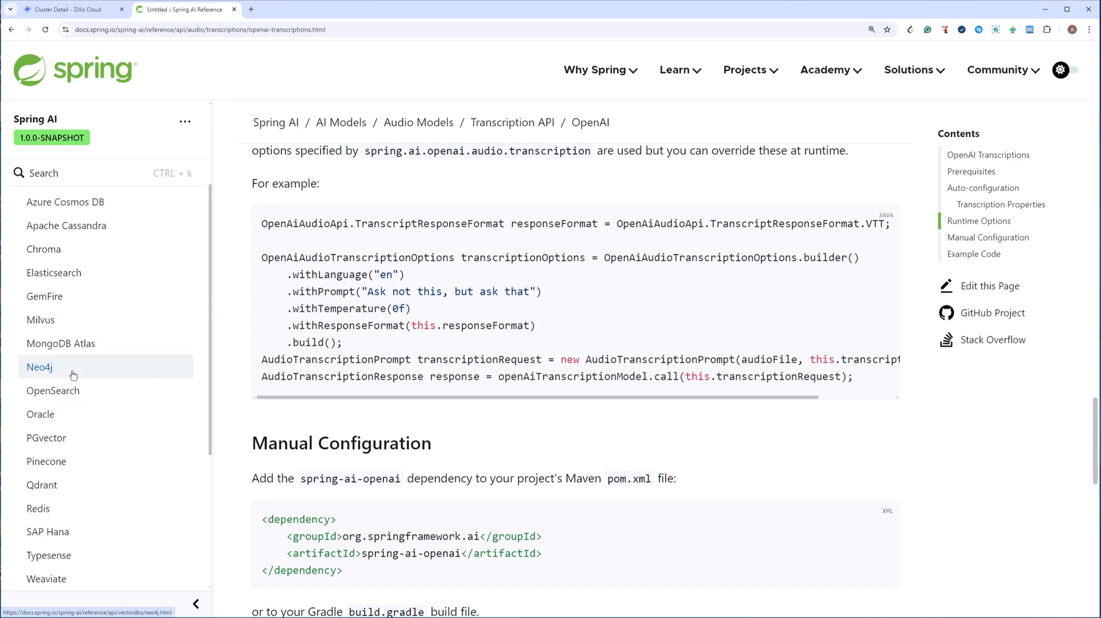
{"action": "scroll", "scroll_direction": "down", "scroll_amount": 3}
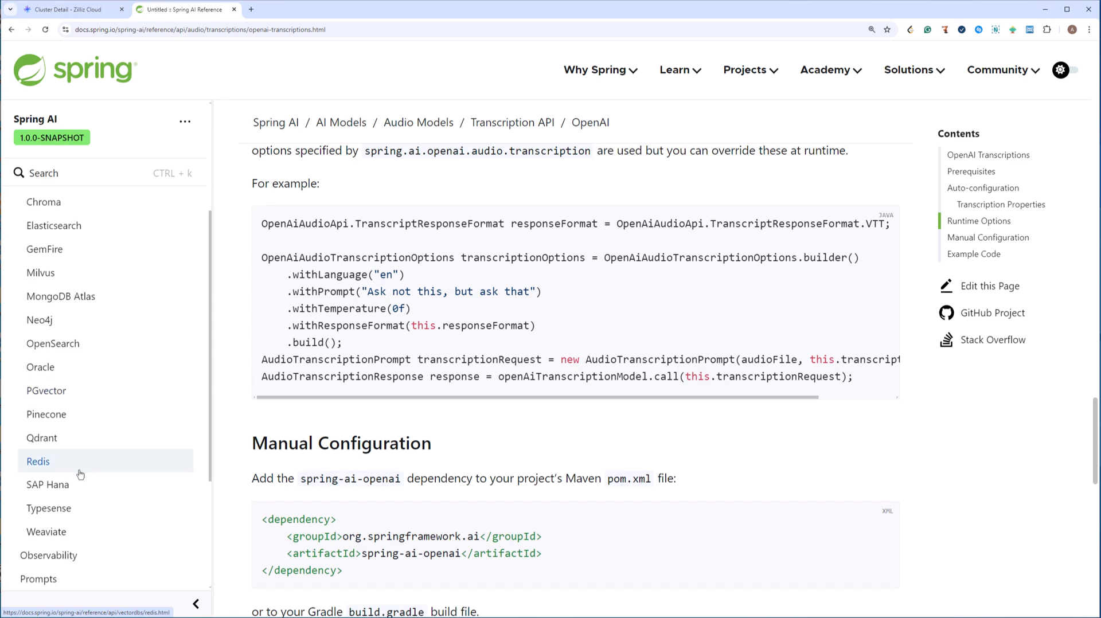
{"action": "mouse_move", "coordinate": [70, 526]}
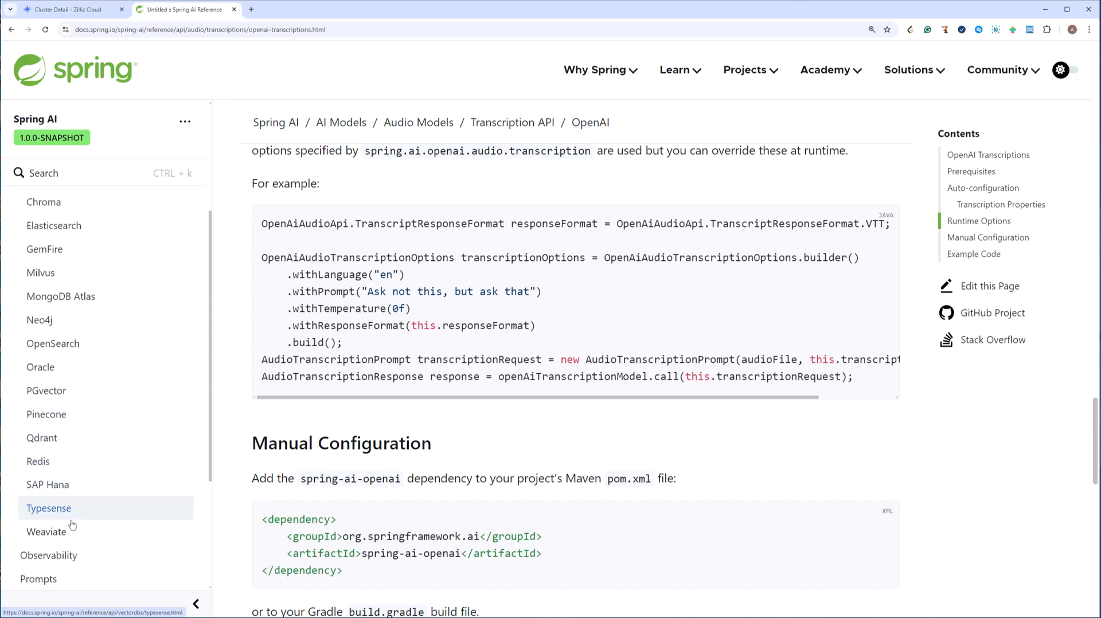
{"action": "mouse_move", "coordinate": [141, 484]}
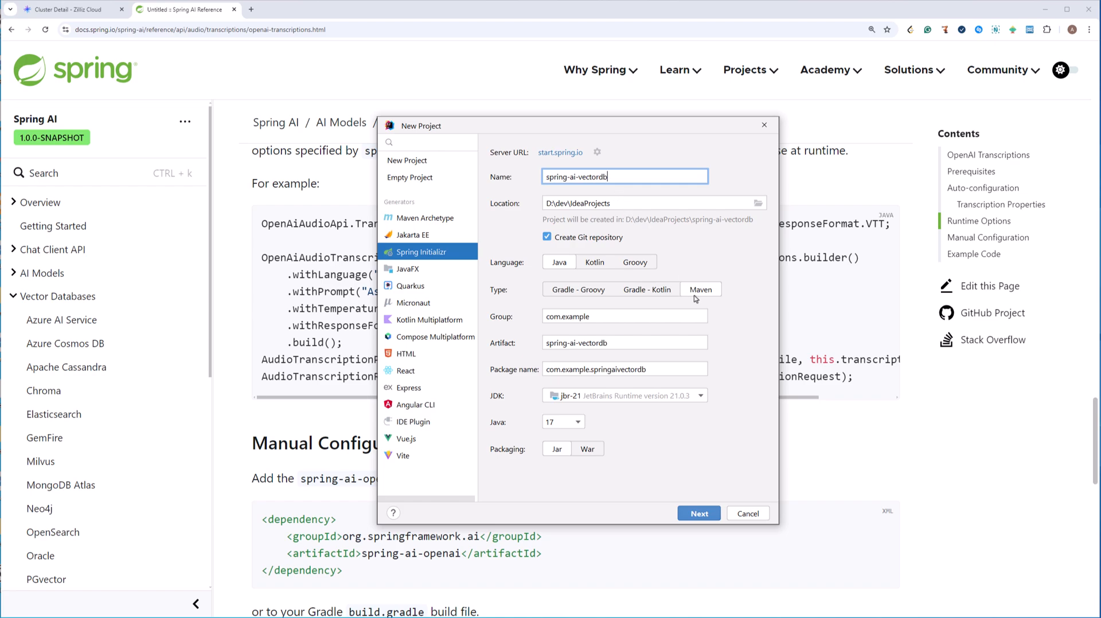
{"action": "mouse_move", "coordinate": [609, 401]}
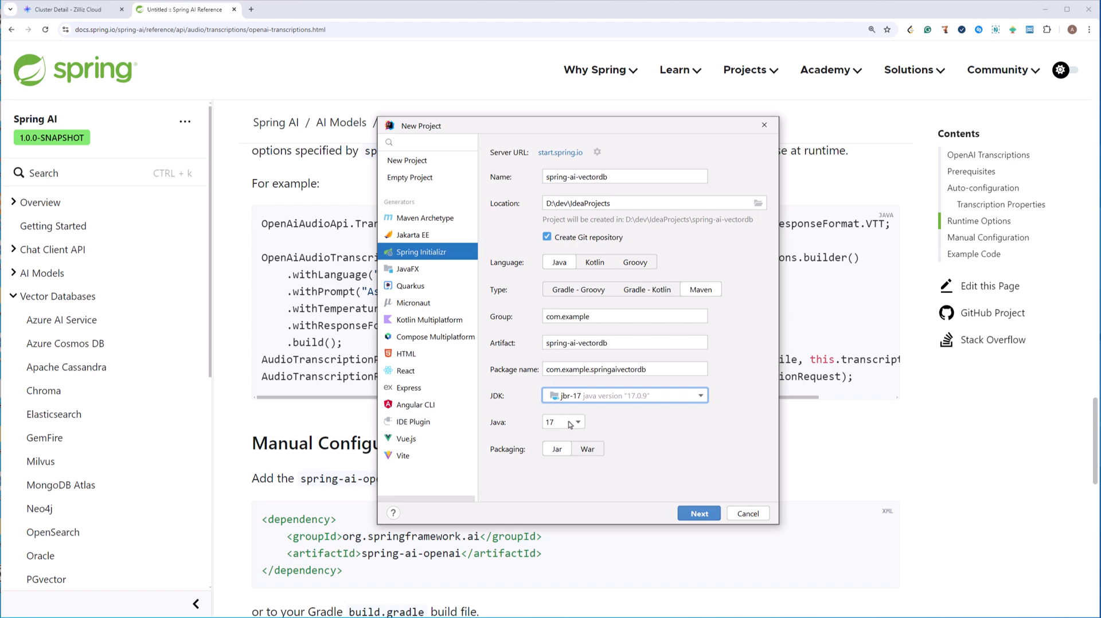
{"action": "mouse_move", "coordinate": [676, 438]}
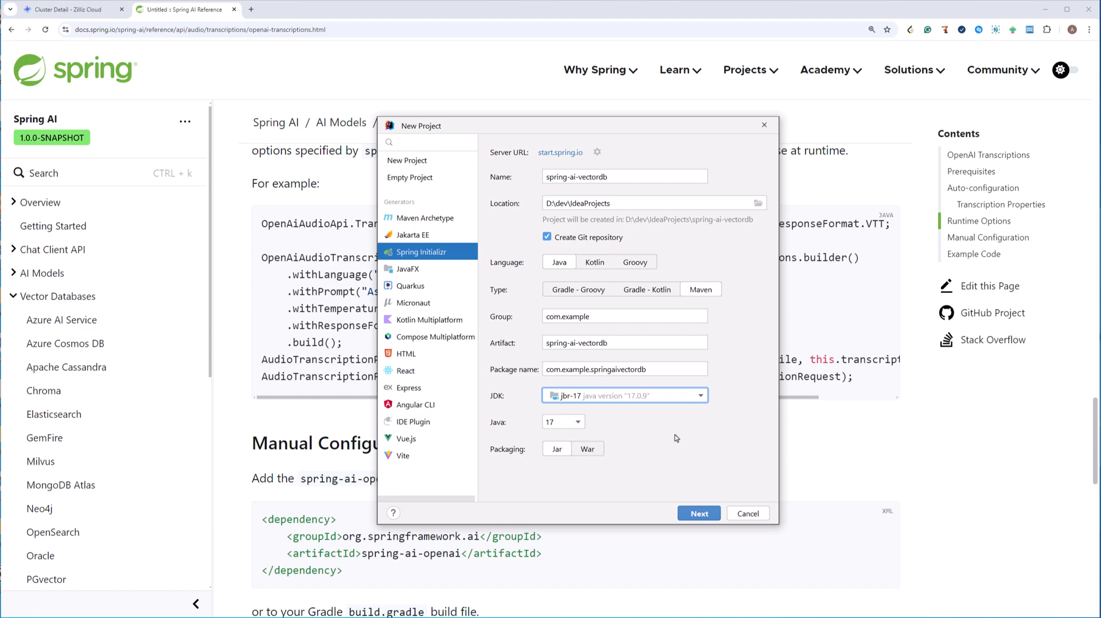
{"action": "mouse_move", "coordinate": [689, 505]}
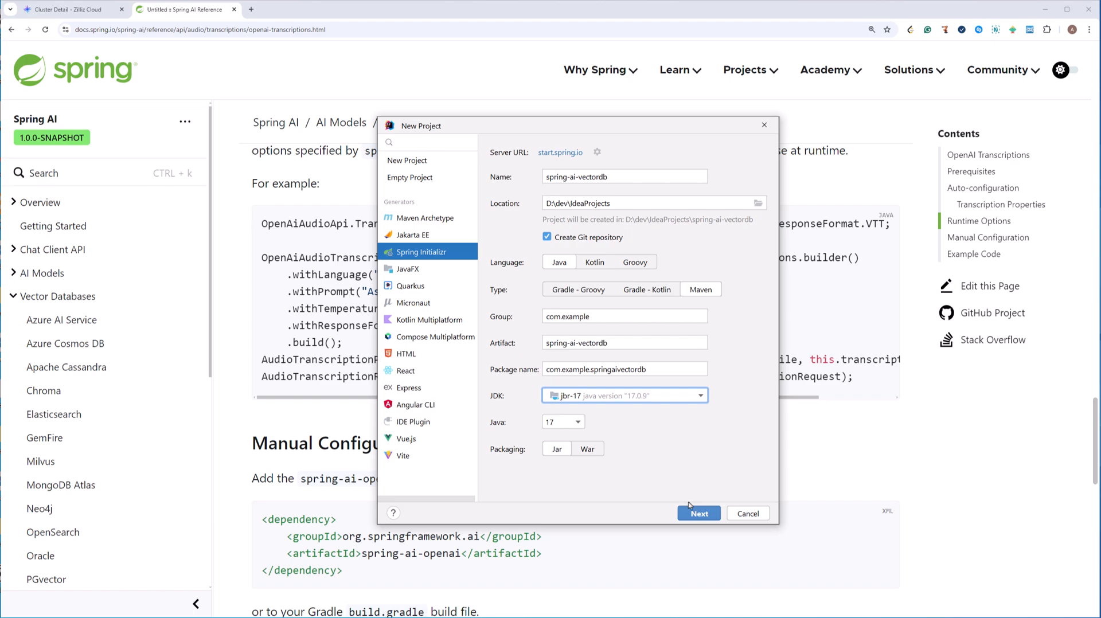
{"action": "mouse_move", "coordinate": [693, 511]}
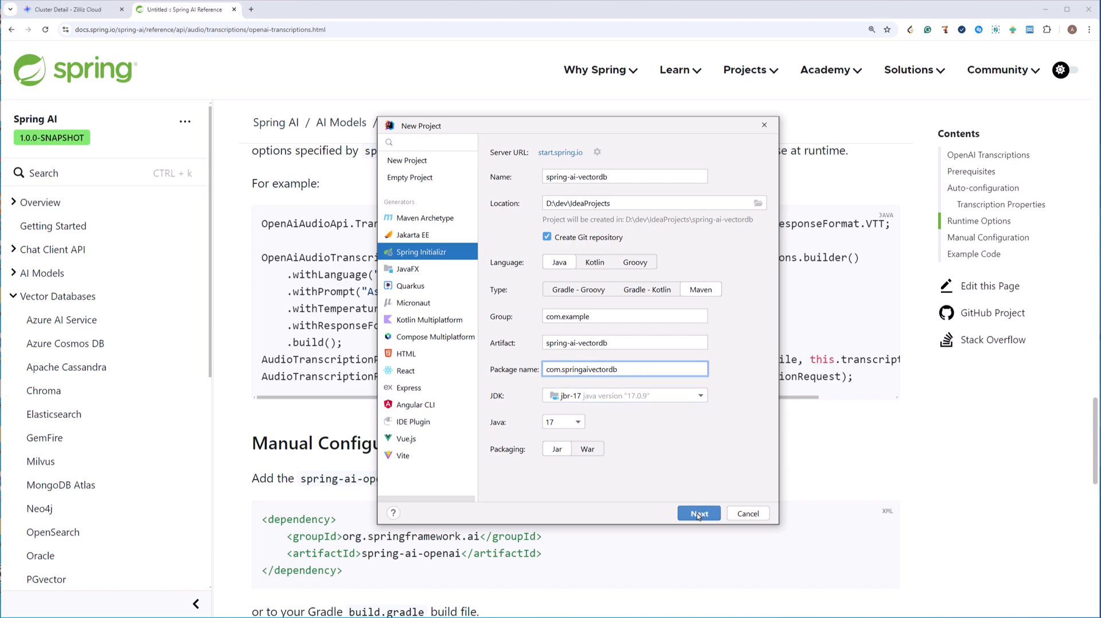
Add the Spring Web dependency and search 'vect' to inspect Milvus Vector Database
{"action": "left_click", "coordinate": [699, 514]}
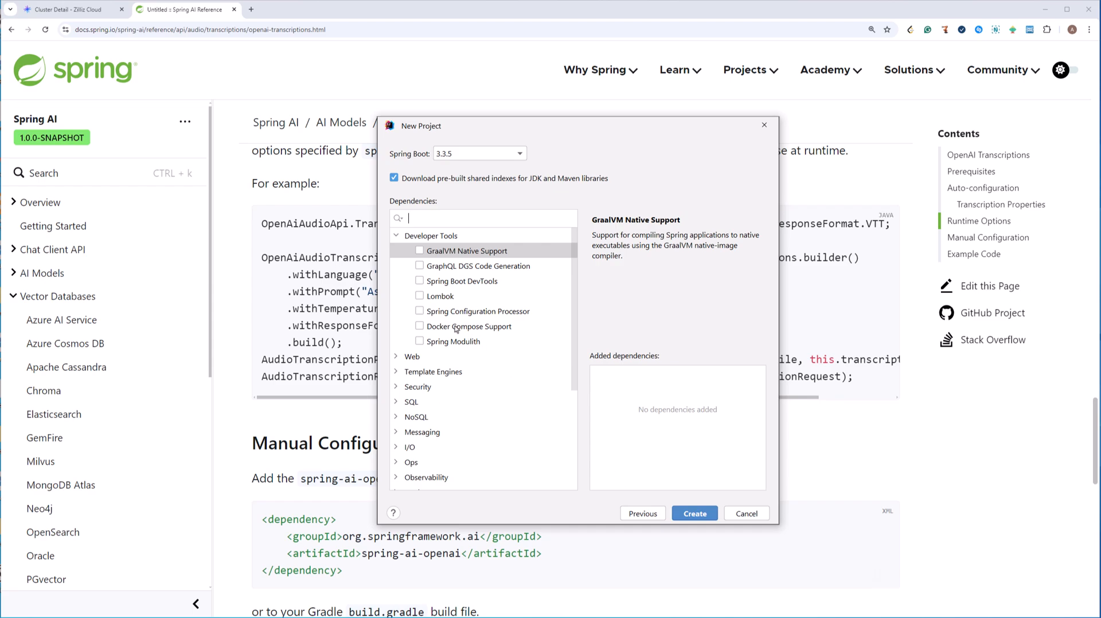
{"action": "scroll", "scroll_direction": "down", "scroll_amount": 3}
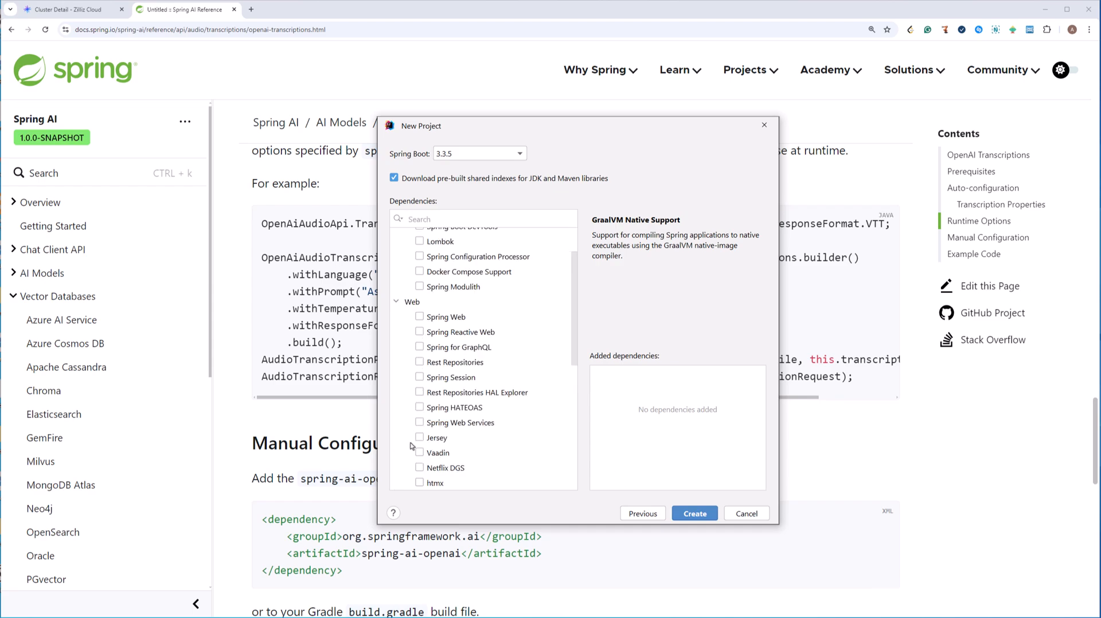
{"action": "left_click", "coordinate": [446, 316]}
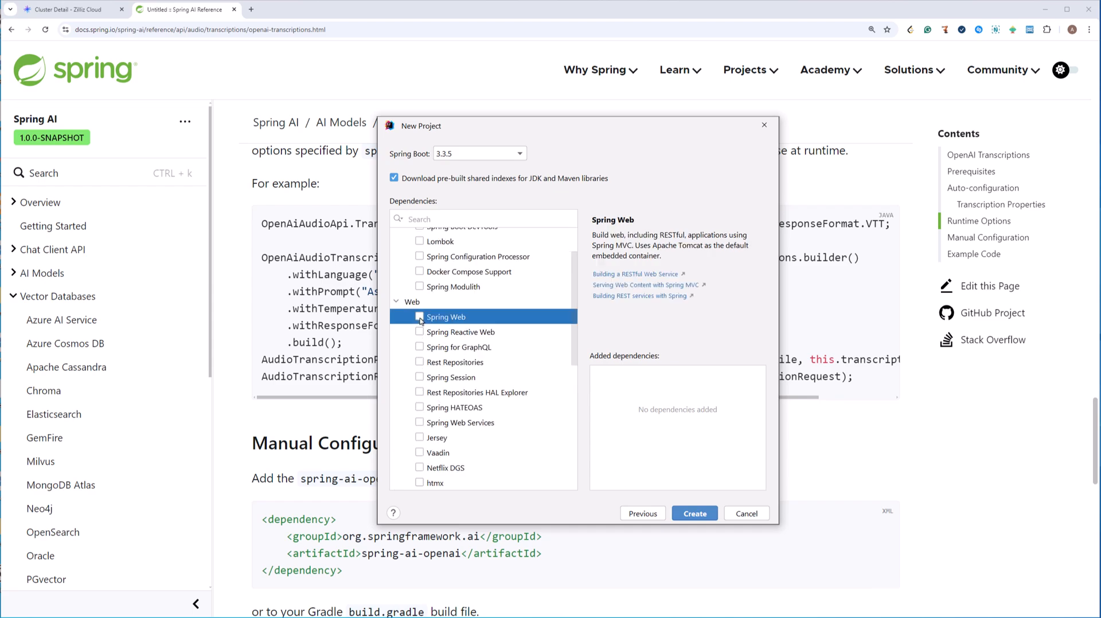
{"action": "left_click", "coordinate": [419, 316]}
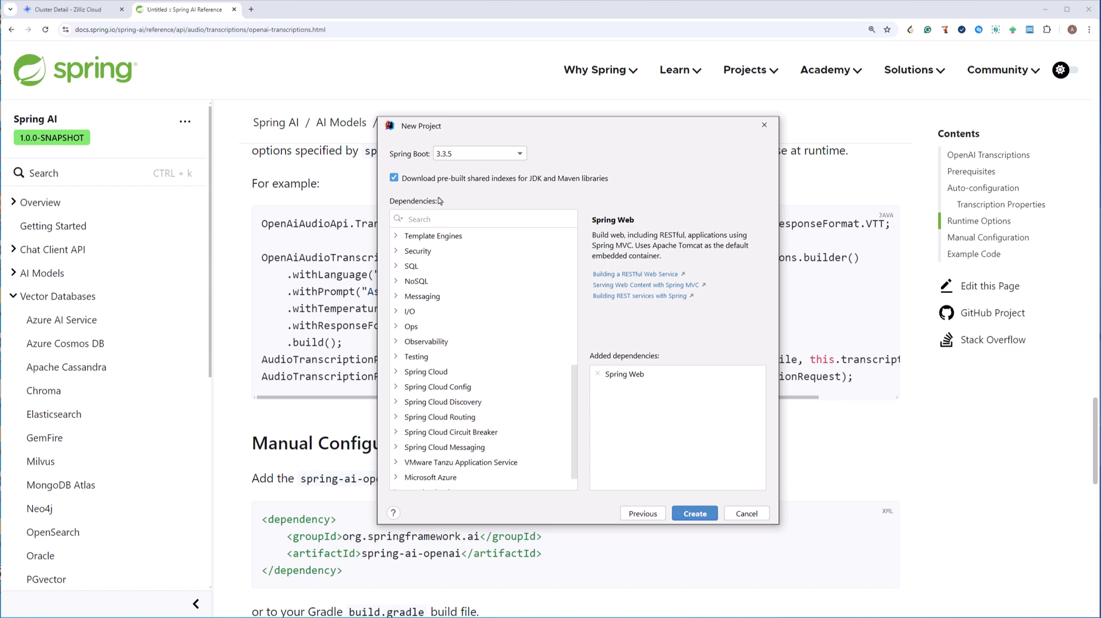
{"action": "type", "text": "vector"}
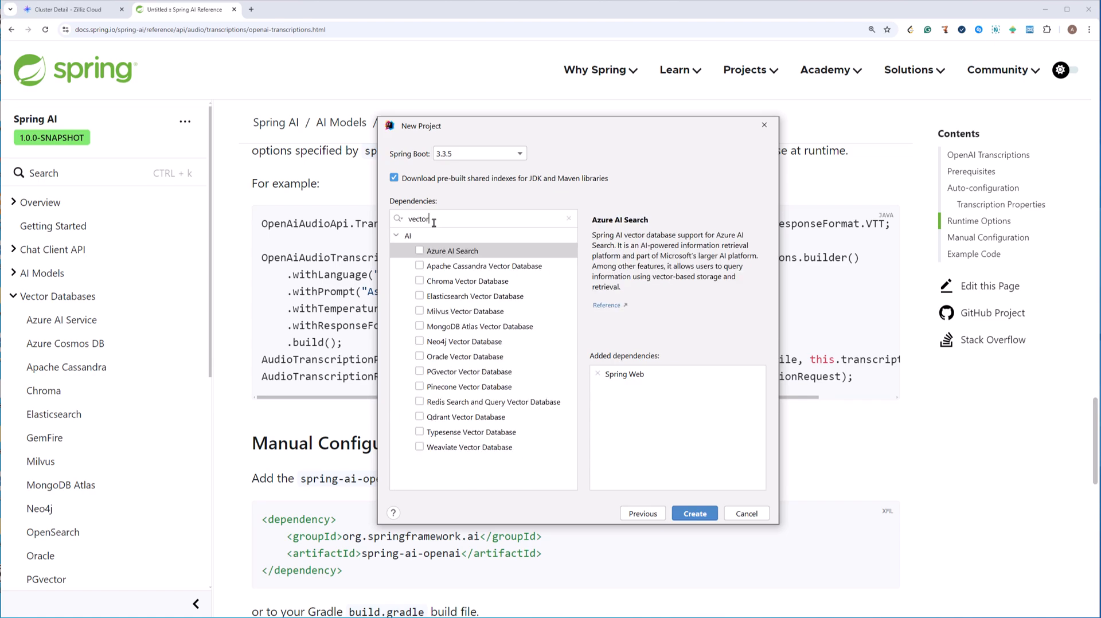
{"action": "left_click", "coordinate": [465, 311]}
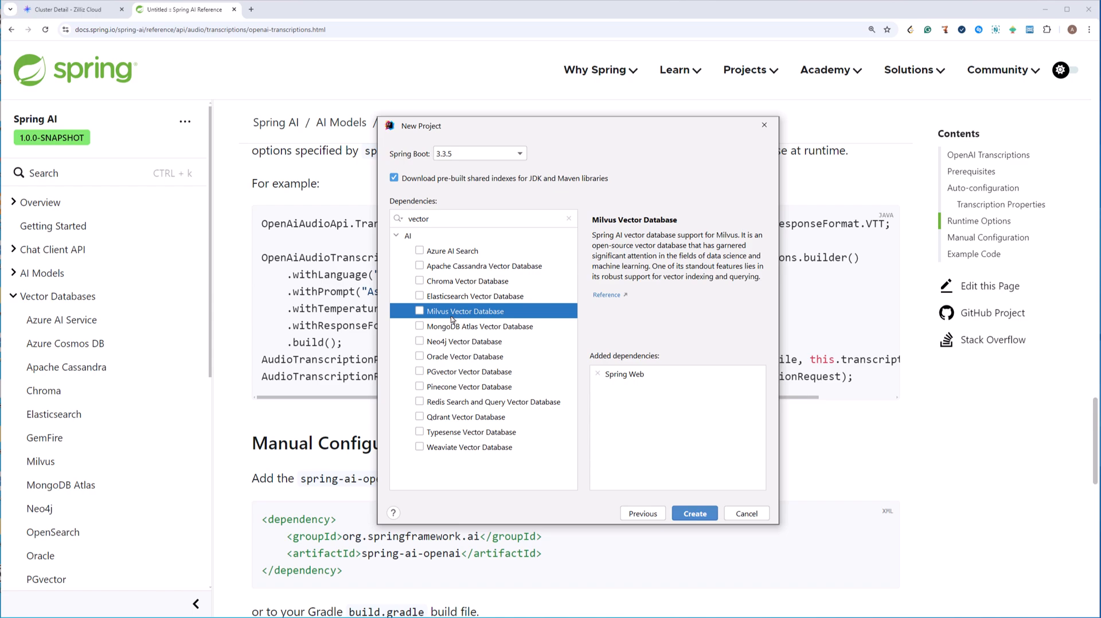
{"action": "mouse_move", "coordinate": [464, 315]}
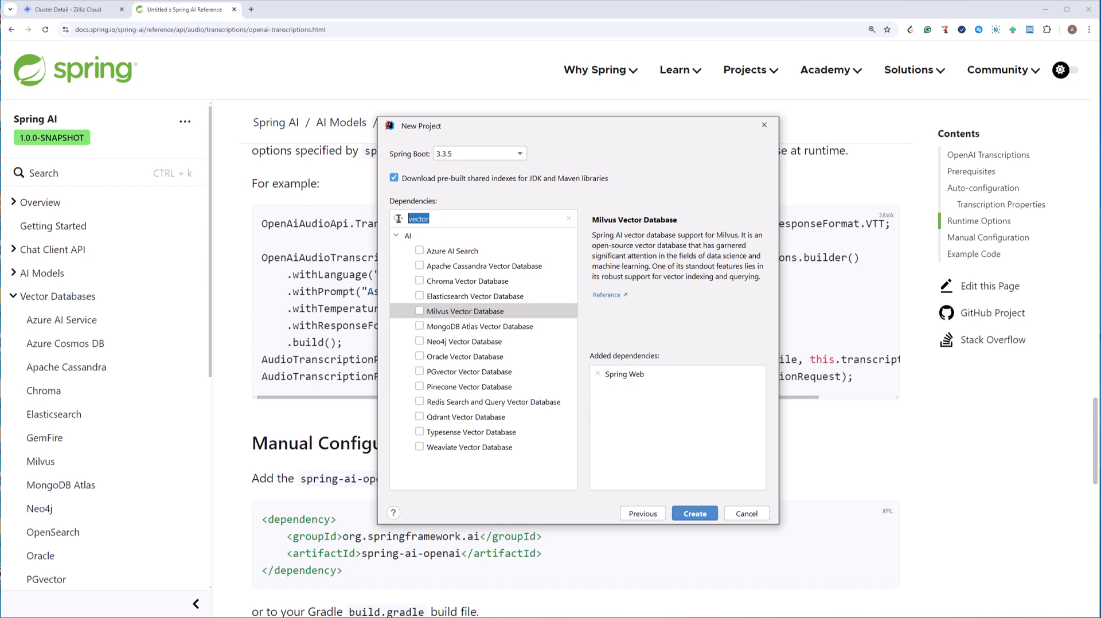
Search for 'olla' and add the Ollama dependency
{"action": "left_click", "coordinate": [569, 219]}
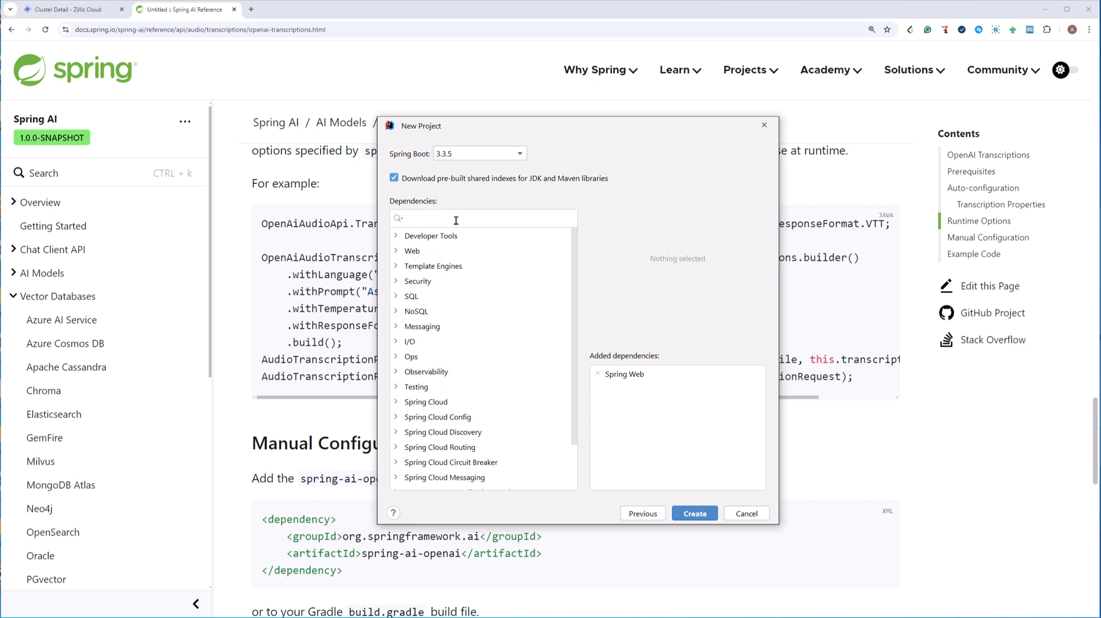
{"action": "scroll", "scroll_direction": "down", "scroll_amount": 3}
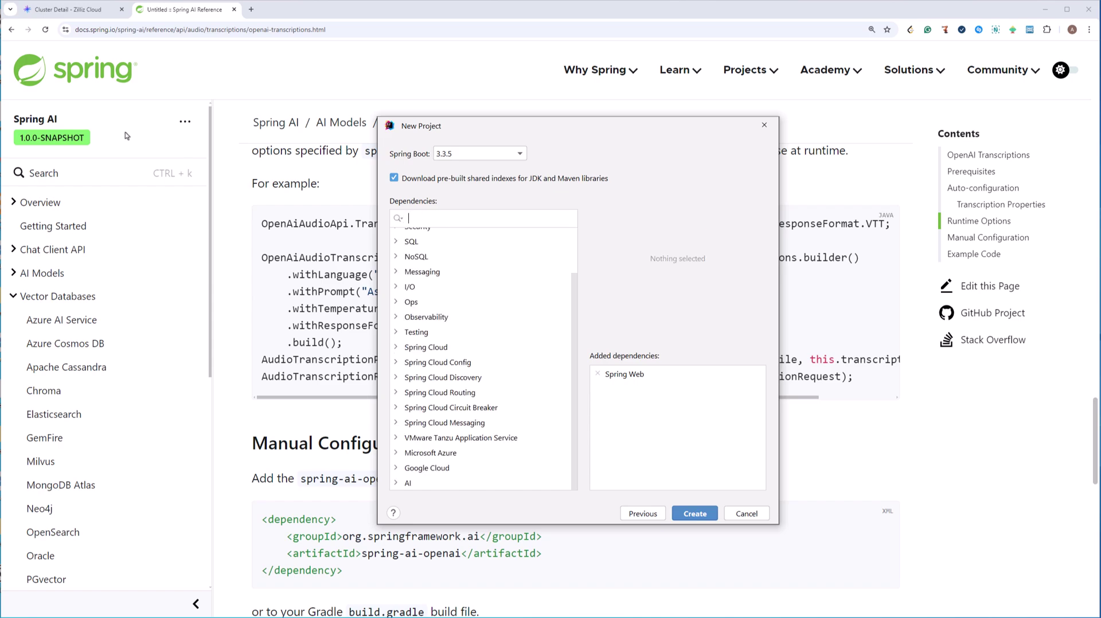
{"action": "mouse_move", "coordinate": [476, 304]}
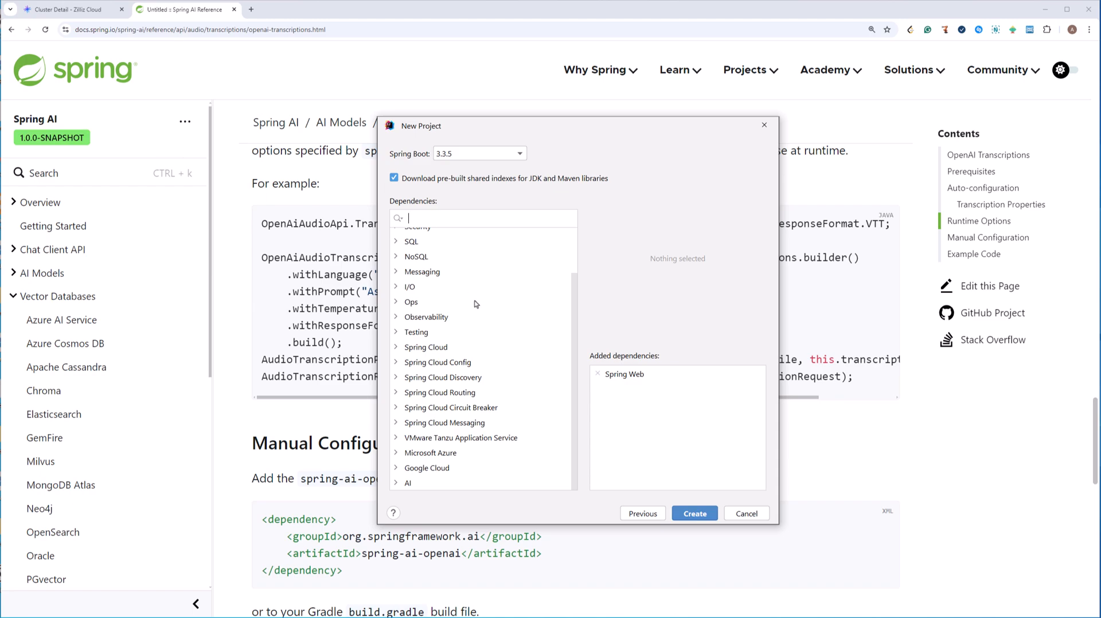
{"action": "mouse_move", "coordinate": [487, 283]}
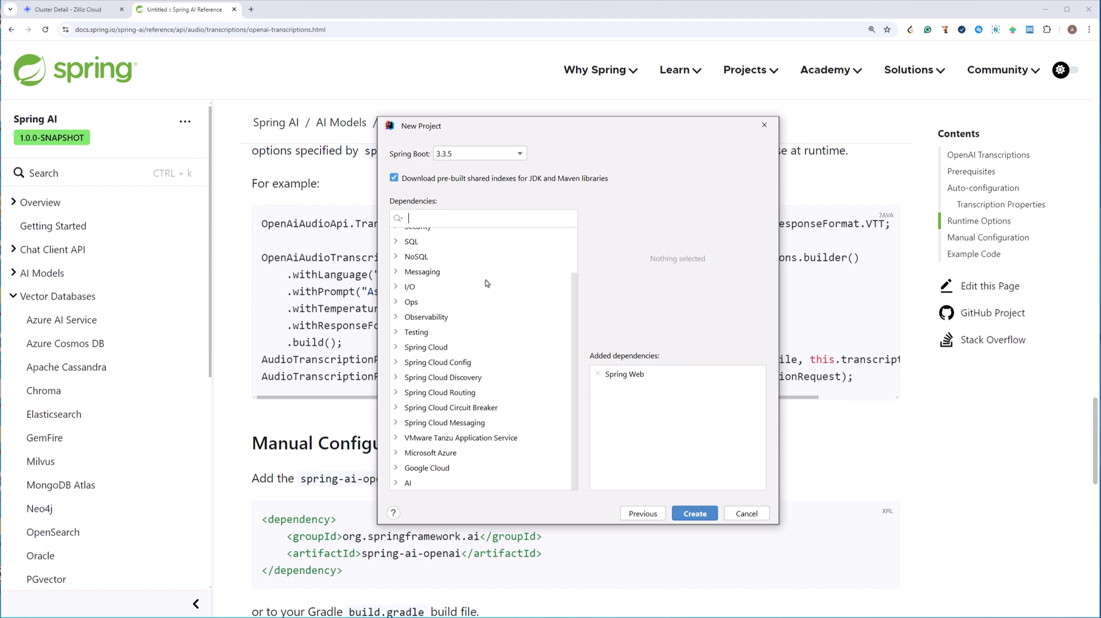
{"action": "type", "text": "olla"}
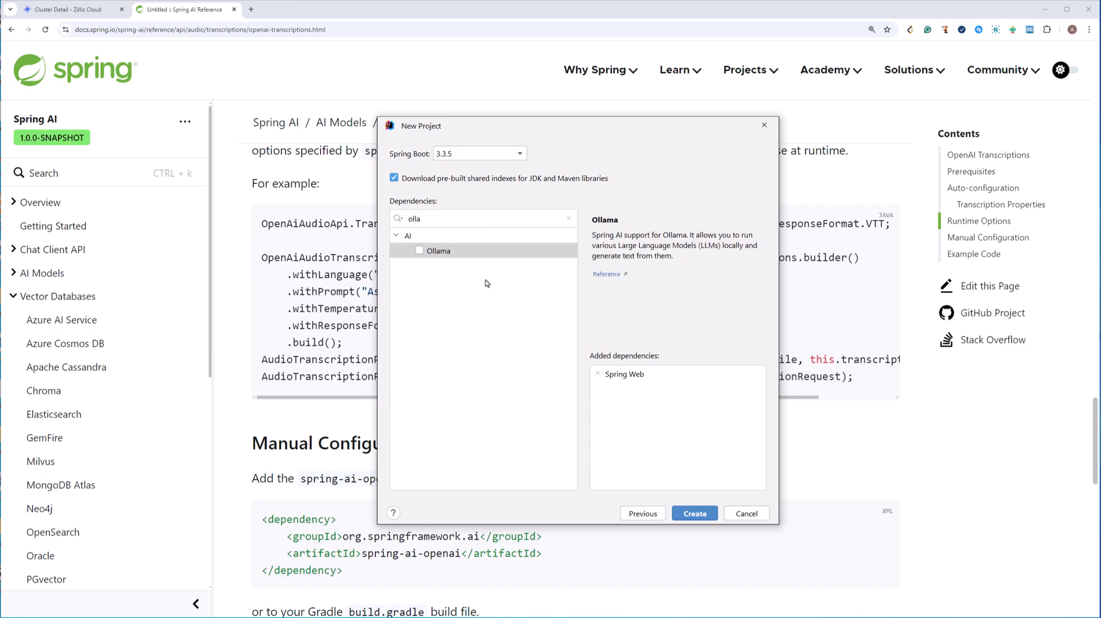
{"action": "mouse_move", "coordinate": [438, 264]}
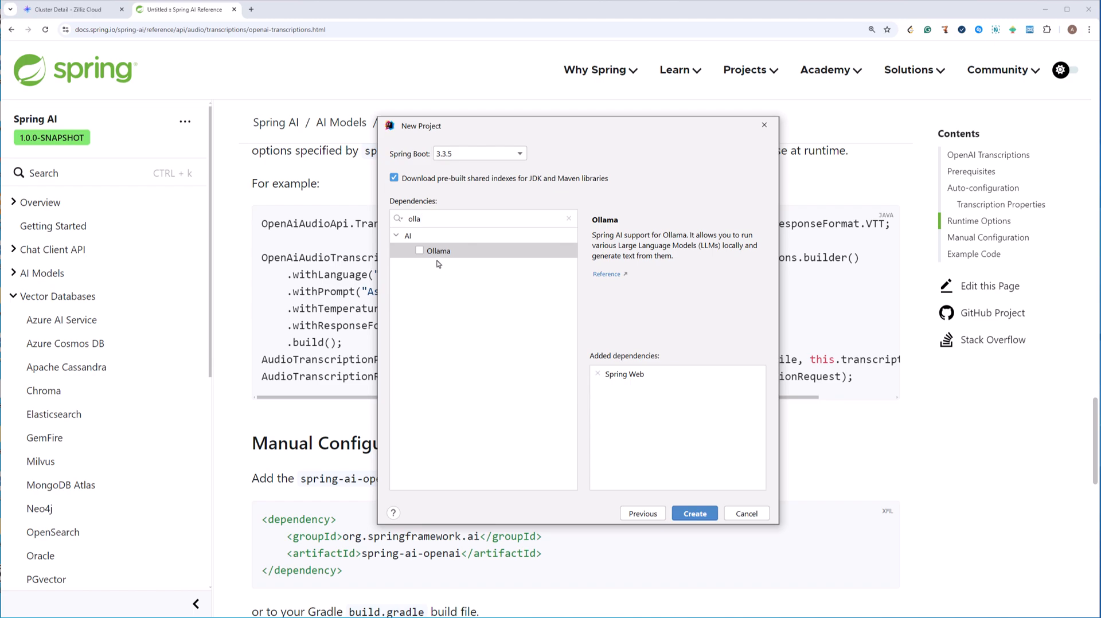
{"action": "left_click", "coordinate": [420, 250]}
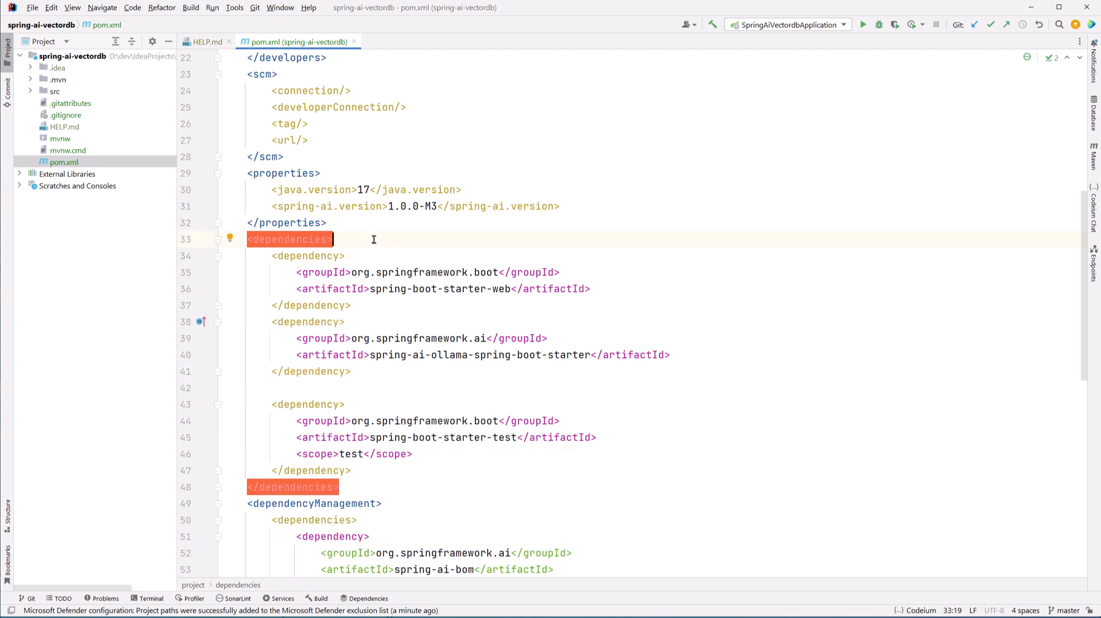
Insert the milvus-sdk-java 2.4.3 dependency block into pom.xml, then open application.properties
{"action": "type", "text": "<dependency>"}
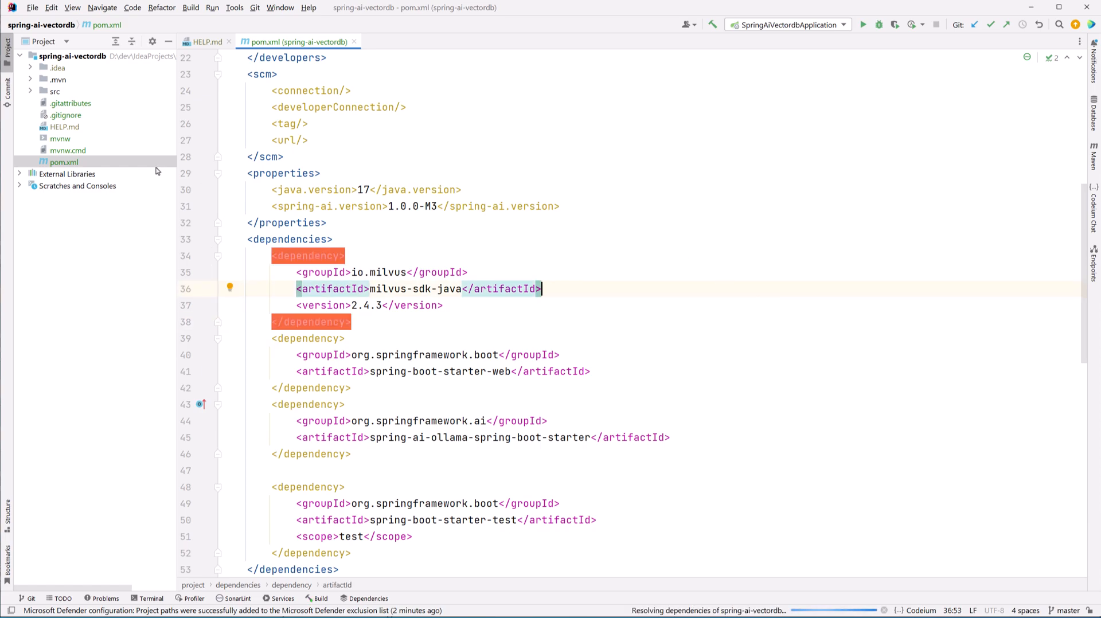
{"action": "left_click", "coordinate": [30, 90]}
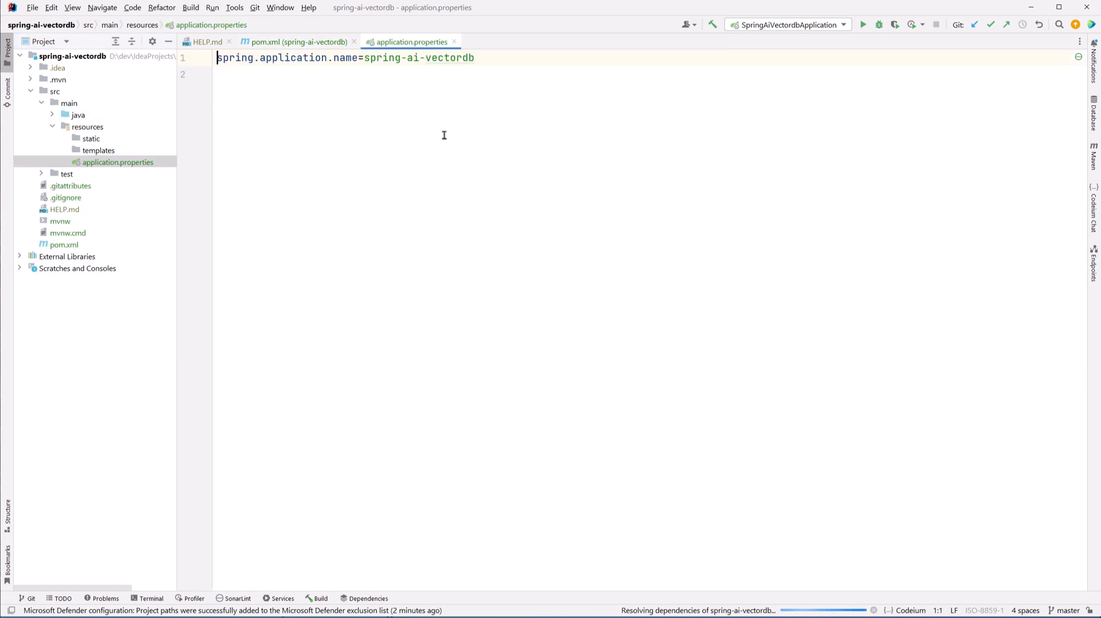
{"action": "type", "text": "spring.ai.ollama.base-url=http://localhost:11434"}
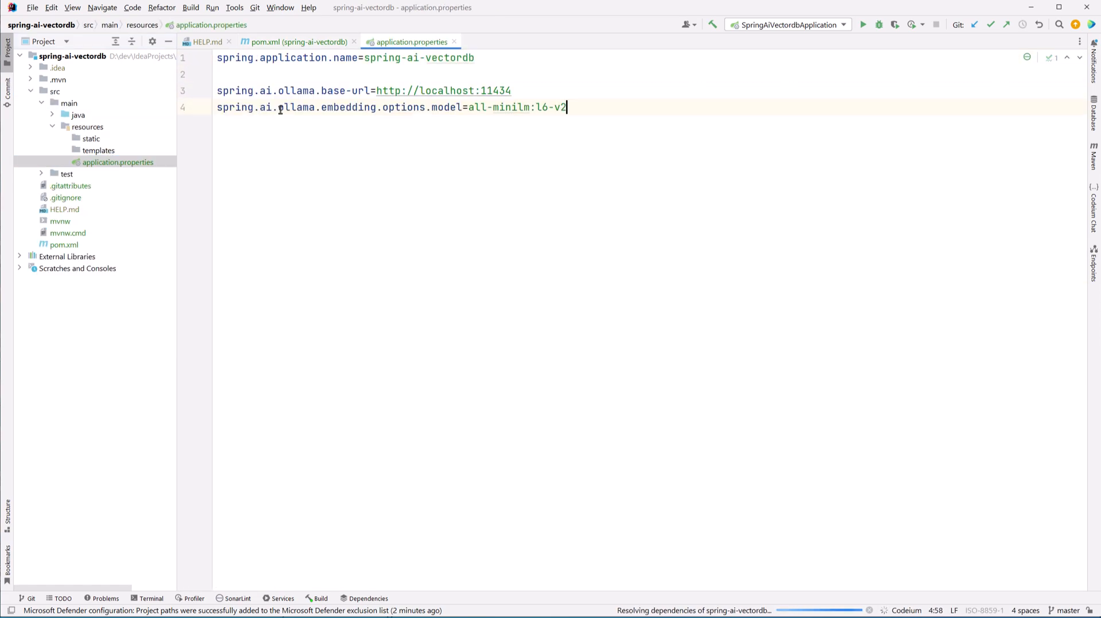
{"action": "left_click", "coordinate": [327, 90]}
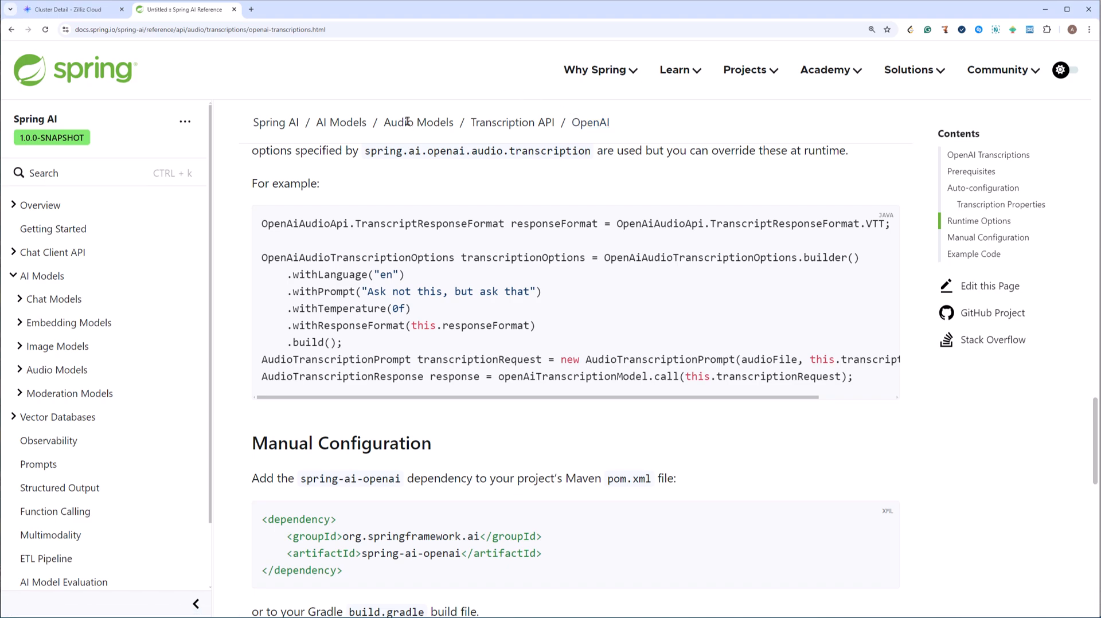
{"action": "mouse_move", "coordinate": [69, 323]}
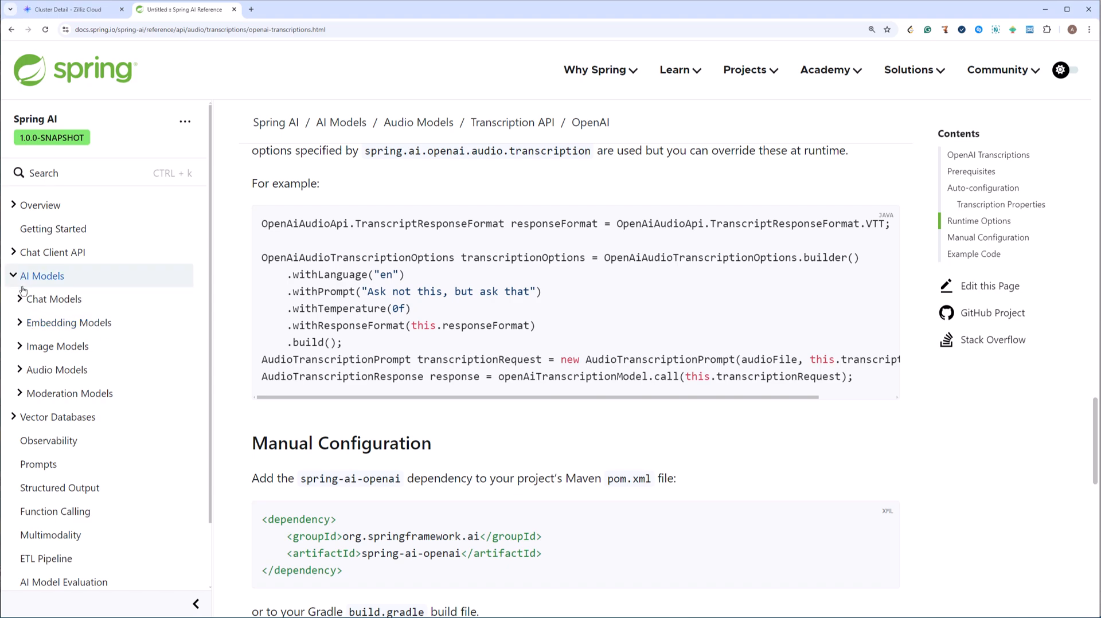
Expand the Embedding Models section in the Spring AI docs sidebar
{"action": "left_click", "coordinate": [68, 323]}
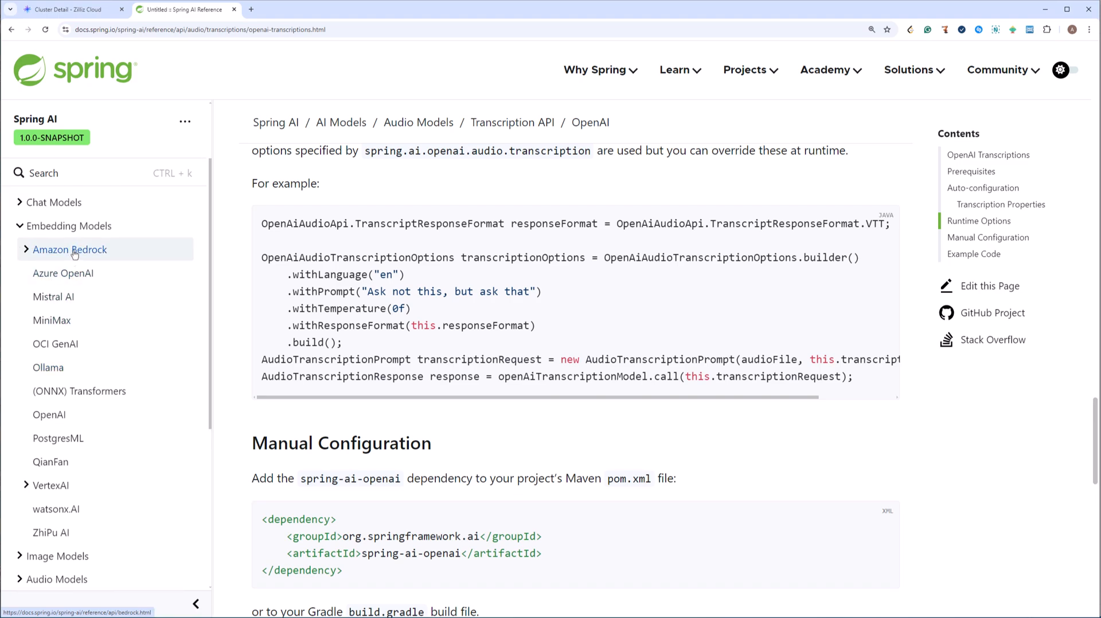
{"action": "mouse_move", "coordinate": [88, 278]}
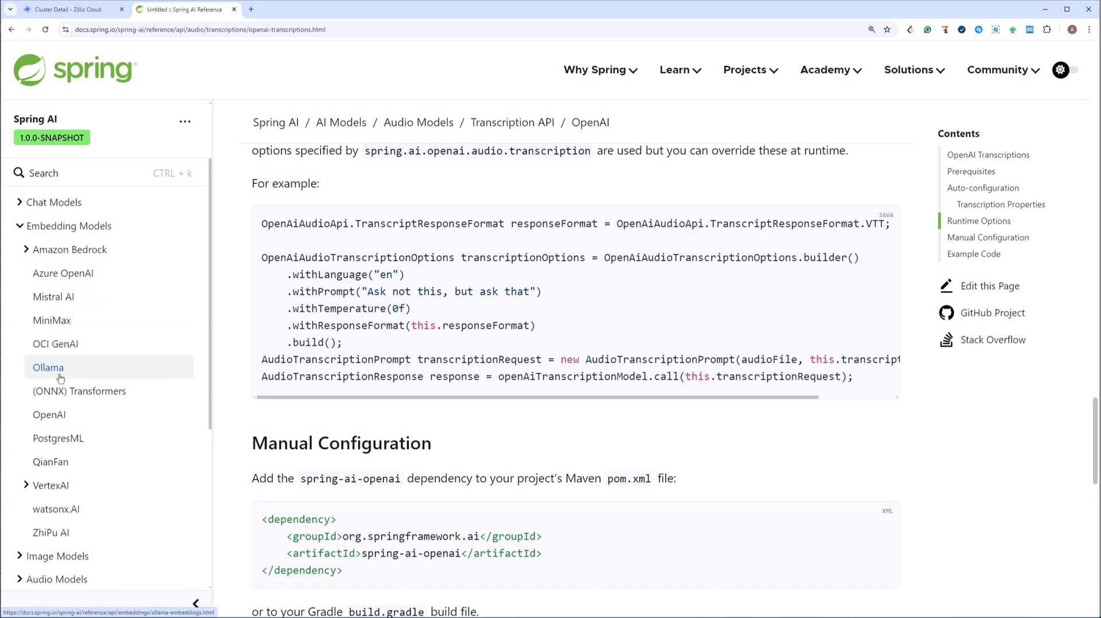
{"action": "mouse_move", "coordinate": [69, 379]}
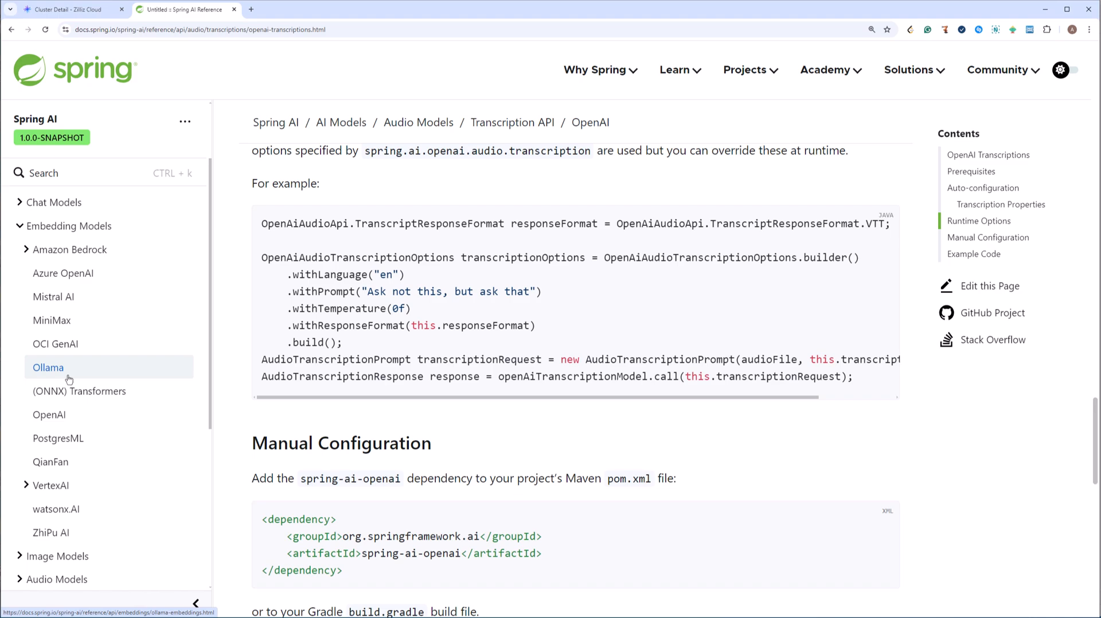
{"action": "mouse_move", "coordinate": [85, 264]}
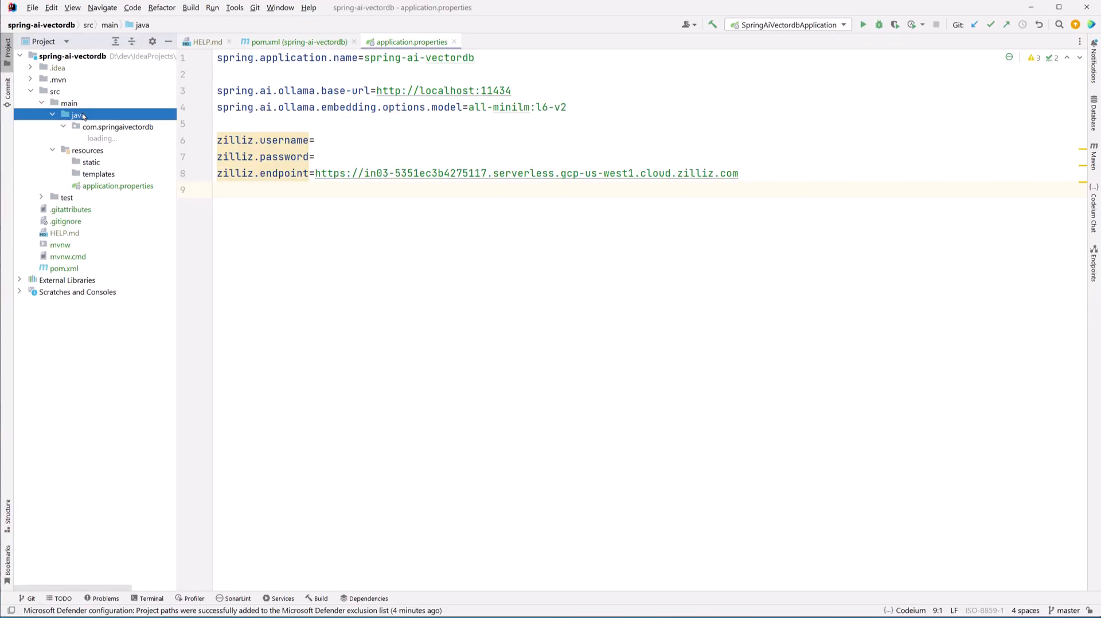
Select the java source folder that will hold the new config package and VectorConfig class
{"action": "left_click", "coordinate": [115, 127]}
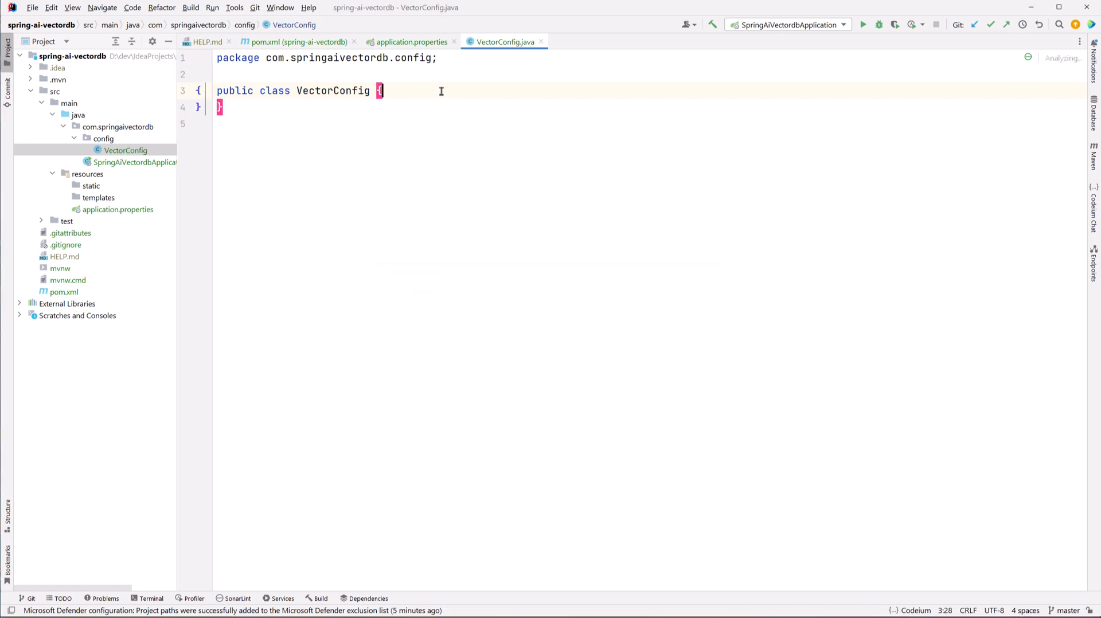
{"action": "type", "text": "public static final int VECTOR_DIMENSION = 384;"}
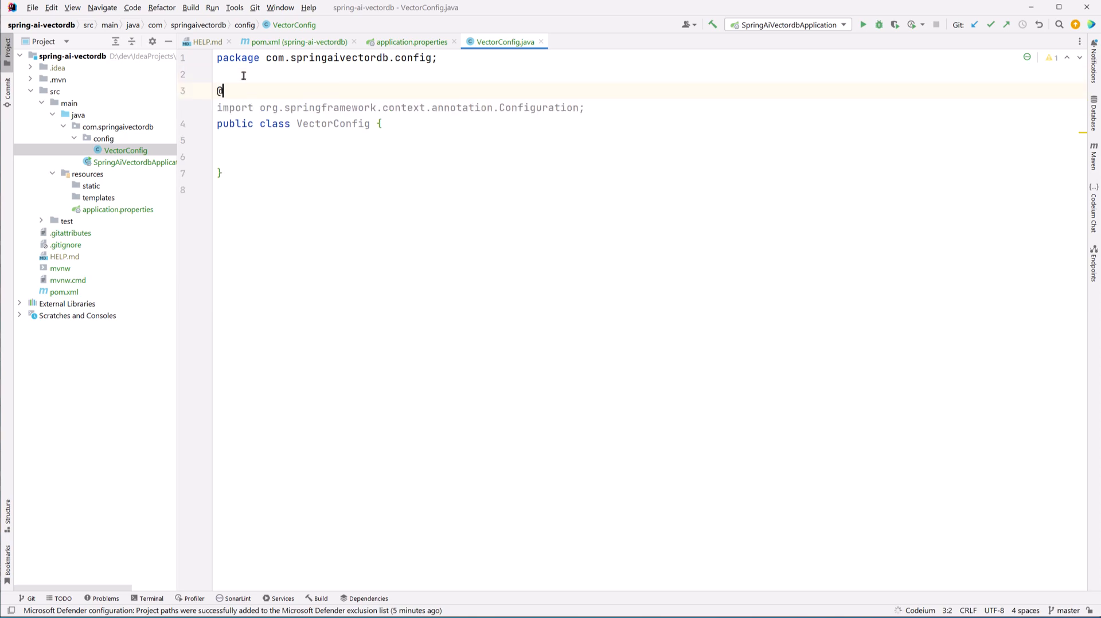
{"action": "type", "text": "Configuration"}
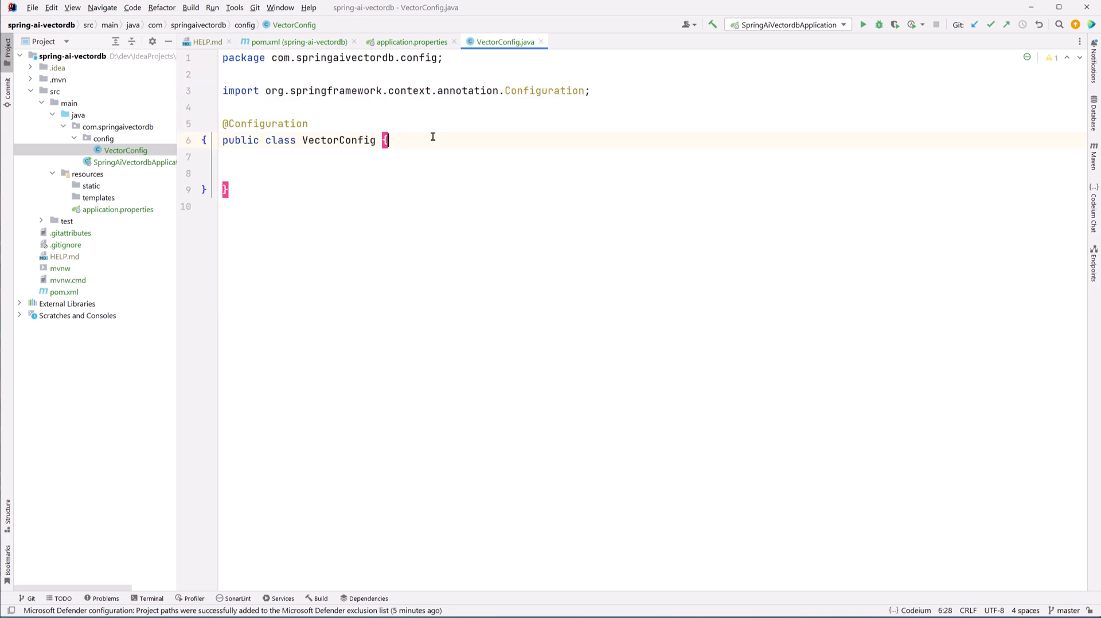
{"action": "type", "text": "private"}
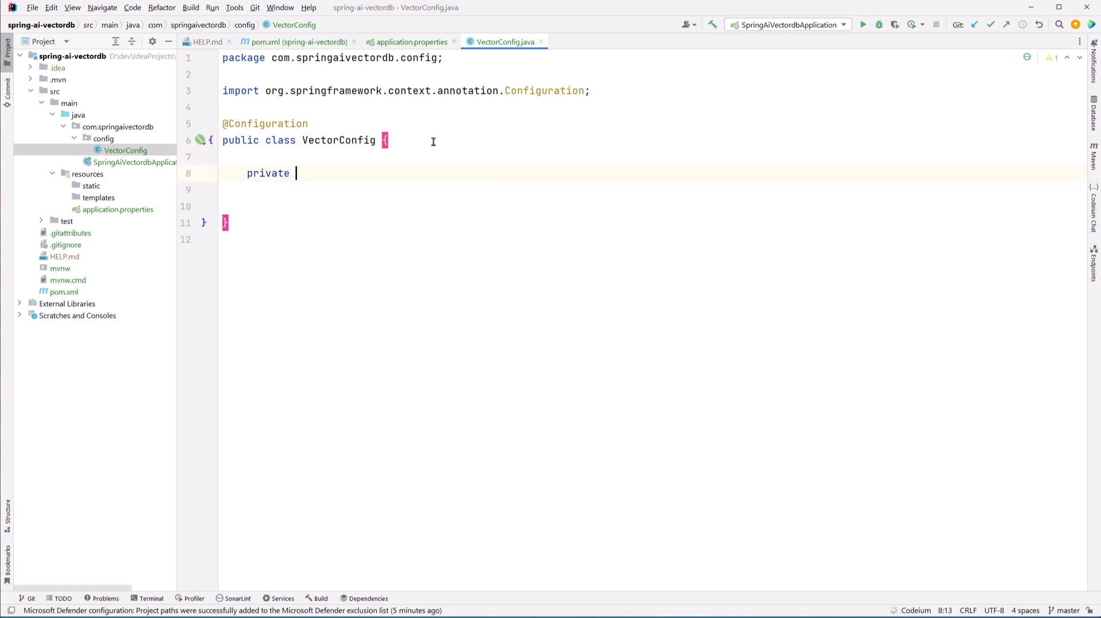
{"action": "type", "text": "String userba"}
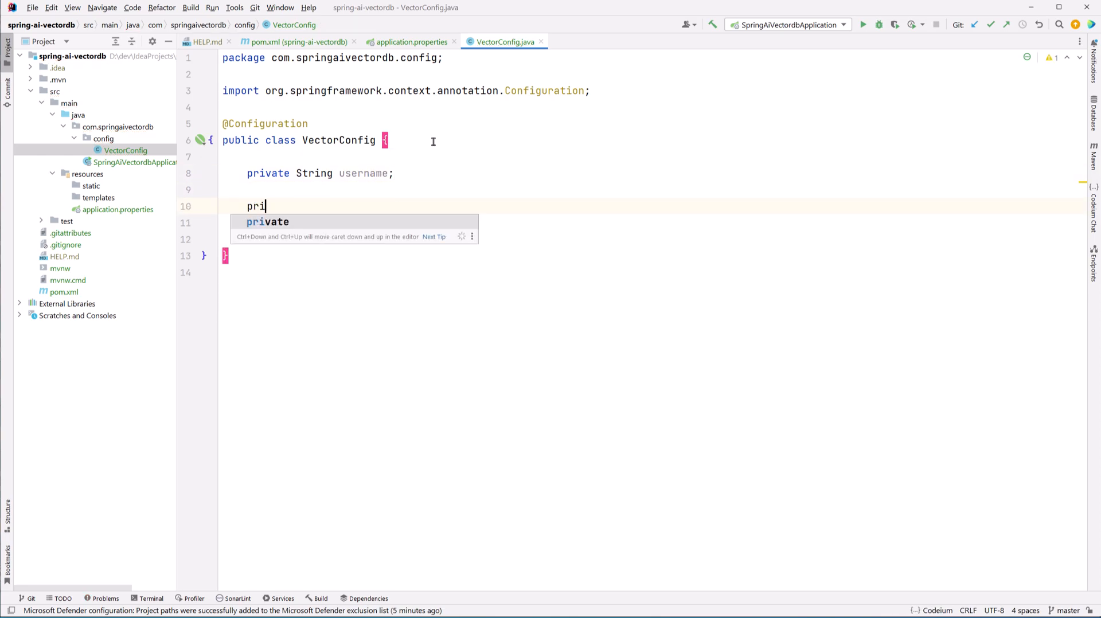
{"action": "type", "text": "vate String password;"}
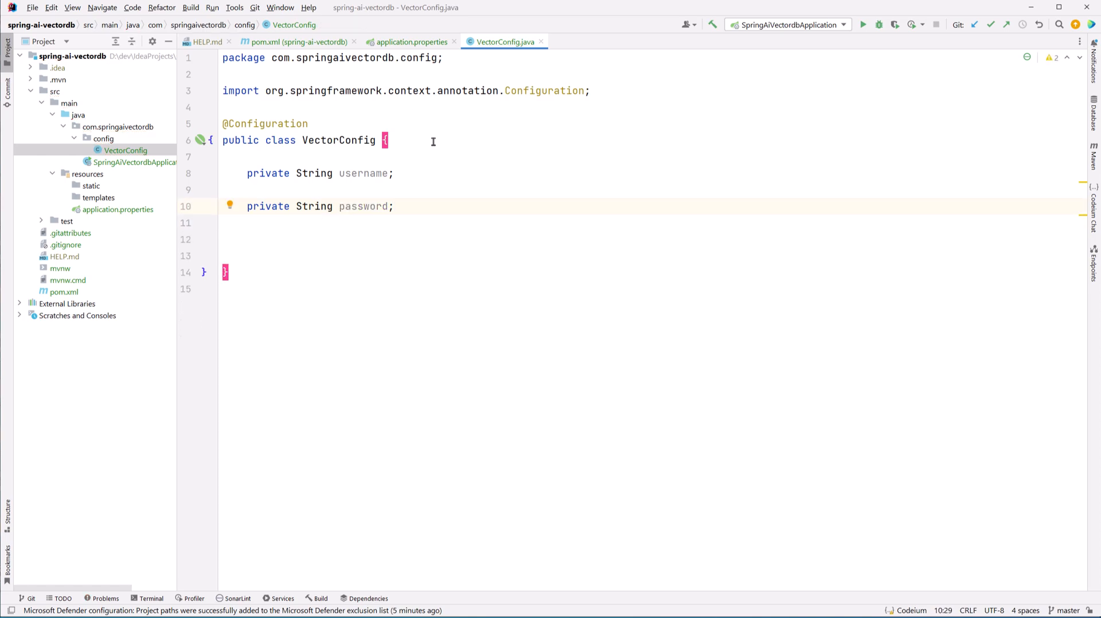
{"action": "type", "text": "priv"}
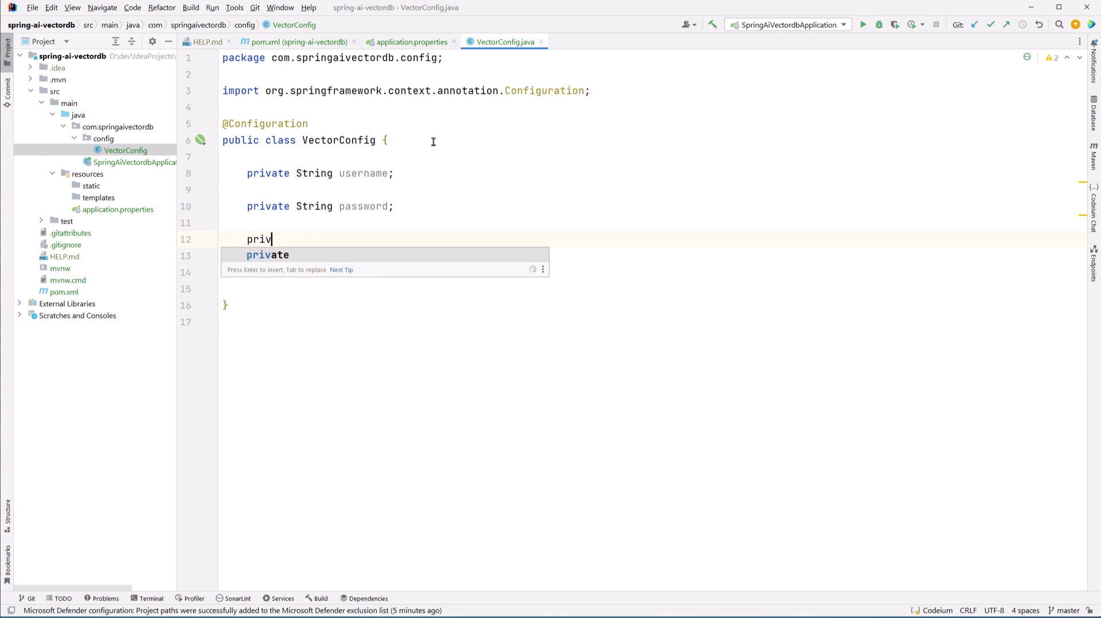
{"action": "type", "text": "ate String"}
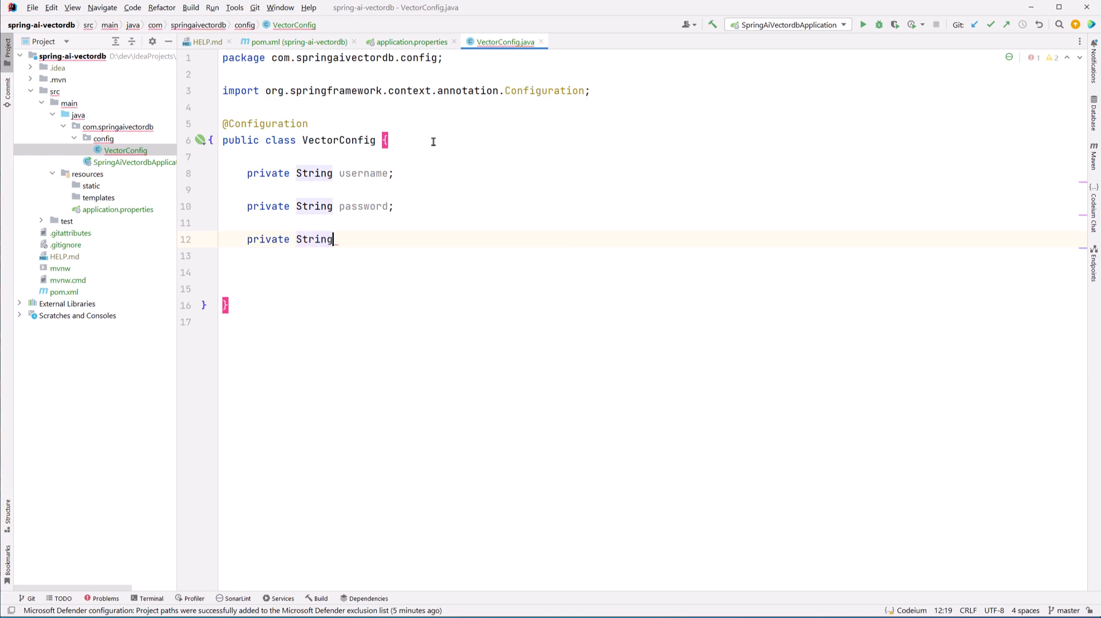
{"action": "type", "text": "endpoint;"}
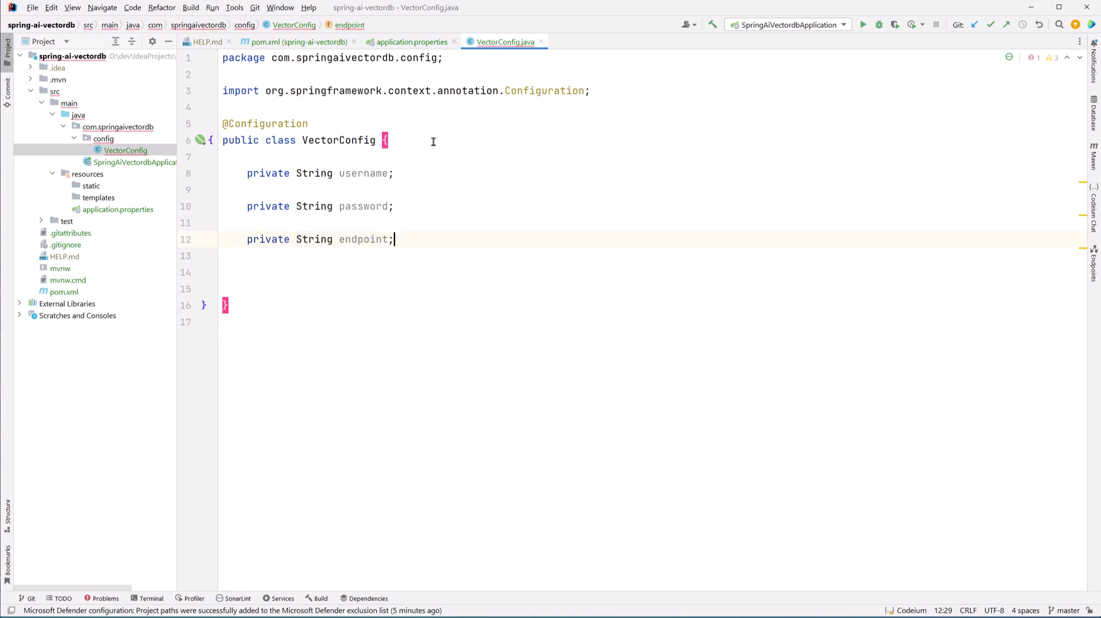
{"action": "type", "text": "@Value(\"${zilliz.username}\")"}
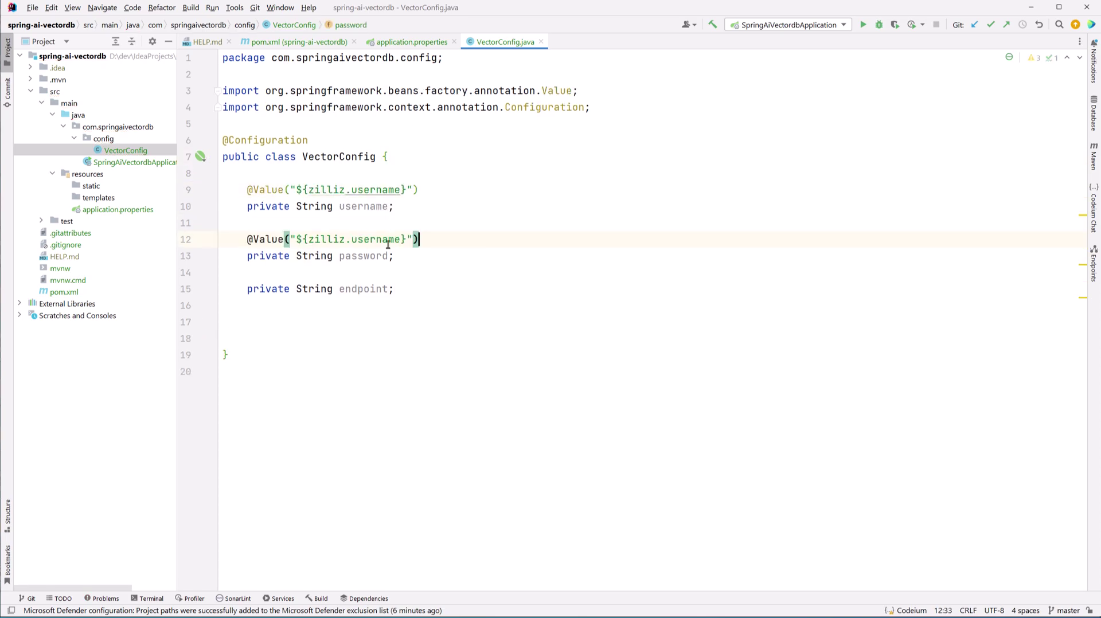
{"action": "type", "text": "passqo"}
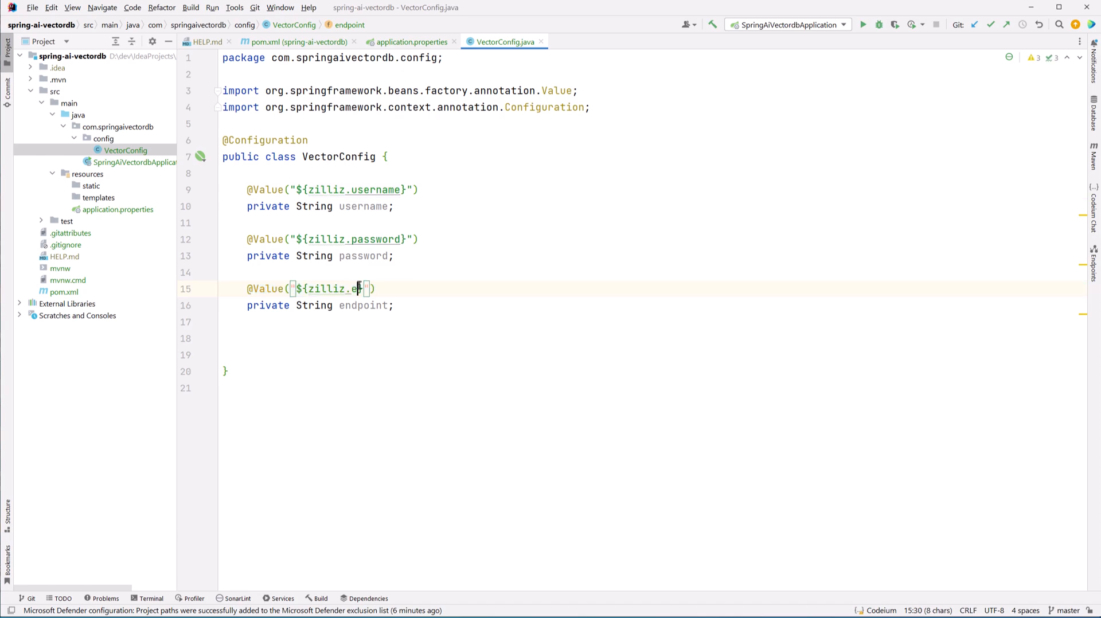
{"action": "type", "text": "dpoint}"}
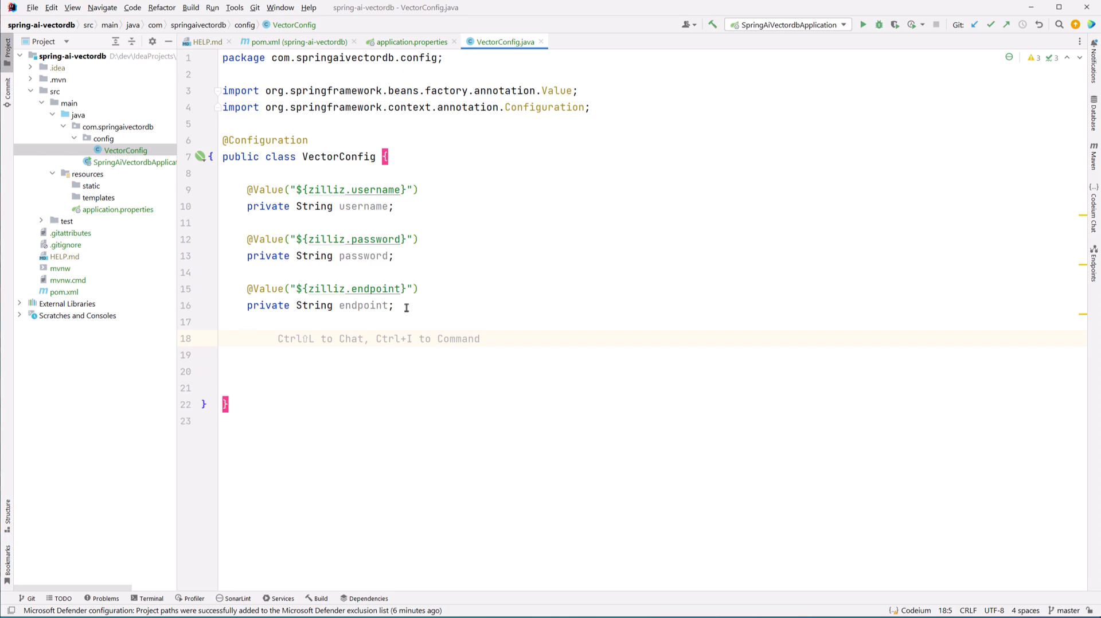
{"action": "type", "text": "publi"}
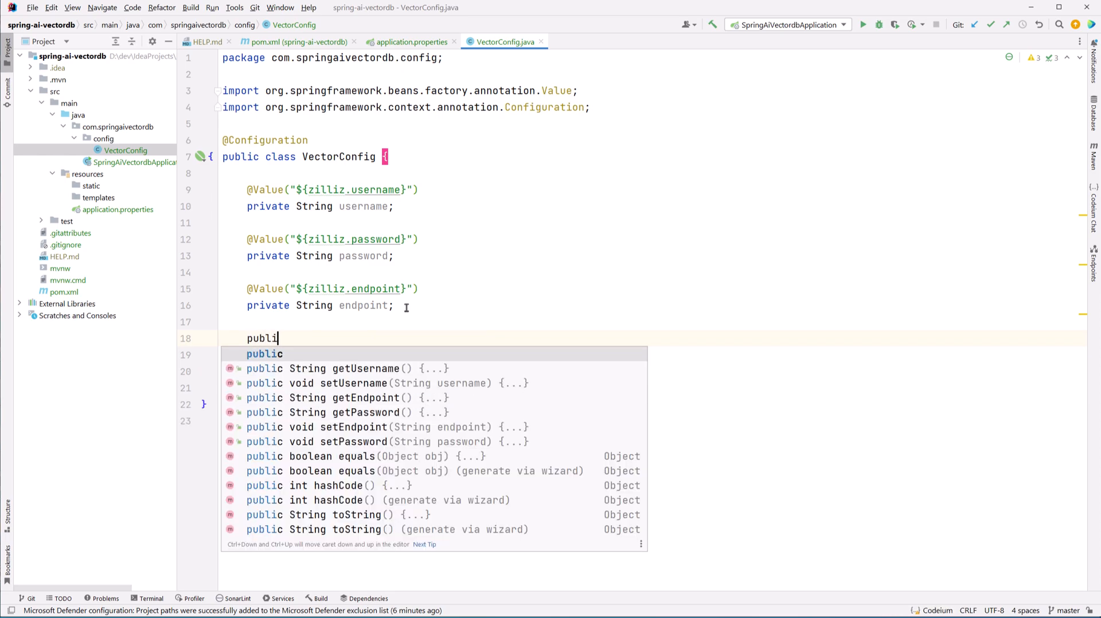
{"action": "type", "text": "\" M\""}
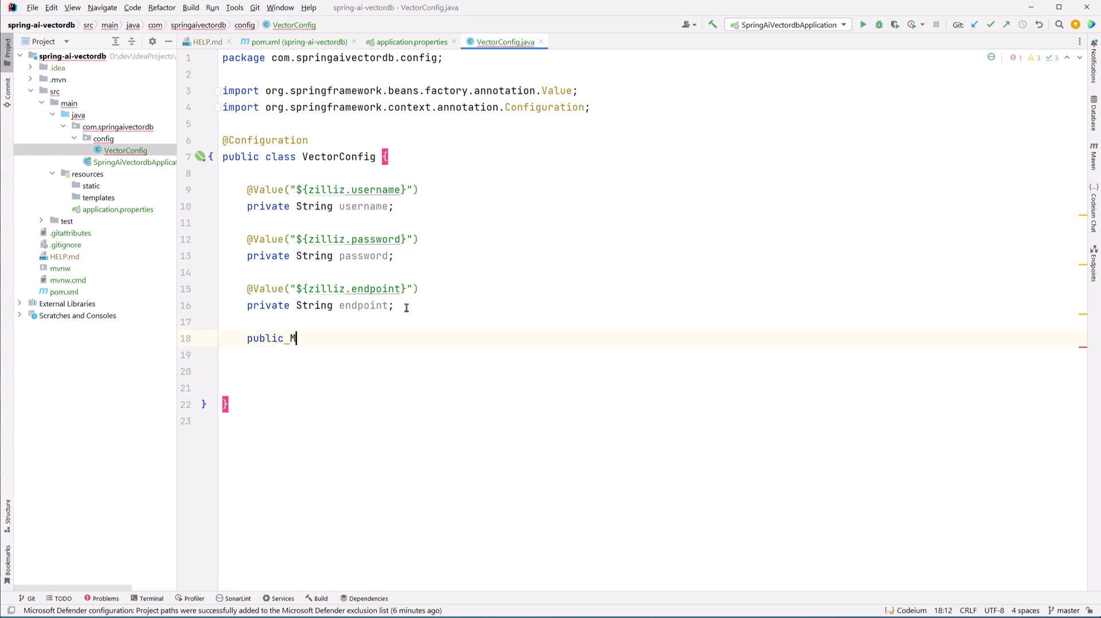
{"action": "type", "text": "ilvusServiceClient m"}
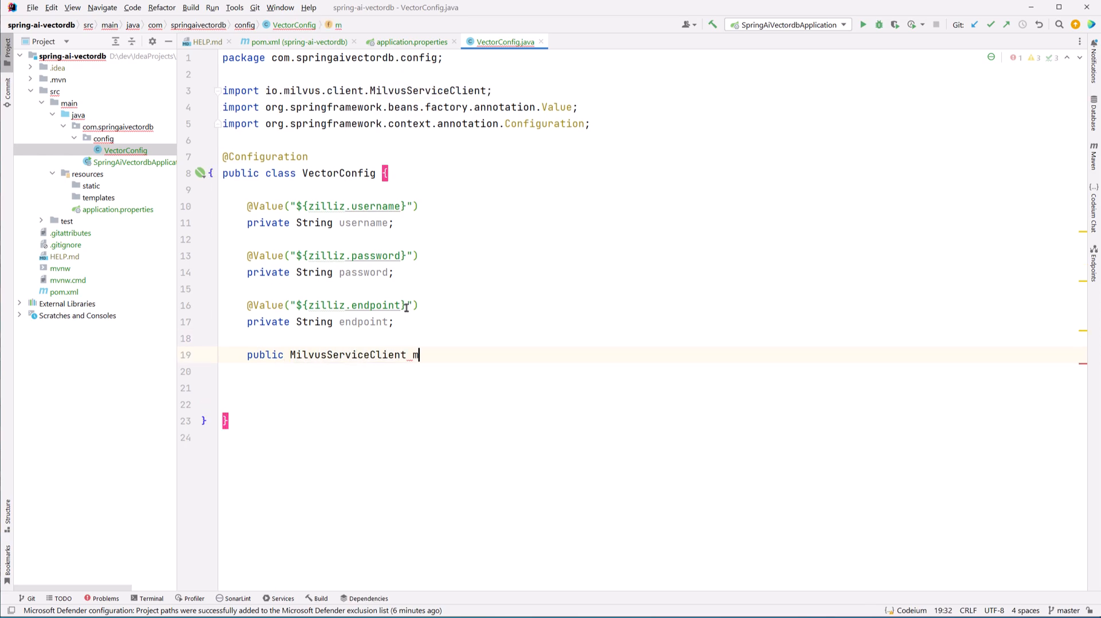
{"action": "type", "text": "ilvusServiceClient() {"}
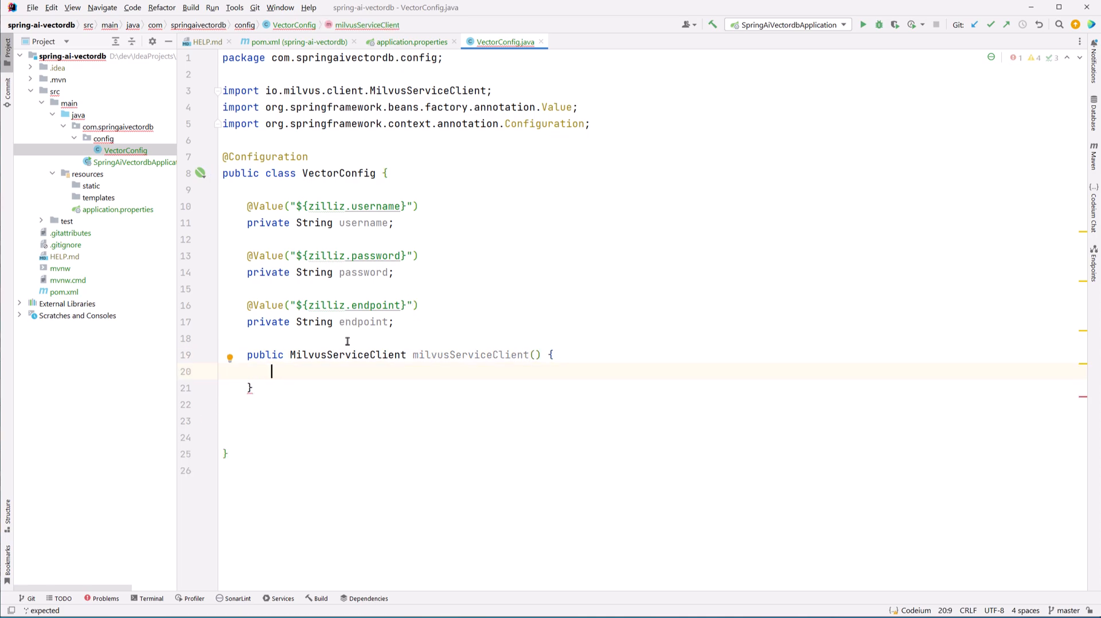
{"action": "type", "text": "@Bean"}
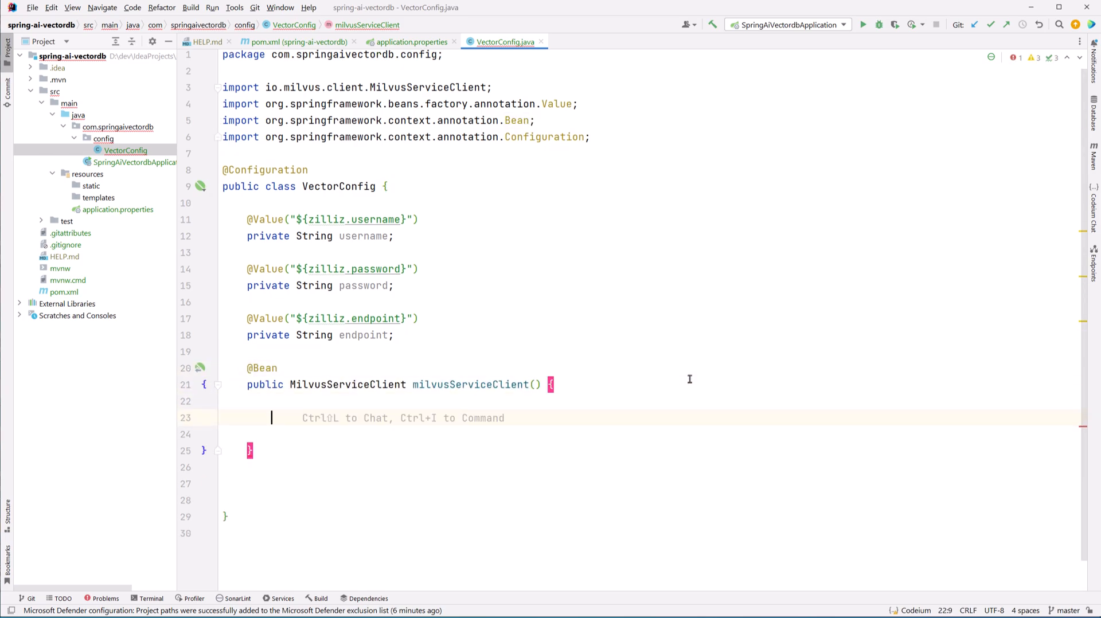
Return a new MilvusServiceClient built from ConnectParam with username, password authorization and endpoint URI
{"action": "type", "text": "return"}
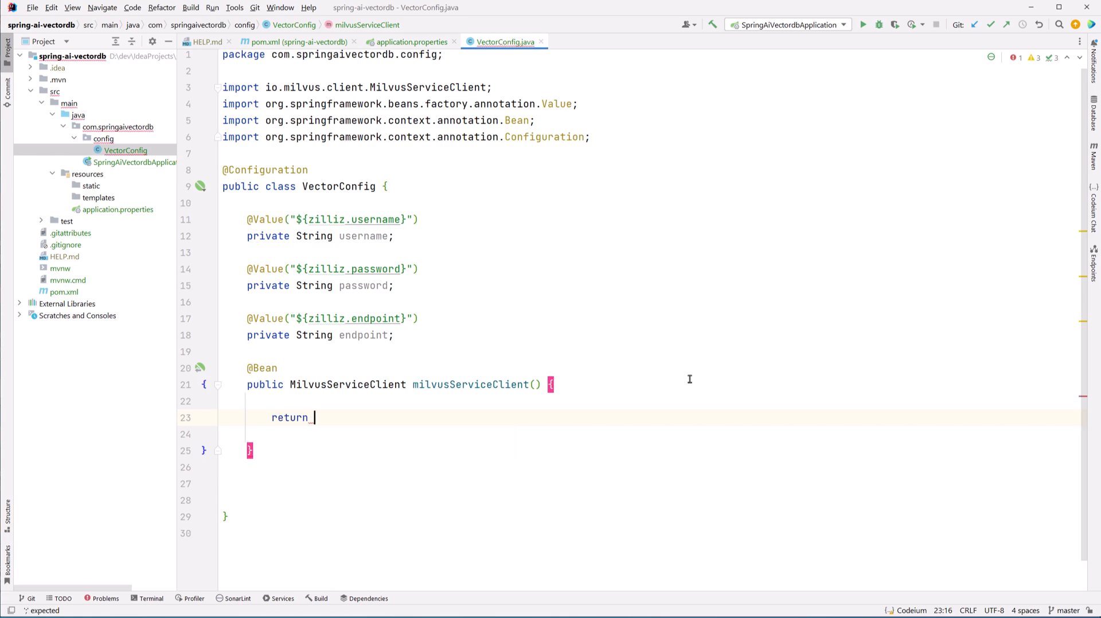
{"action": "type", "text": "new Mil"}
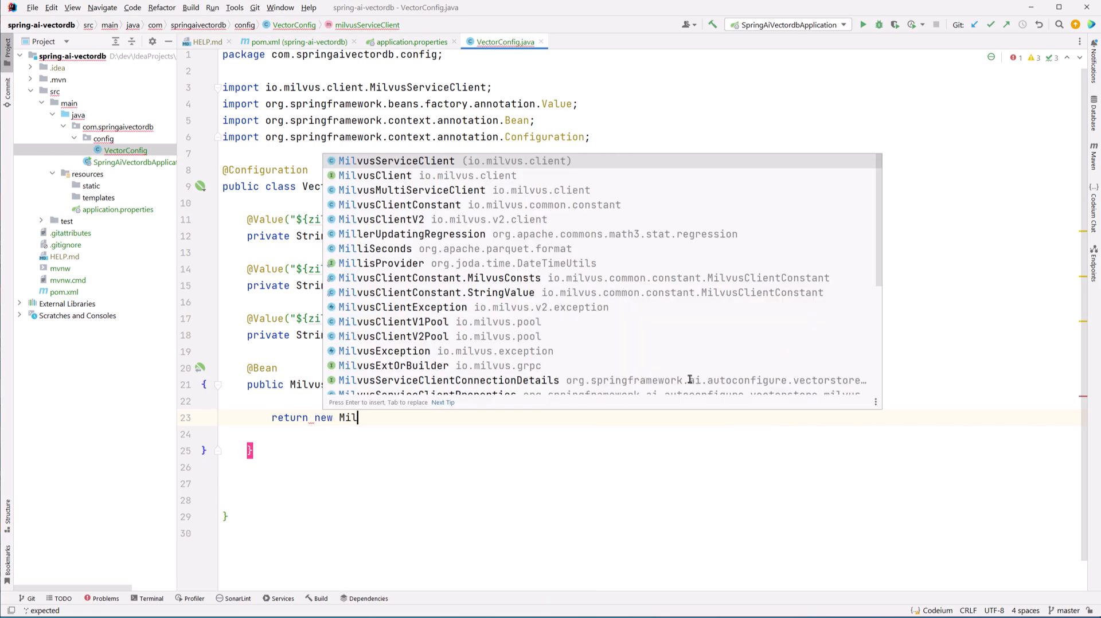
{"action": "key", "text": "Enter"}
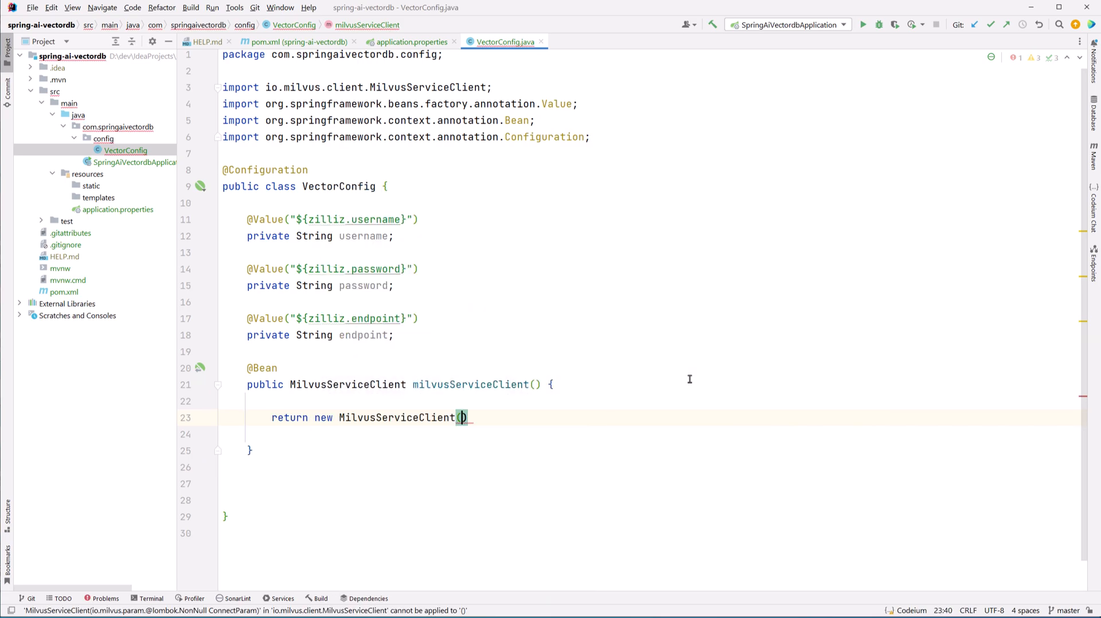
{"action": "type", "text": "X"}
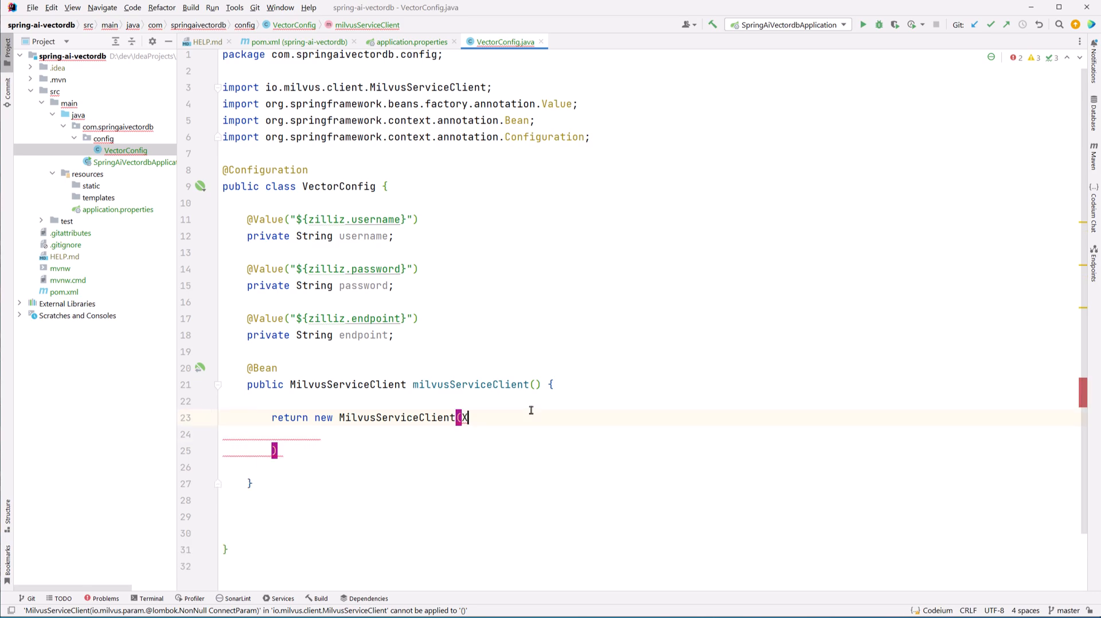
{"action": "type", "text": "ConnectParam.newBuilder("}
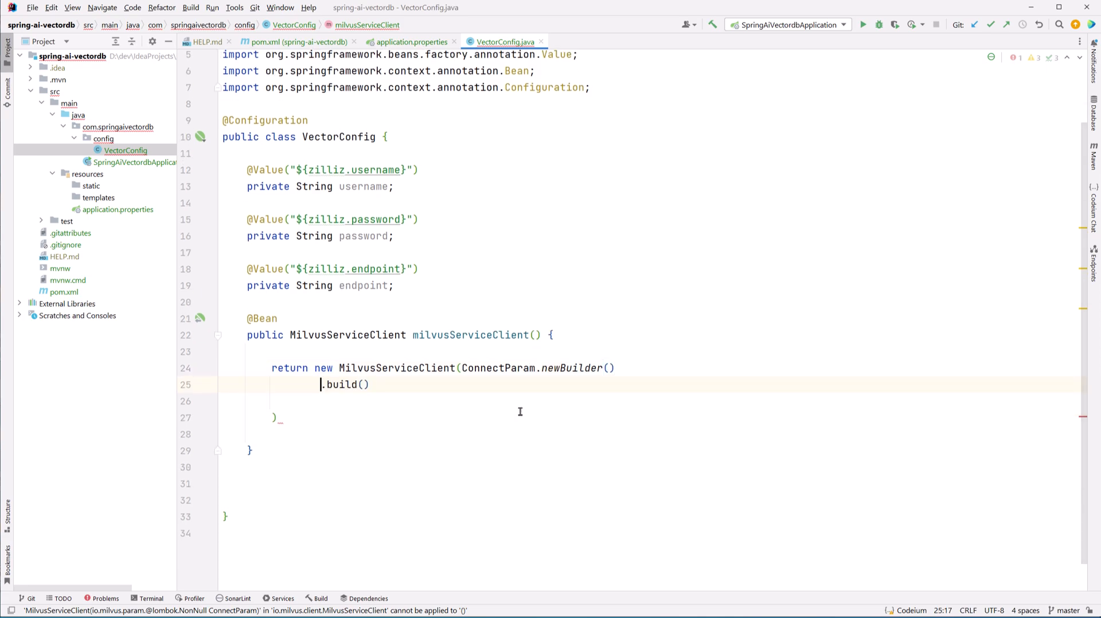
{"action": "type", "text": ".withAuthorization"}
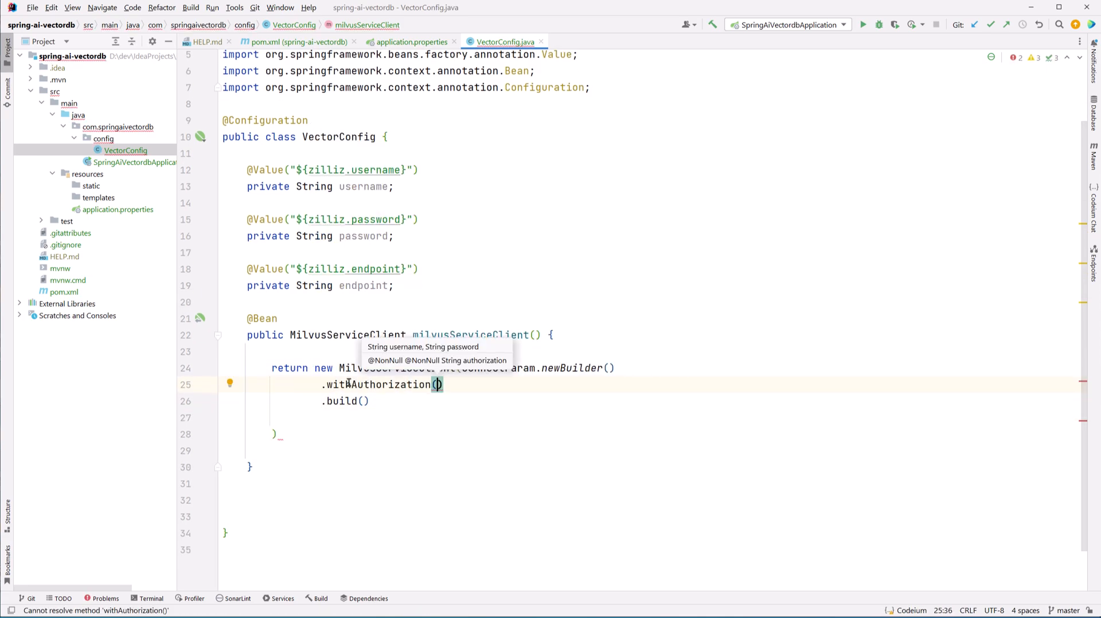
{"action": "type", "text": "username, password"}
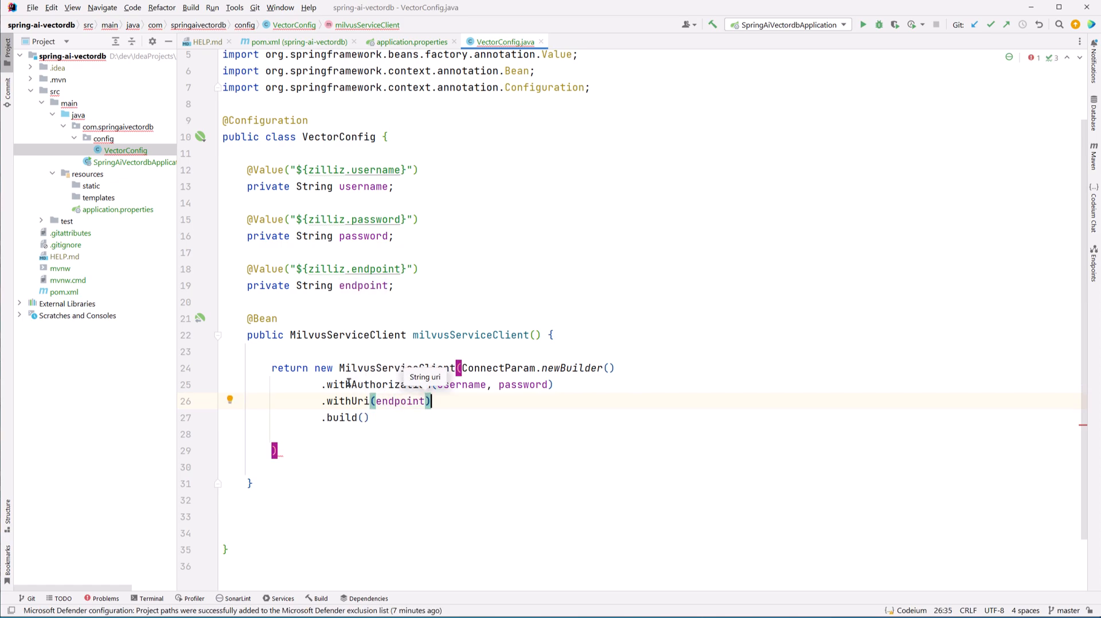
{"action": "type", "text": ";"}
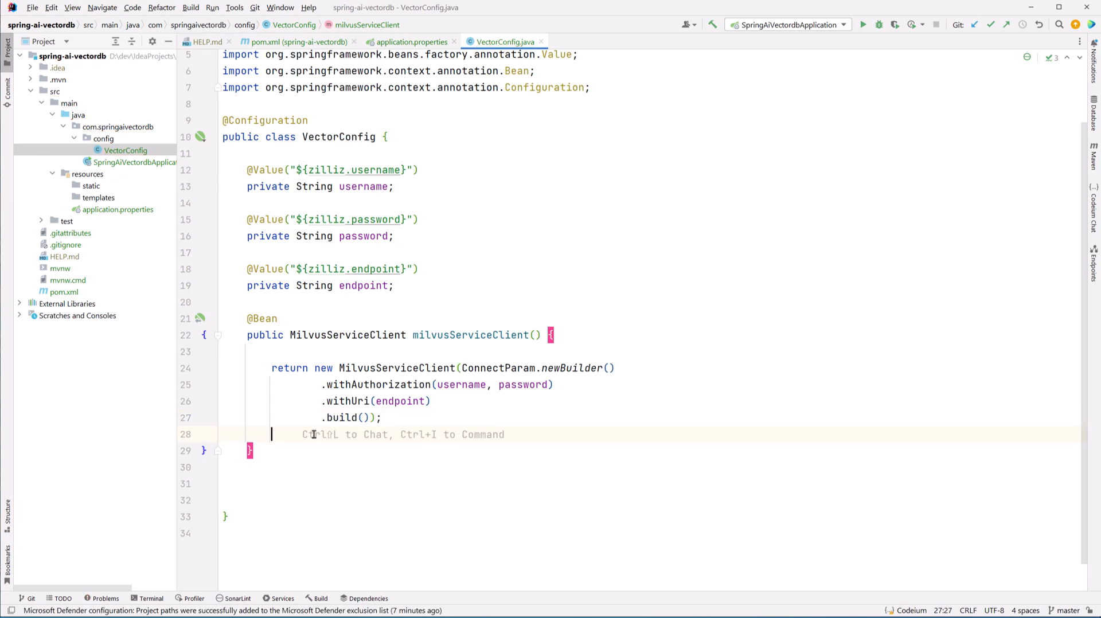
Create a controller package under the main package and add a ProductController class to it
{"action": "right_click", "coordinate": [107, 126]}
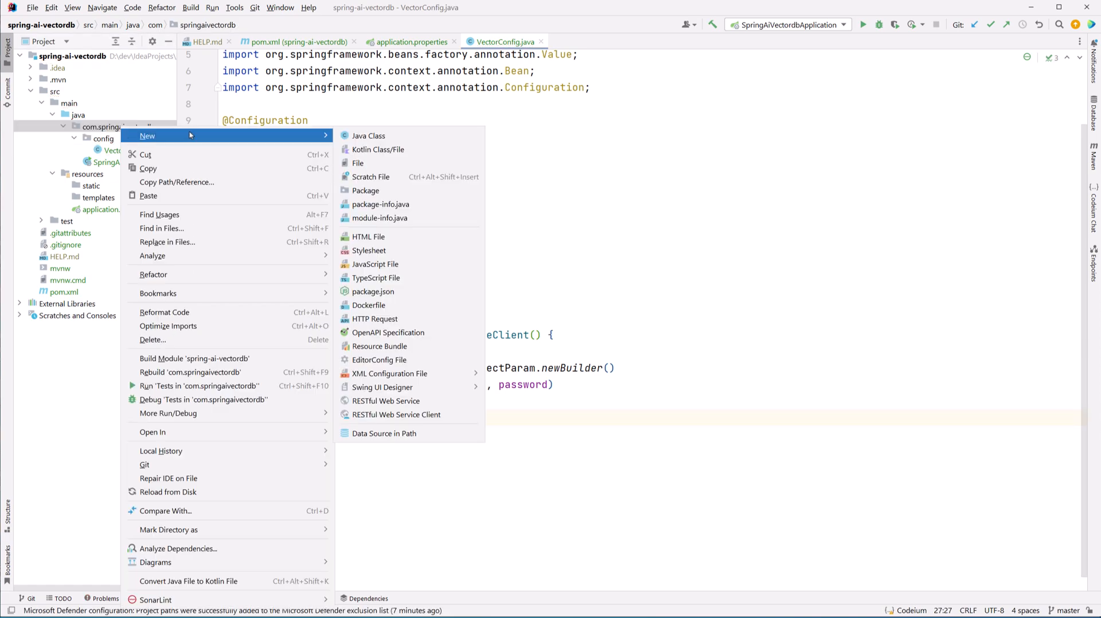
{"action": "left_click", "coordinate": [365, 191]}
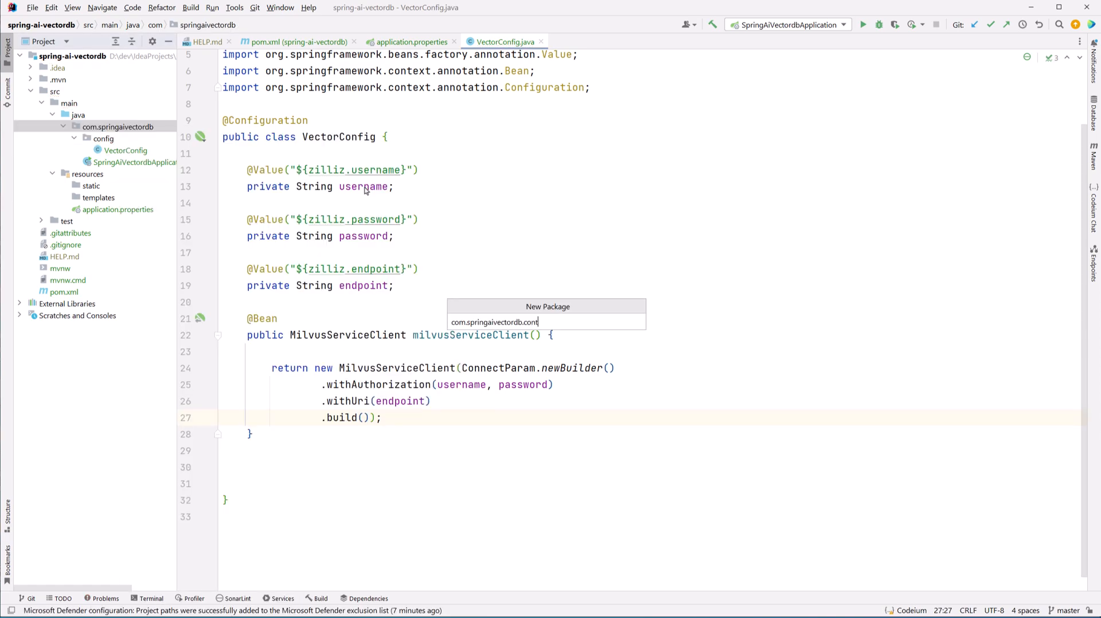
{"action": "key", "text": "Enter"}
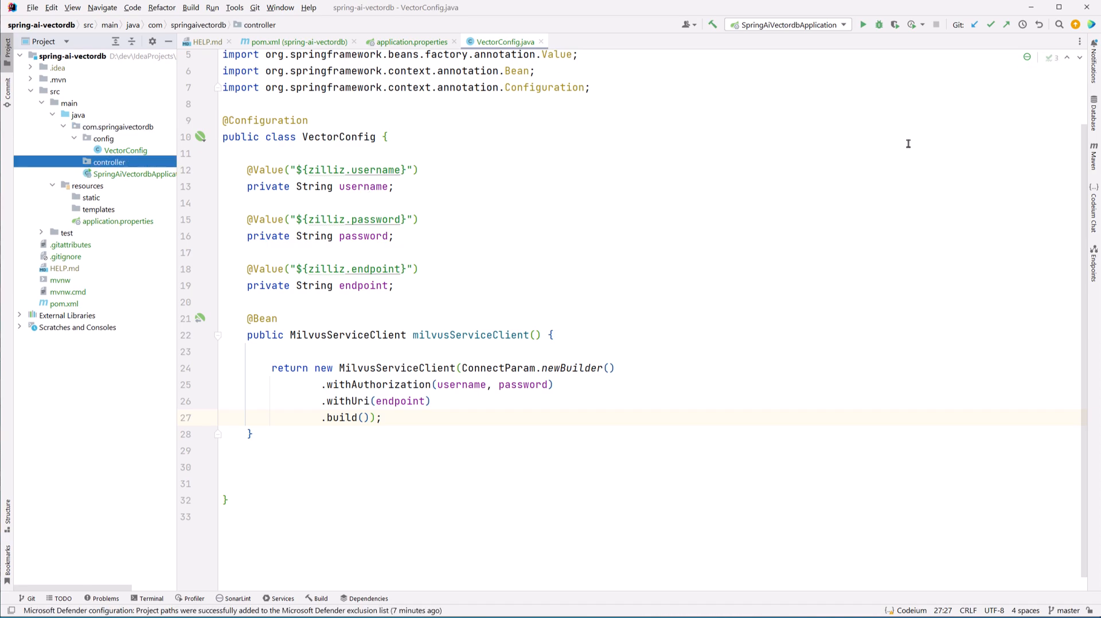
{"action": "right_click", "coordinate": [106, 161]}
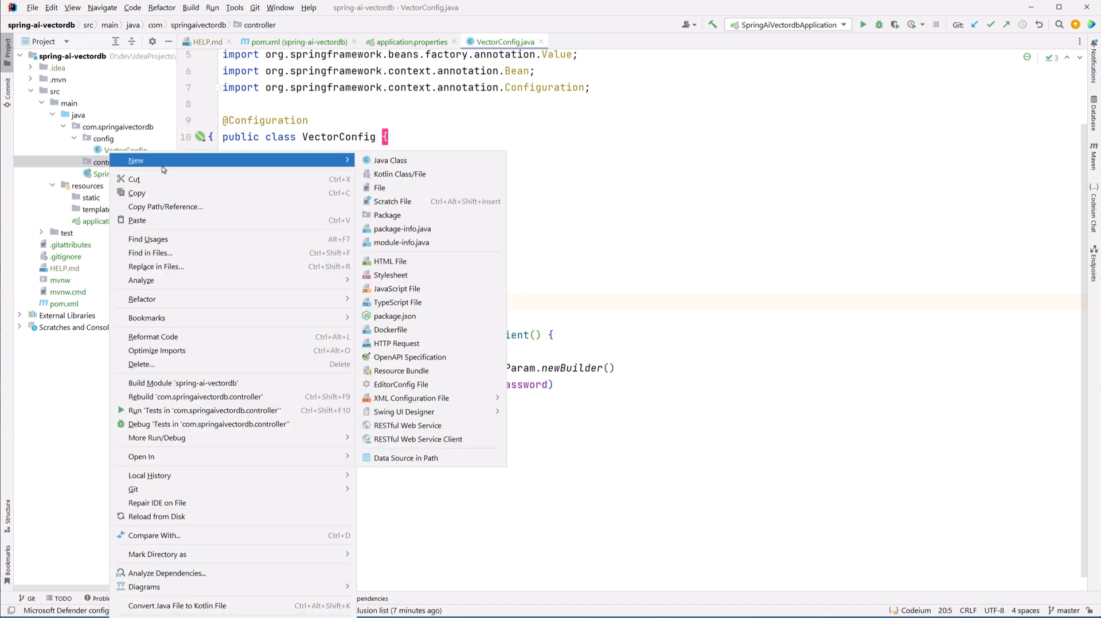
{"action": "left_click", "coordinate": [390, 160]}
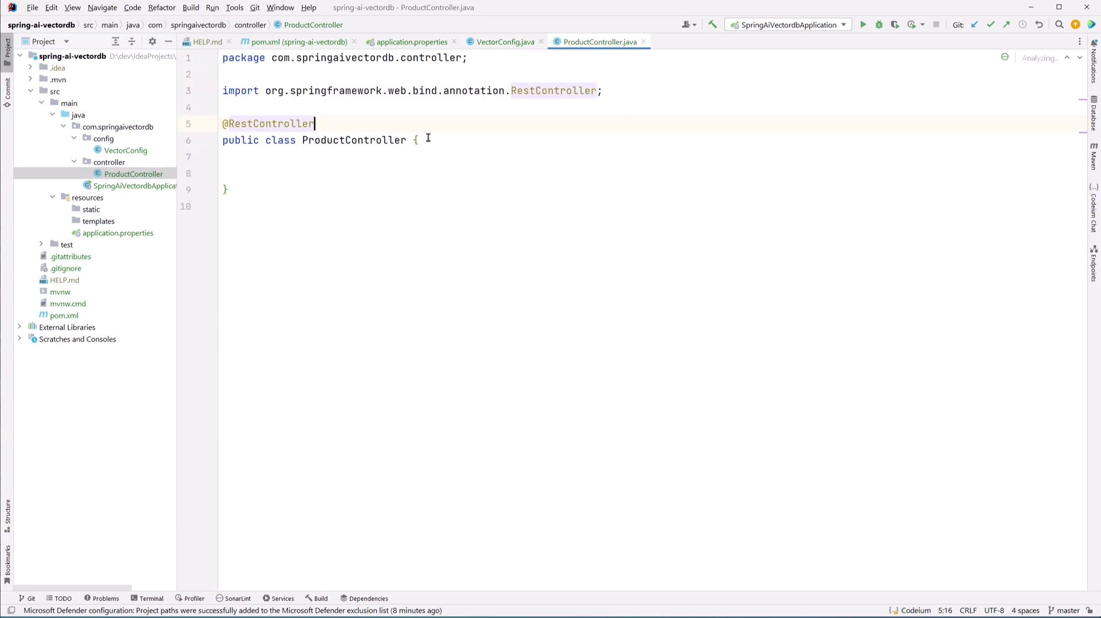
Declare private final EmbeddingModel and MilvusServiceClient fields, assigned via this in a ProductController constructor
{"action": "type", "text": "private final EMbedd"}
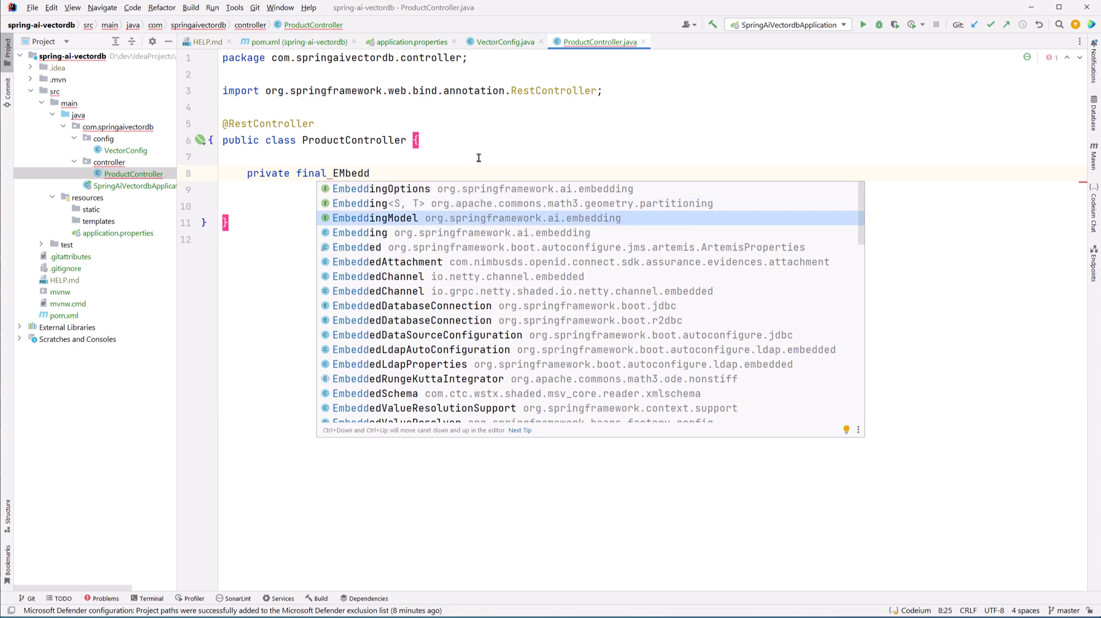
{"action": "left_click", "coordinate": [375, 218]}
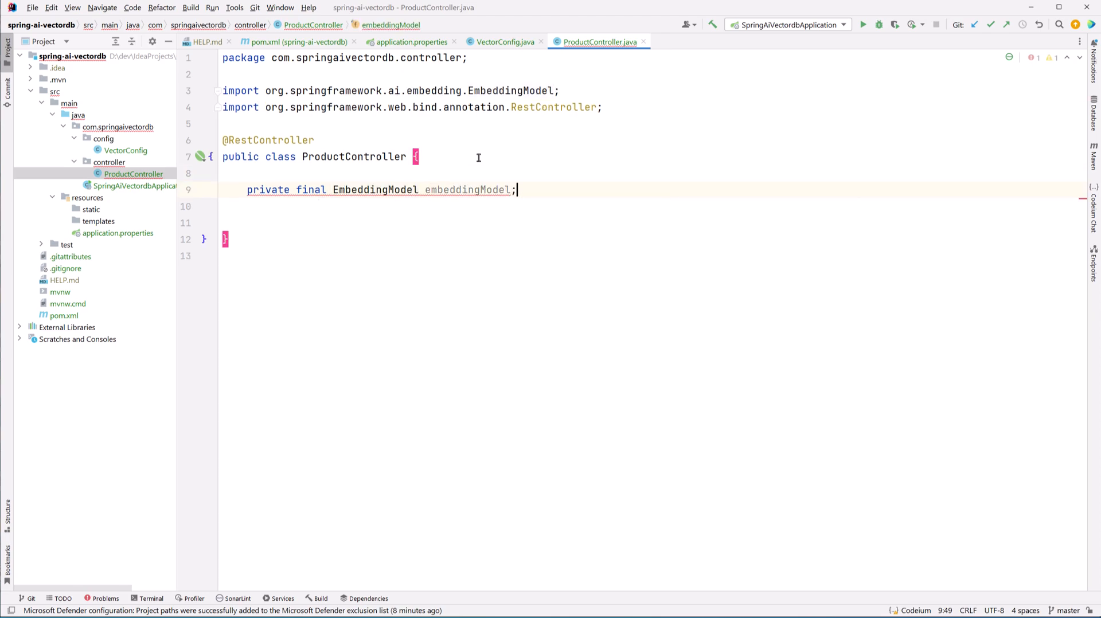
{"action": "type", "text": "pr"}
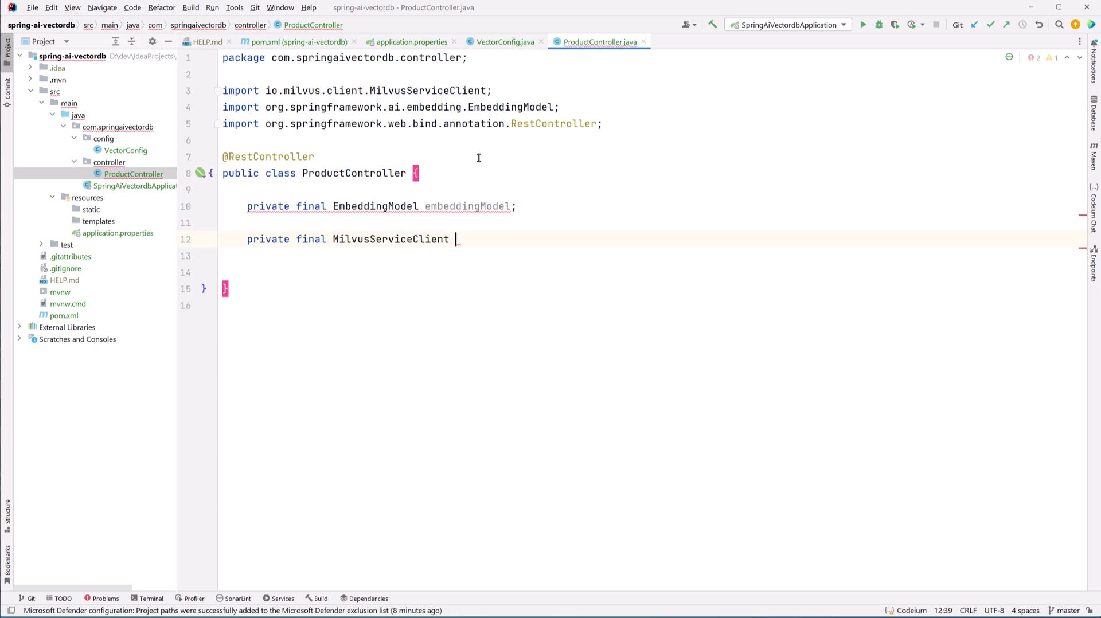
{"action": "type", "text": "milvusServiceClient;"}
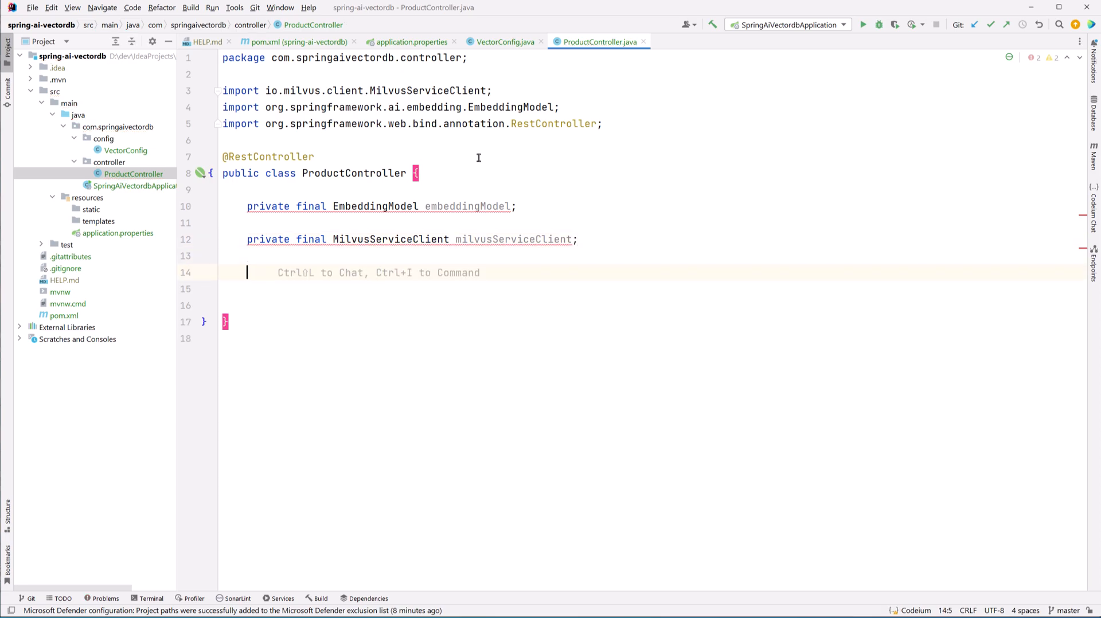
{"action": "type", "text": "public PR"}
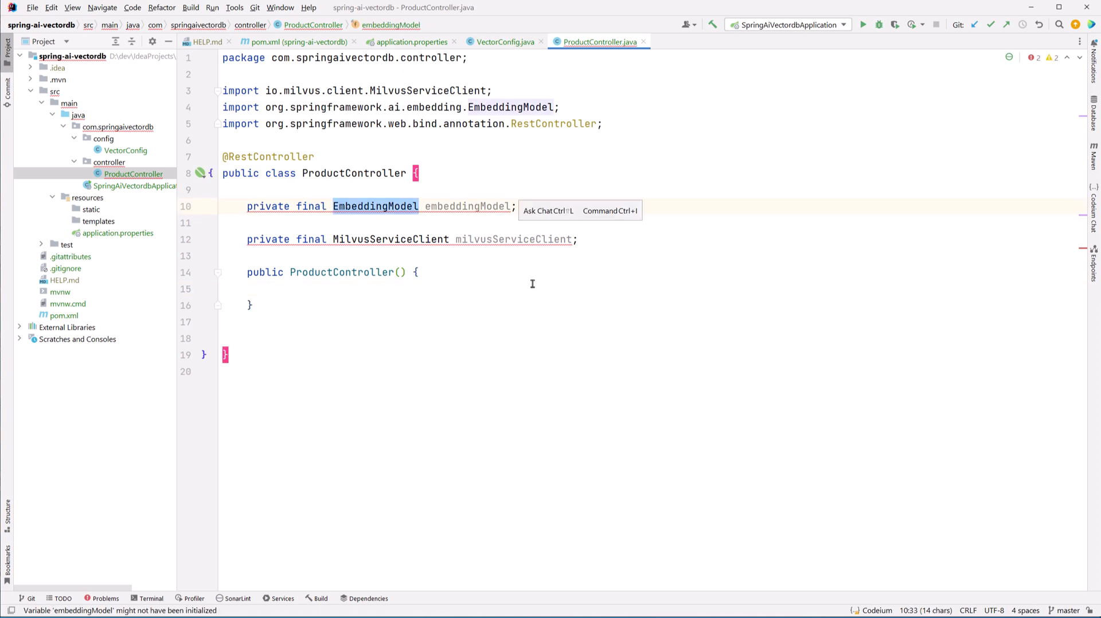
{"action": "type", "text": "EmbeddingModel embeddingModel,"}
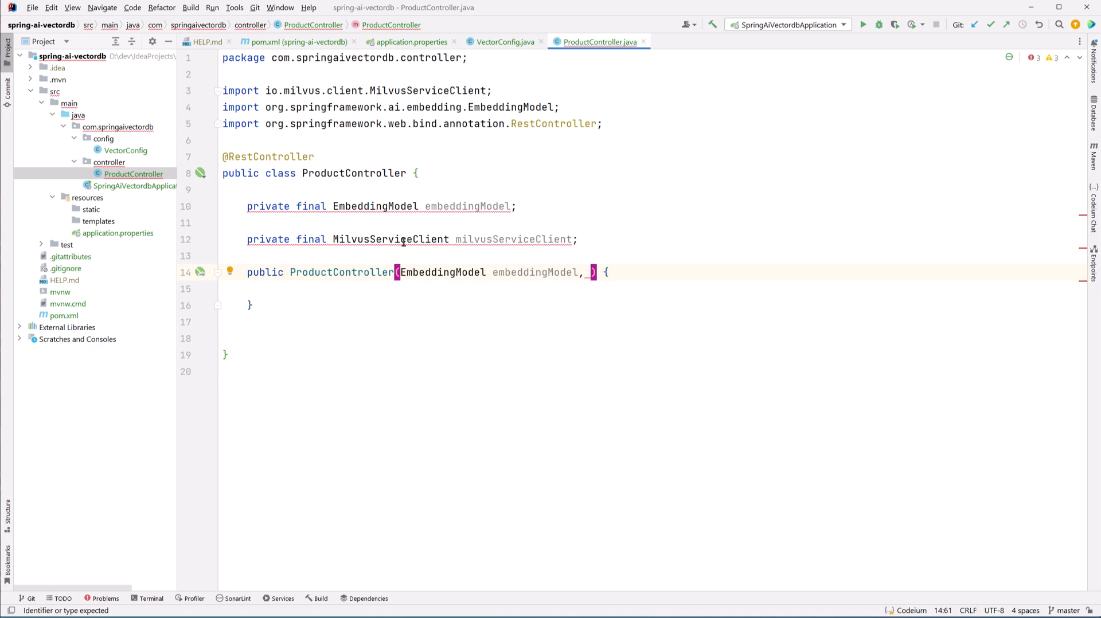
{"action": "type", "text": "MilvusServiceClient milvusServiceClien"}
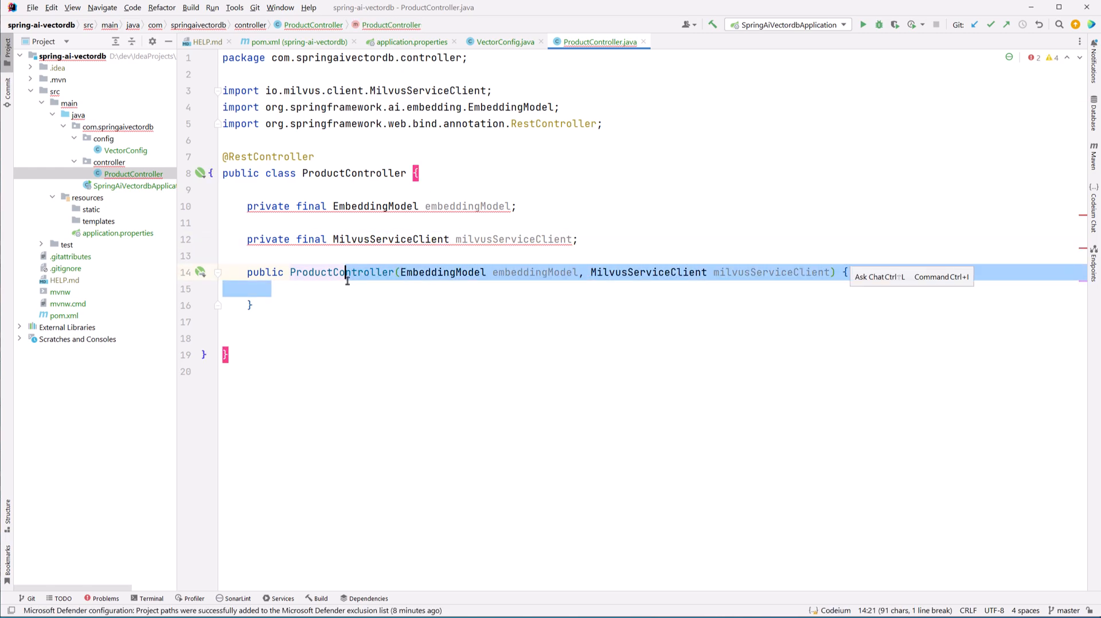
{"action": "type", "text": "this.embeddingModel = embeddingModel;"}
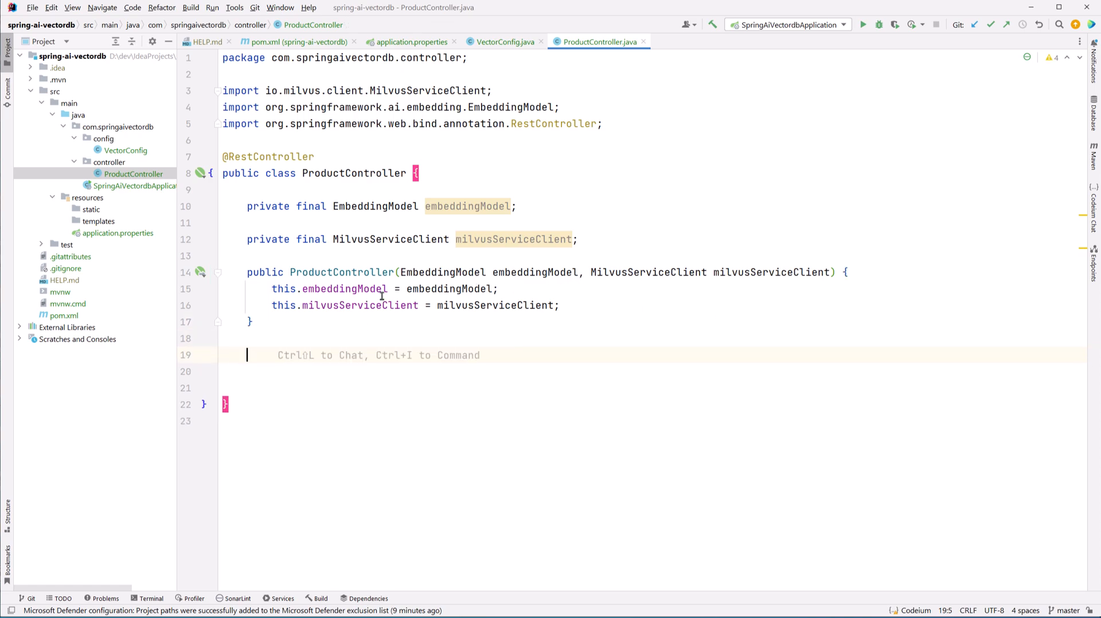
{"action": "mouse_move", "coordinate": [287, 338]}
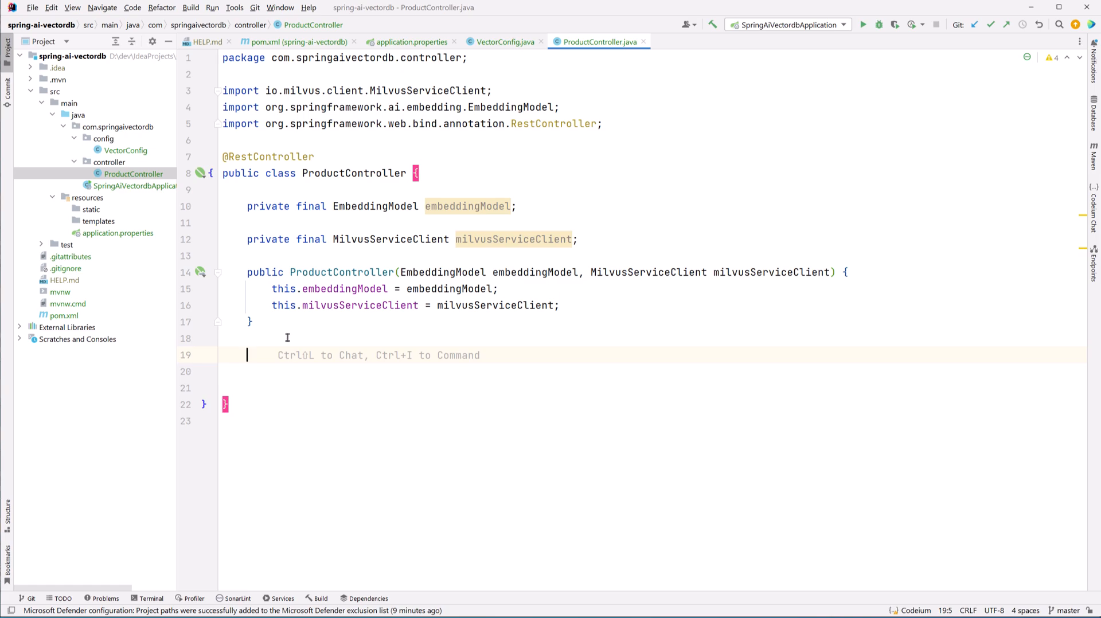
{"action": "type", "text": "public Strin"}
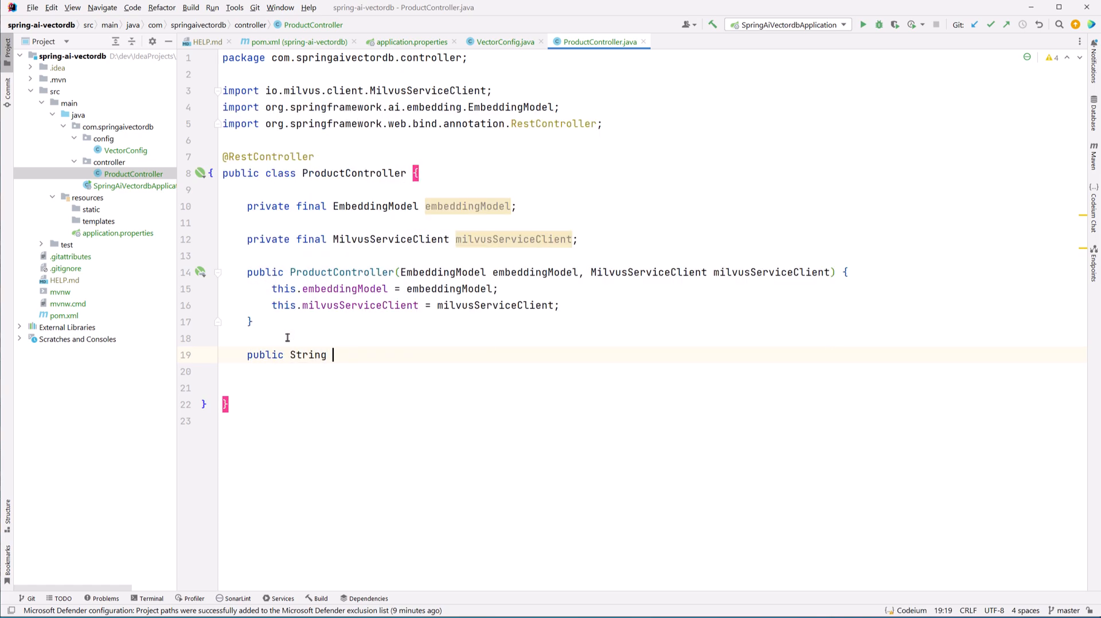
{"action": "type", "text": "get"}
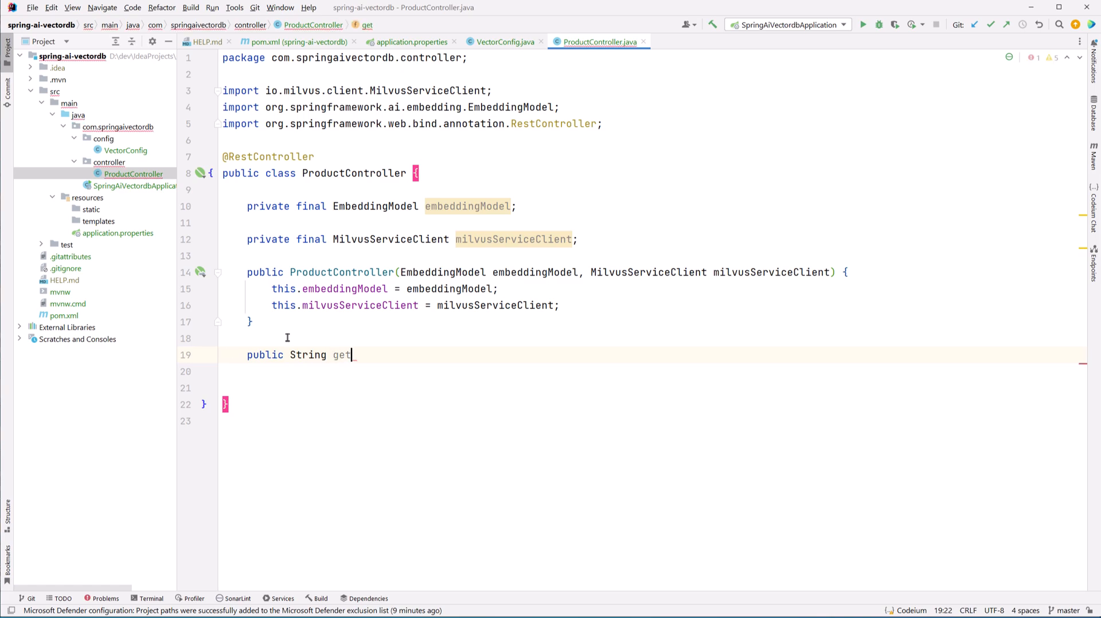
{"action": "type", "text": "EMbeddingE"}
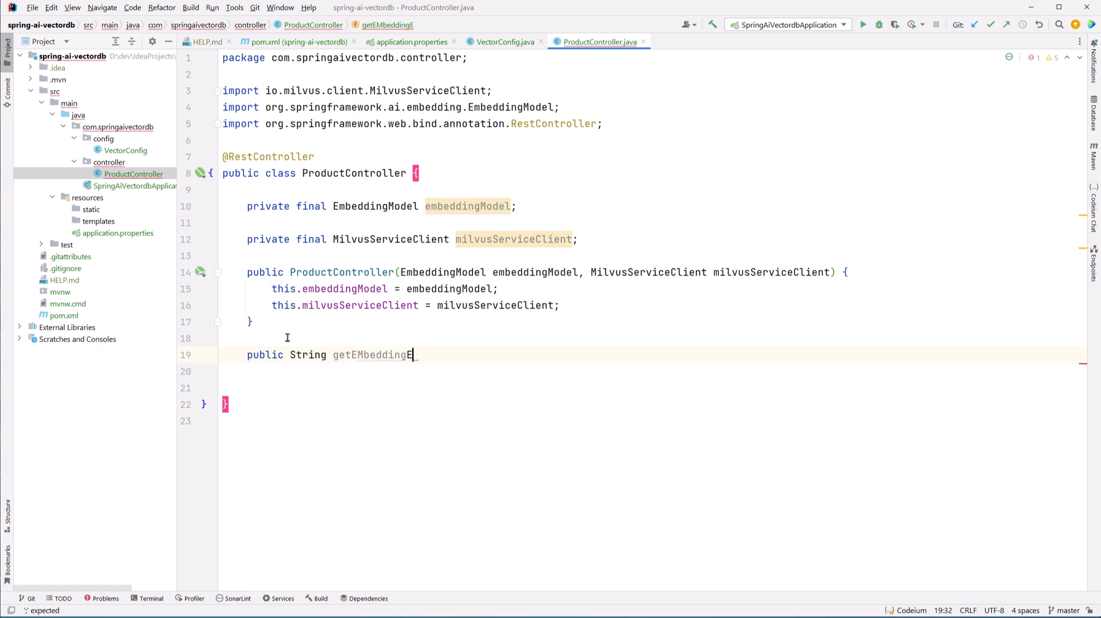
{"action": "type", "text": "ngth"}
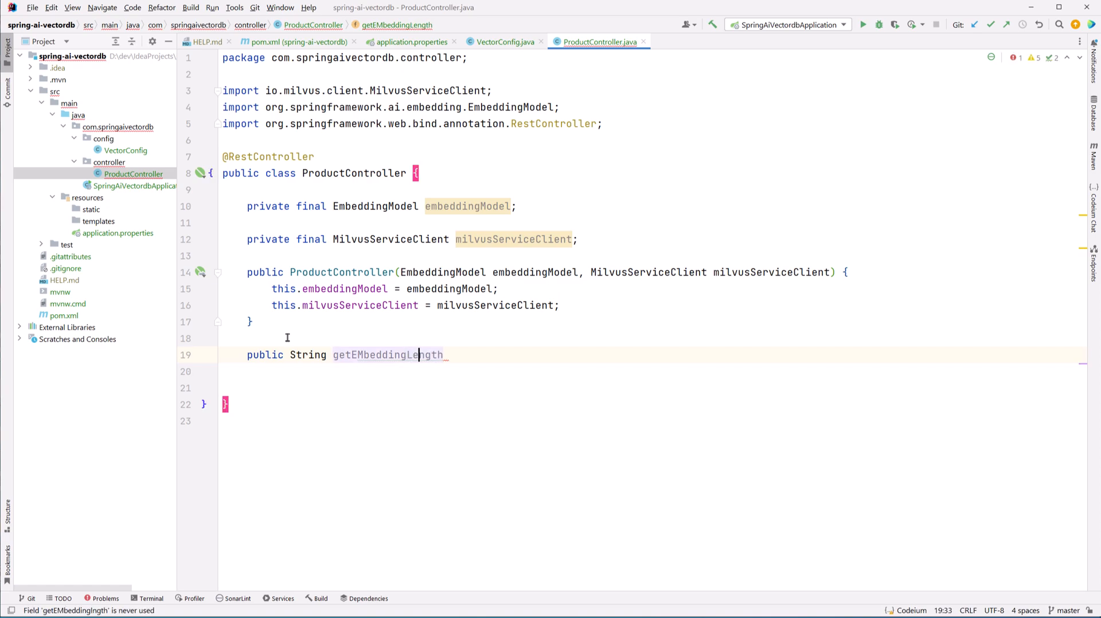
{"action": "type", "text": "0"}
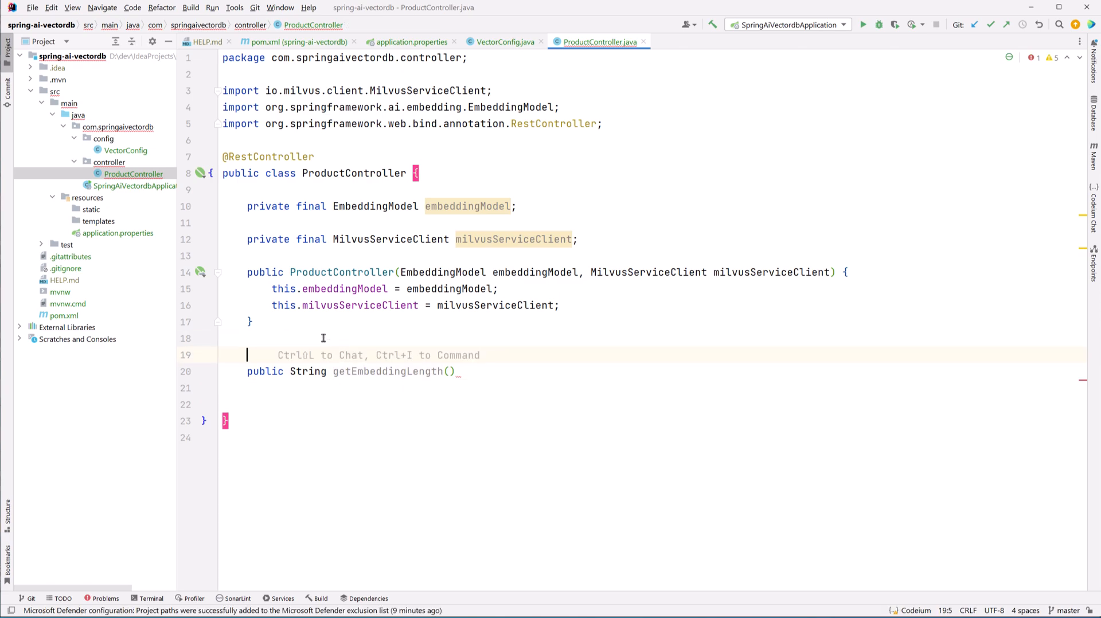
{"action": "type", "text": "@Ge"}
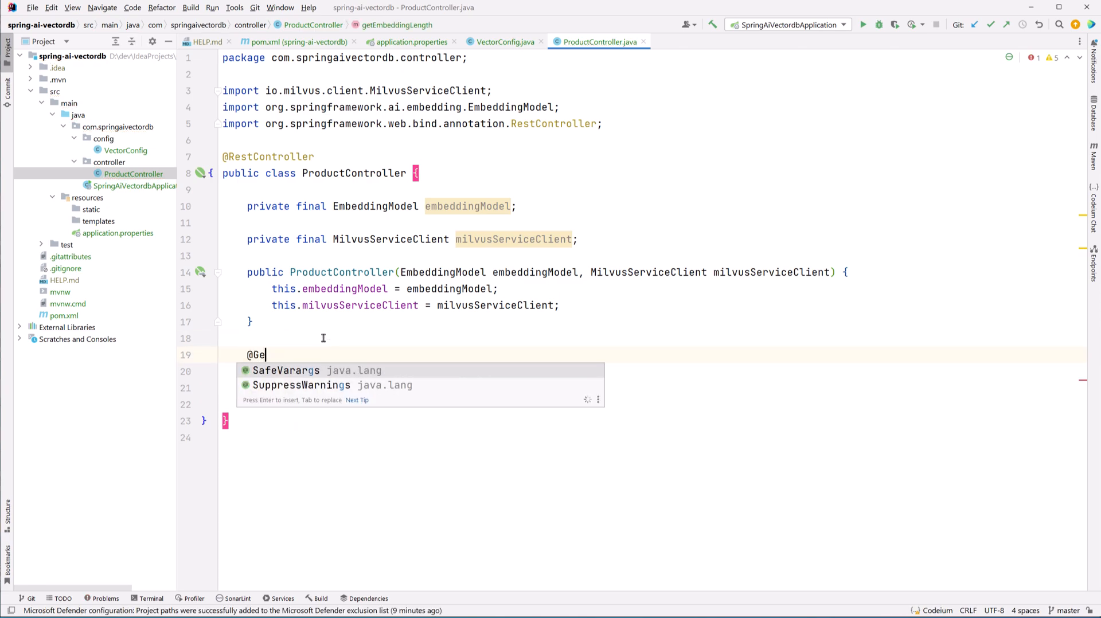
{"action": "type", "text": "tMapping"}
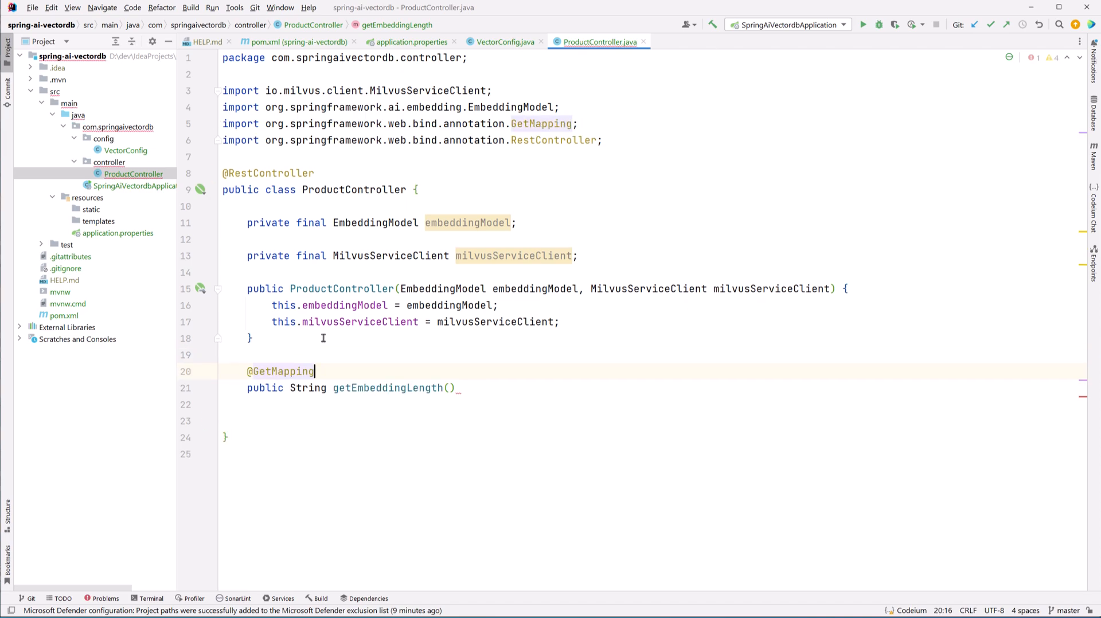
{"action": "type", "text": "()"}
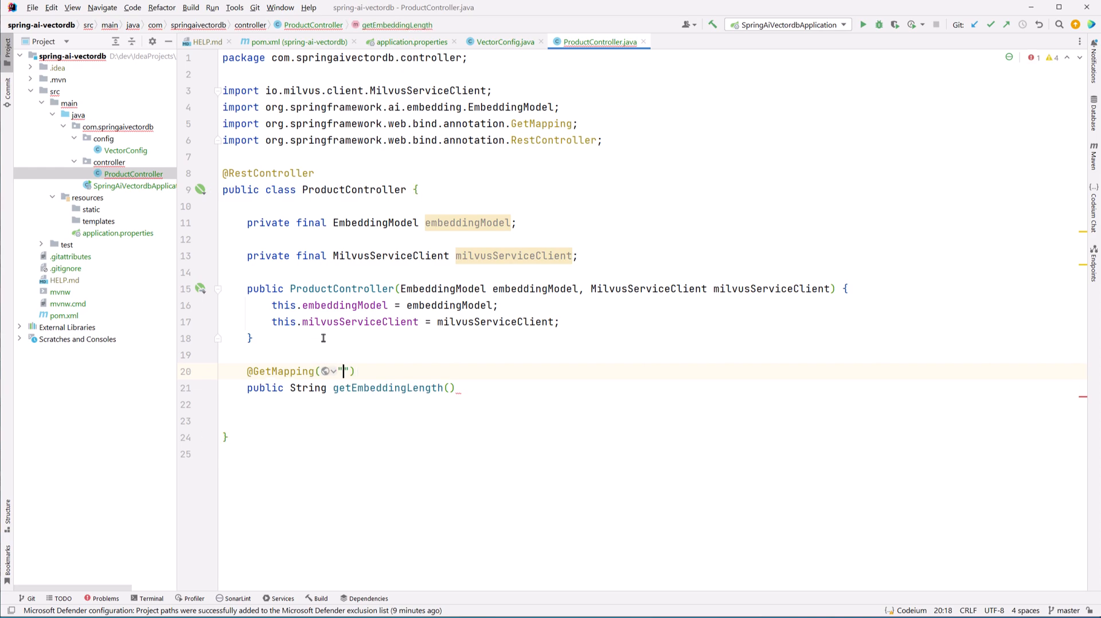
{"action": "type", "text": "/hellp"}
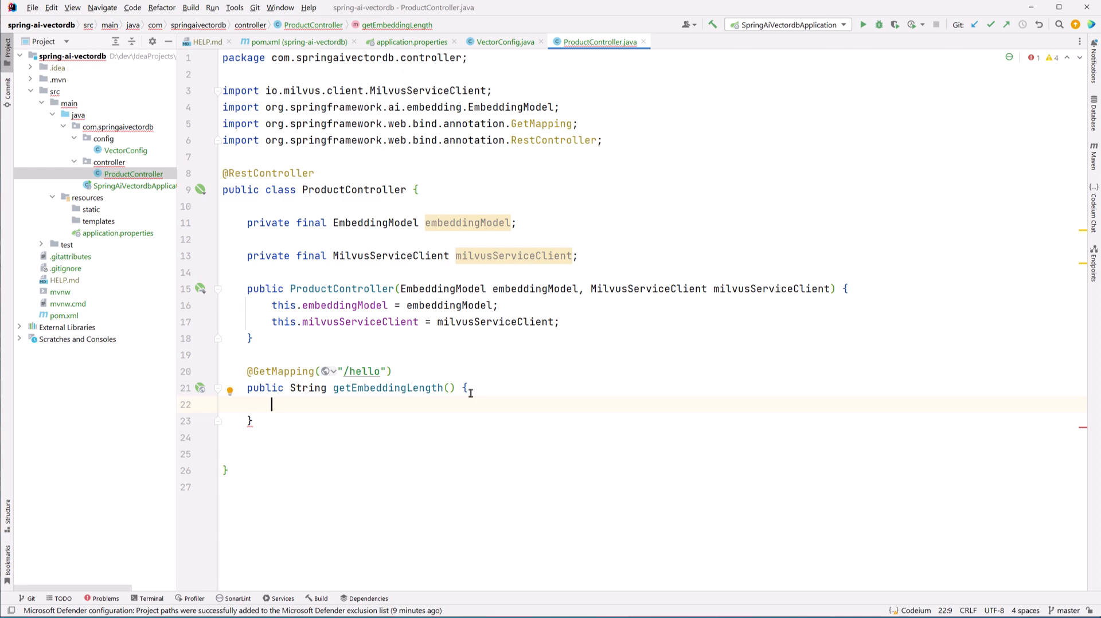
Call embeddingModel.embed("hello there!") in the method body to get the embeddings
{"action": "type", "text": "embe"}
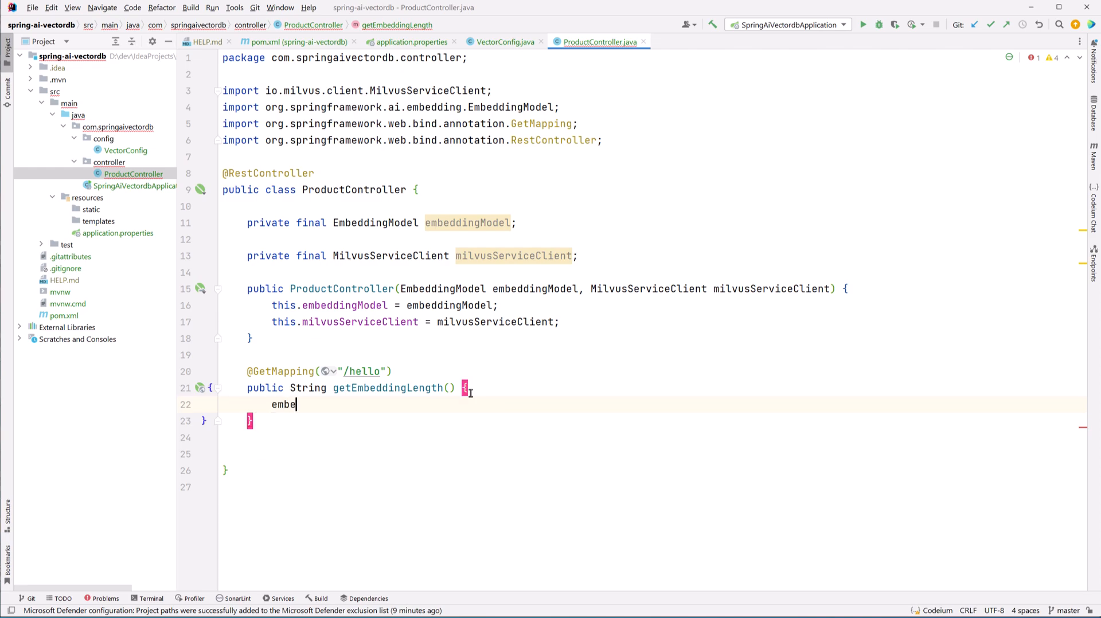
{"action": "type", "text": "ddingModel.emb"}
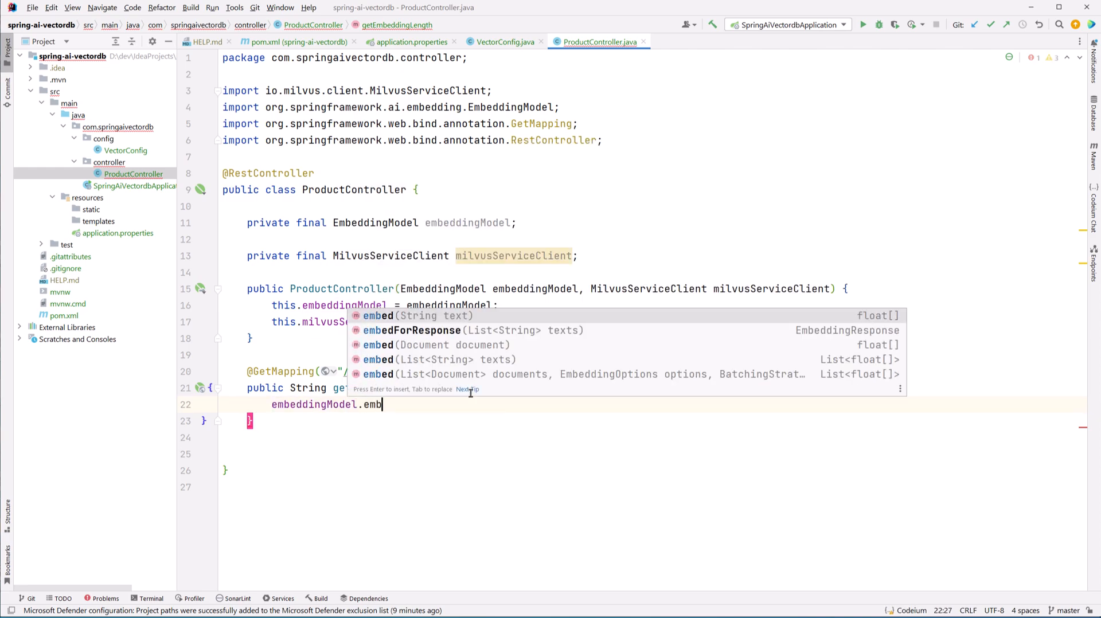
{"action": "key", "text": "Enter"}
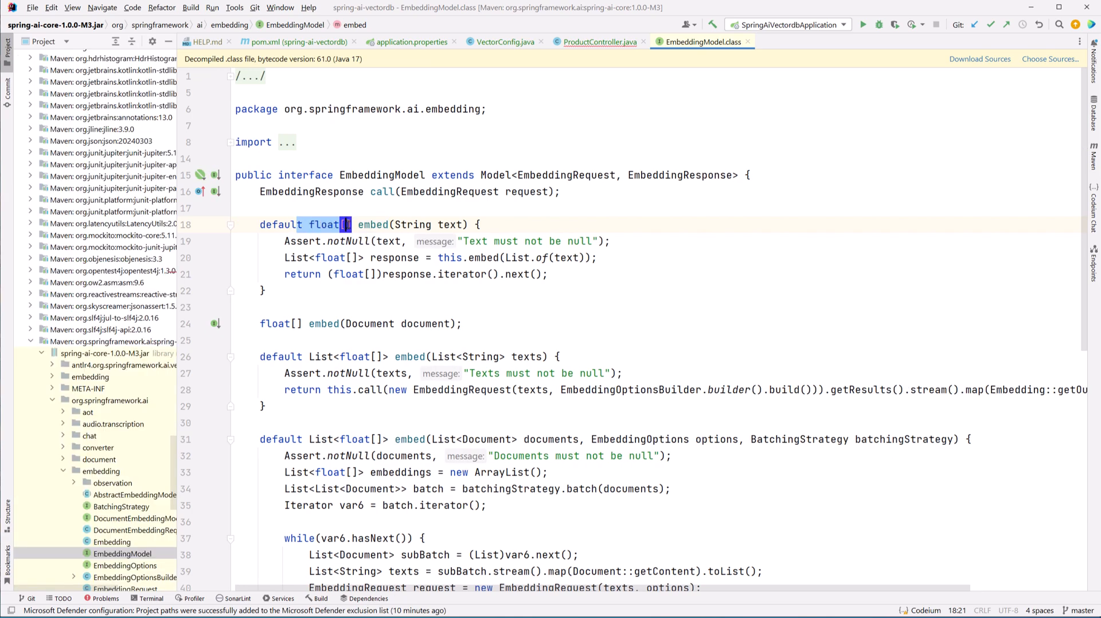
{"action": "left_click", "coordinate": [598, 42]}
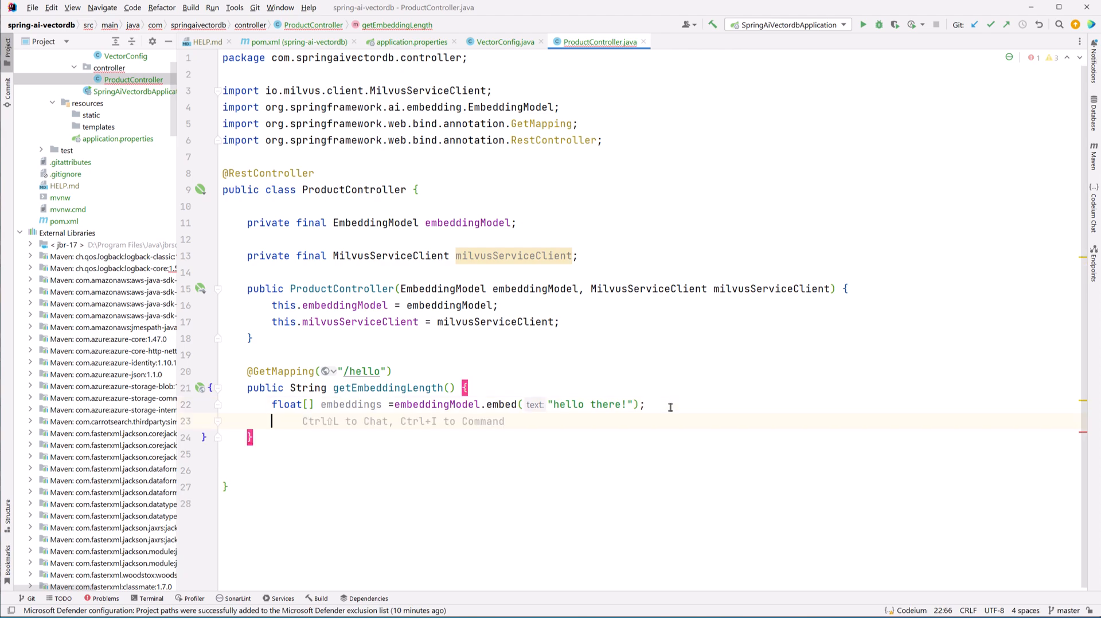
Print embeddings.length and return it as String.valueOf(embeddings.length)
{"action": "type", "text": "sout"}
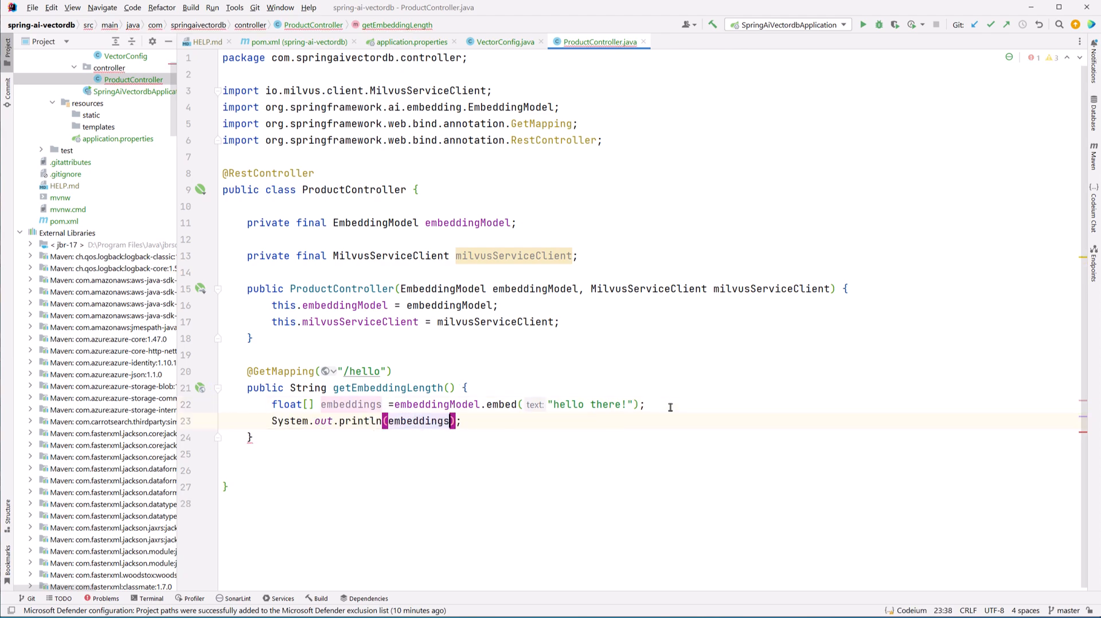
{"action": "type", "text": ".length"}
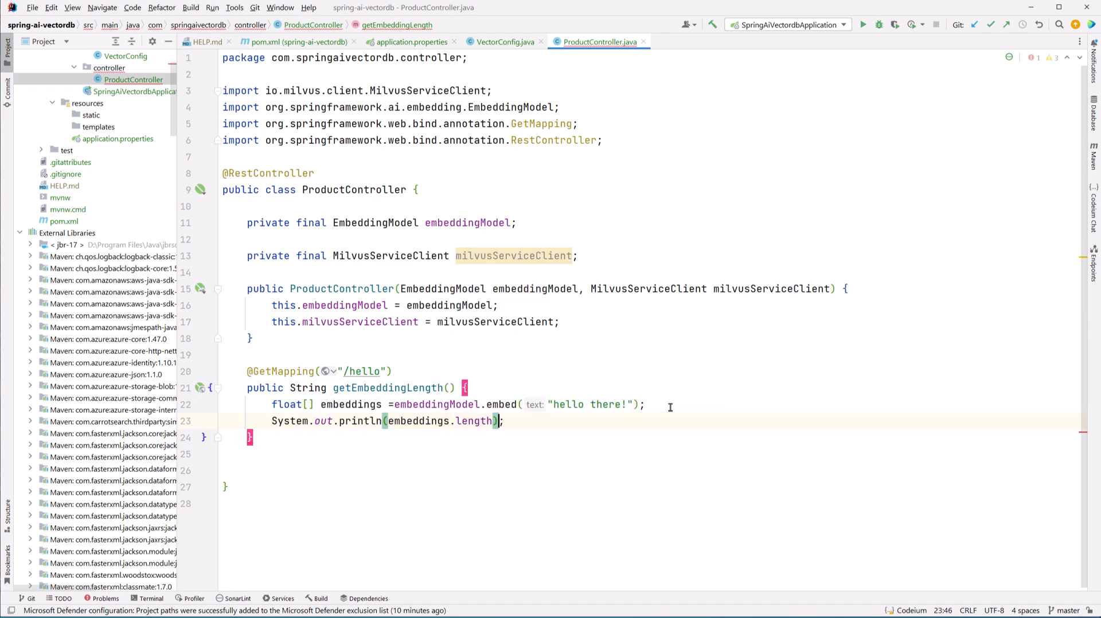
{"action": "type", "text": "retu"}
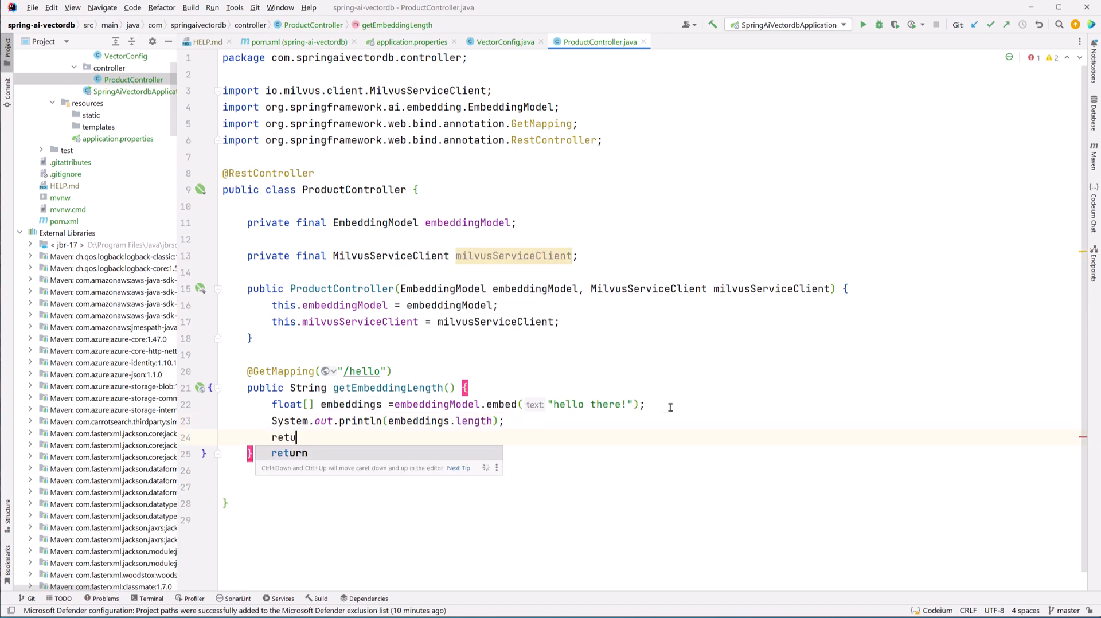
{"action": "type", "text": "rn String."}
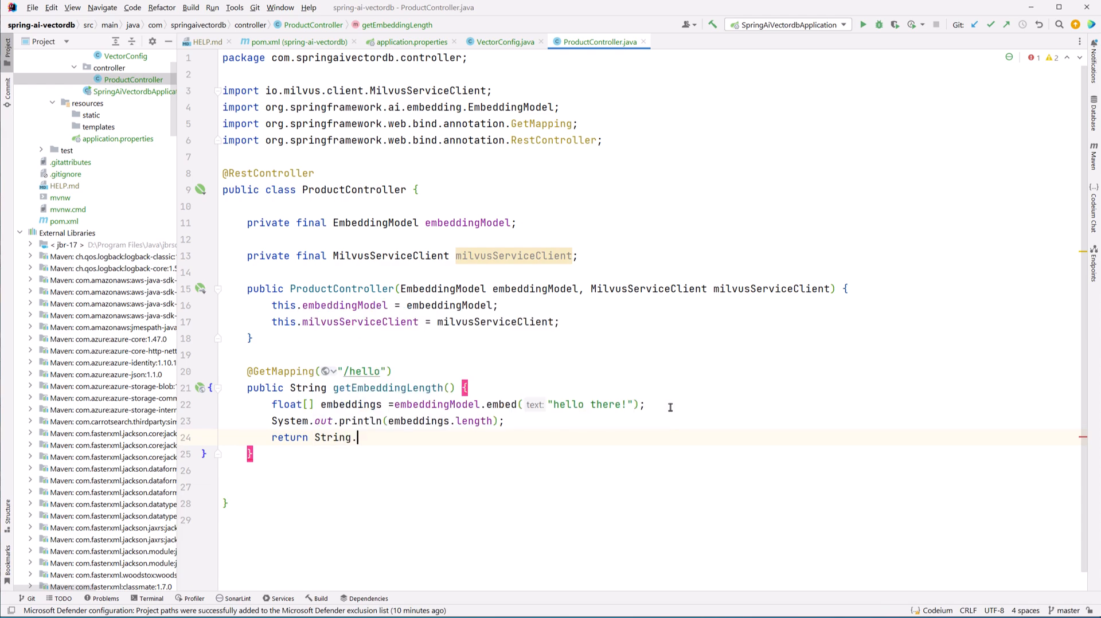
{"action": "type", "text": "valueOf("}
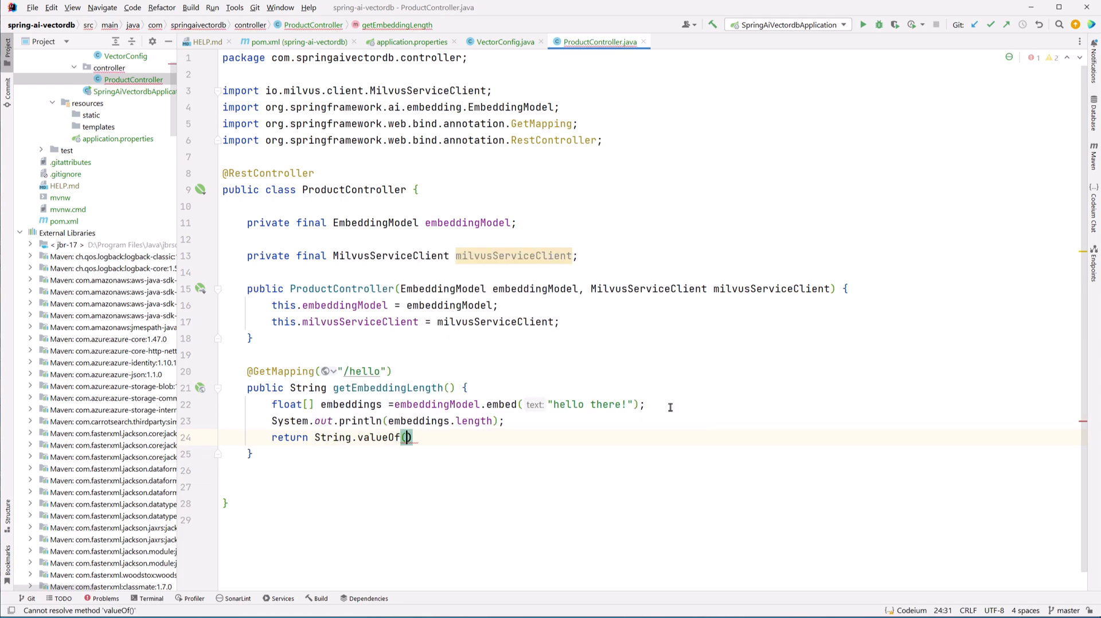
{"action": "type", "text": "embeddings.length"}
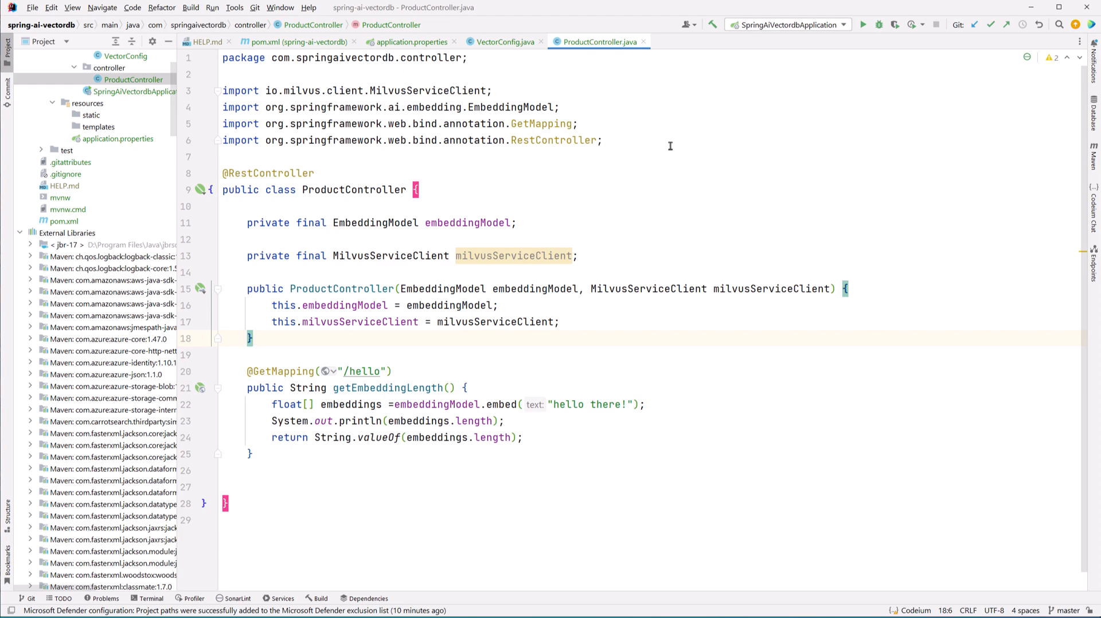
Debug SpringAiVectordbApplication and confirm the console prints embedding length 384
{"action": "left_click", "coordinate": [881, 24]}
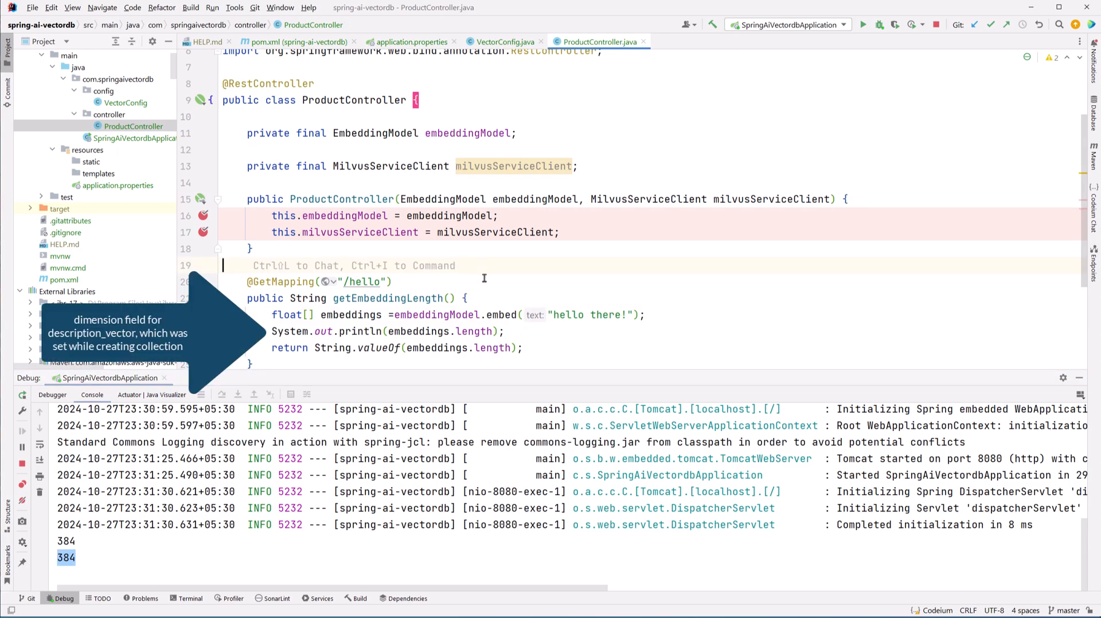
{"action": "scroll", "scroll_direction": "down", "scroll_amount": 3}
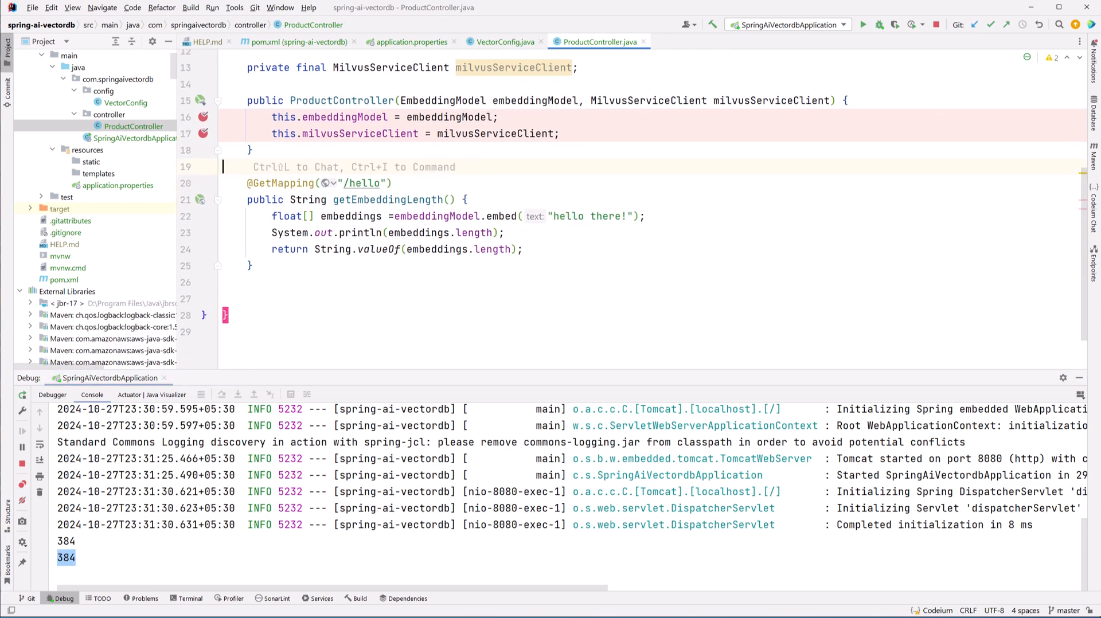